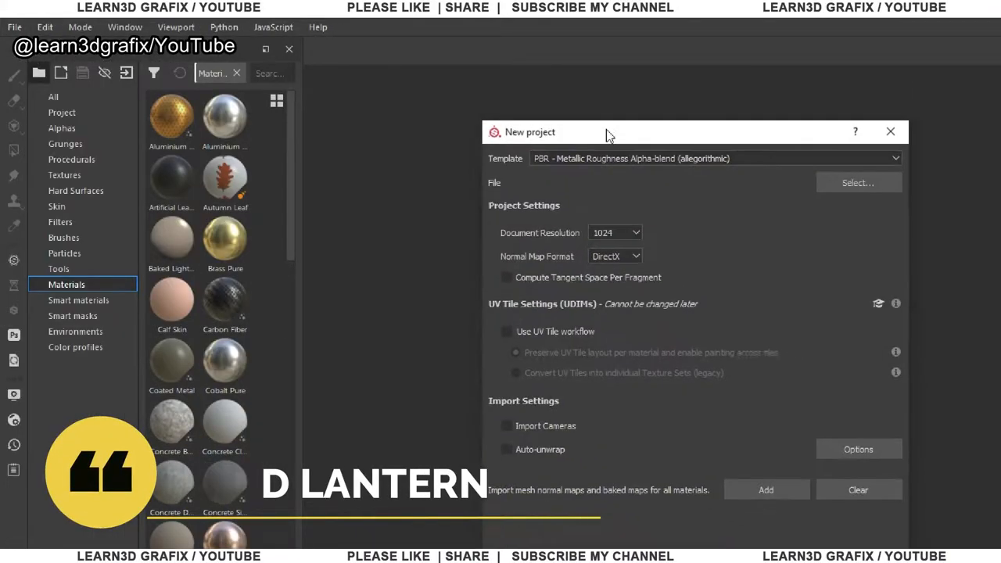
Step: Create a new project and load the 3d Lantern mesh from the file browser
{"action": "left_click", "coordinate": [616, 231]}
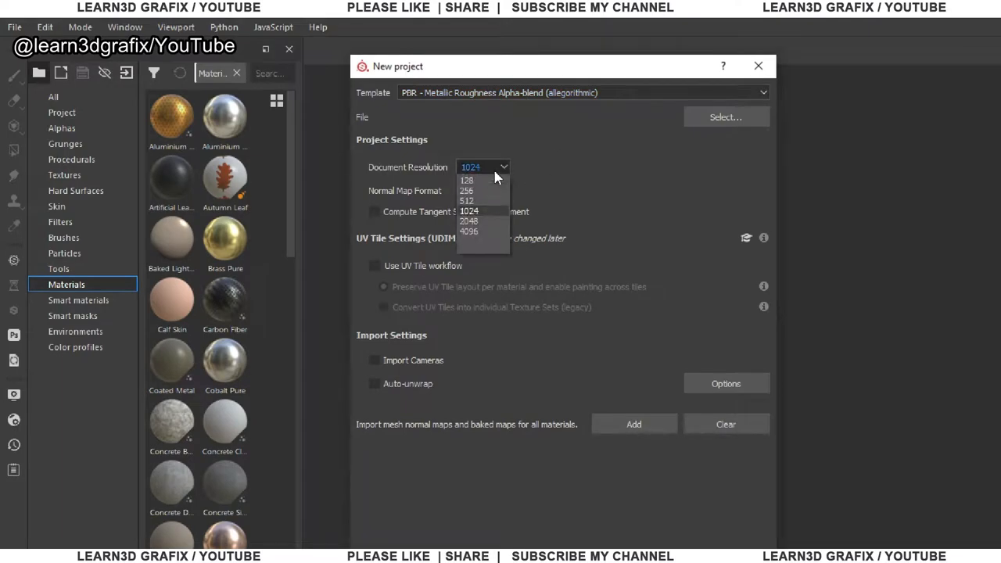
{"action": "left_click", "coordinate": [726, 116]}
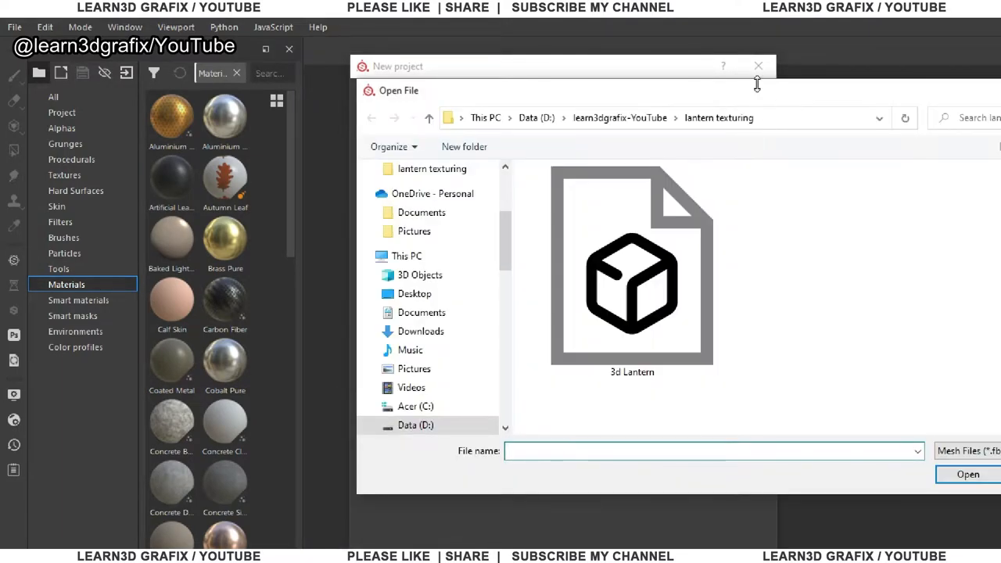
{"action": "double_click", "coordinate": [632, 266]}
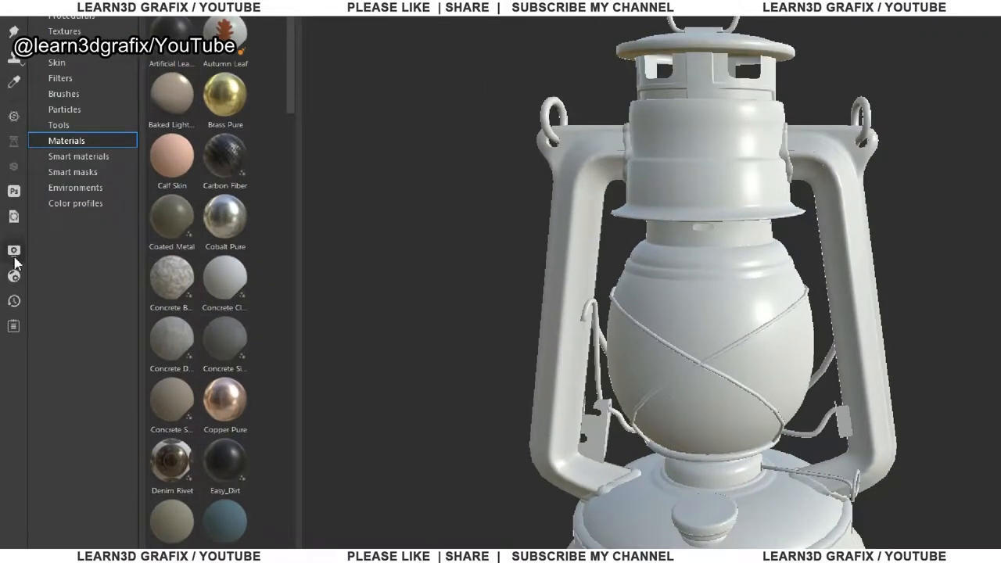
Step: Lower the camera Field of view to 30 in Display Settings and close the panel
{"action": "left_click", "coordinate": [13, 250]}
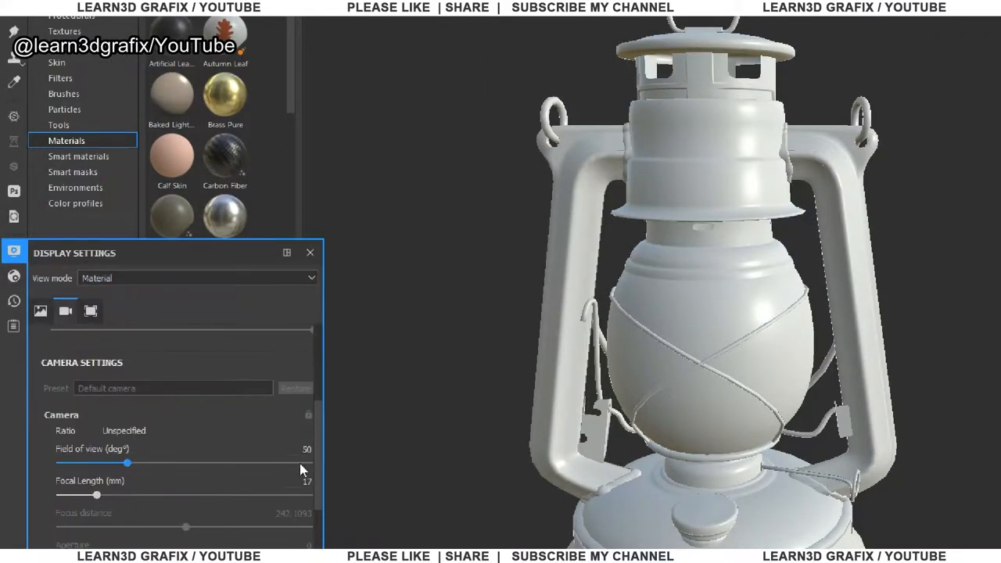
{"action": "left_click_drag", "start_coordinate": [128, 463], "coordinate": [97, 463]}
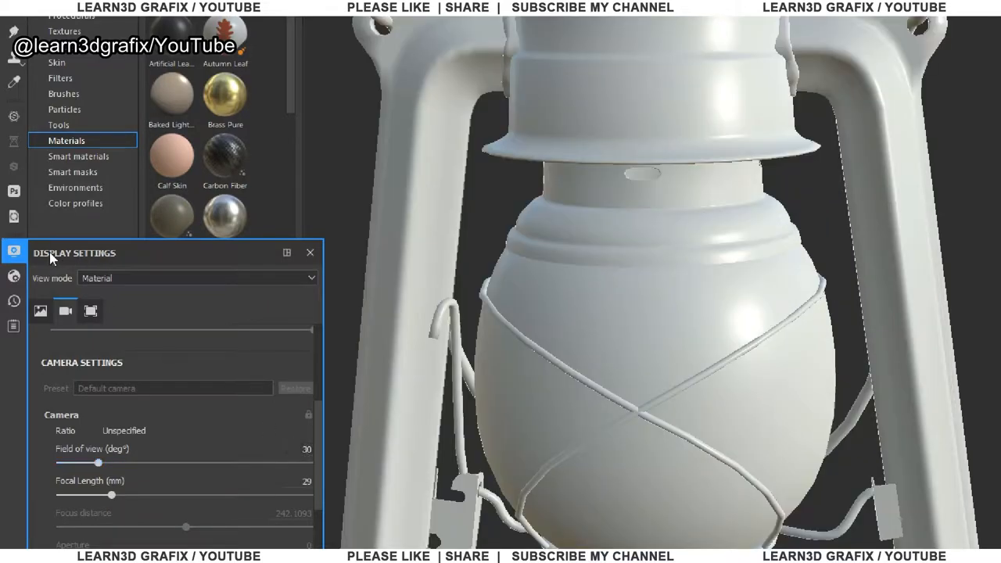
{"action": "left_click", "coordinate": [309, 254]}
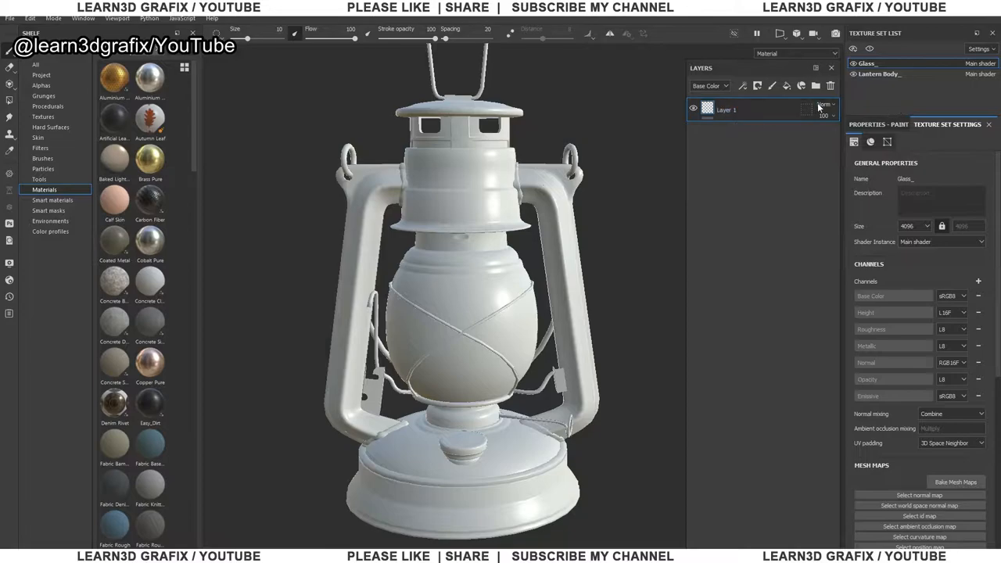
{"action": "left_click", "coordinate": [877, 74]}
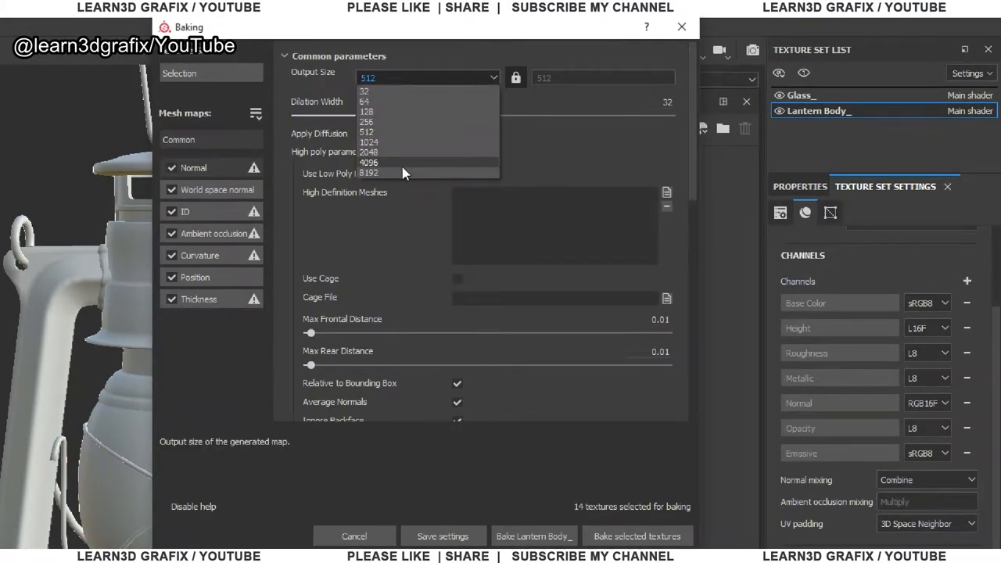
Step: Bake the lantern's mesh maps at 4096 output size without the ID map
{"action": "left_click", "coordinate": [369, 162]}
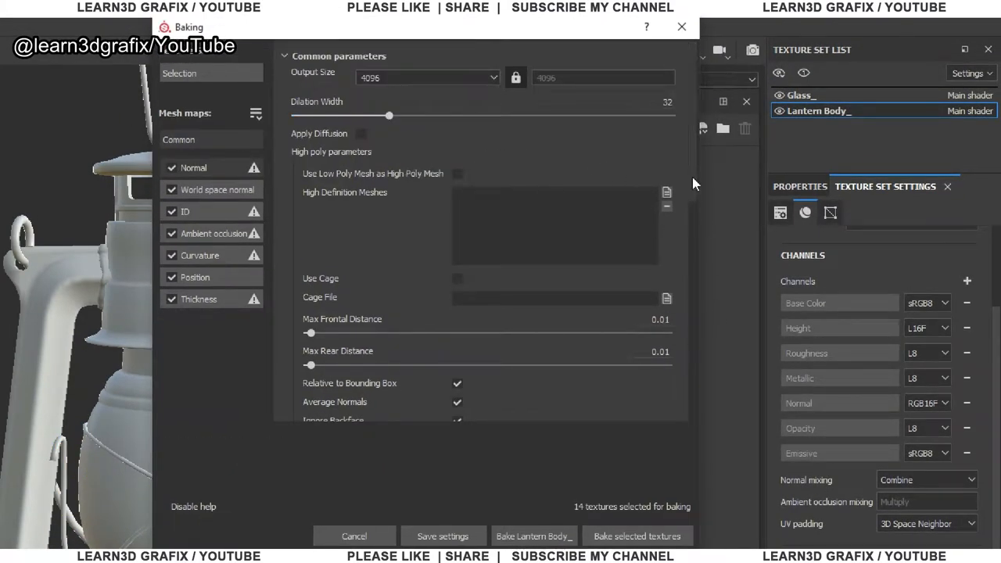
{"action": "scroll", "scroll_direction": "down", "scroll_amount": 3}
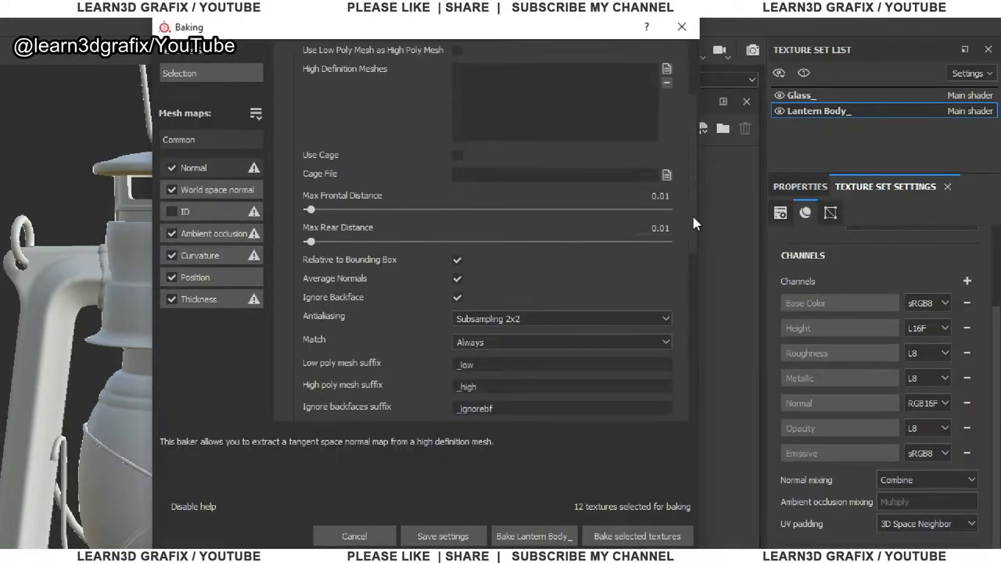
{"action": "scroll", "scroll_direction": "up", "scroll_amount": 3}
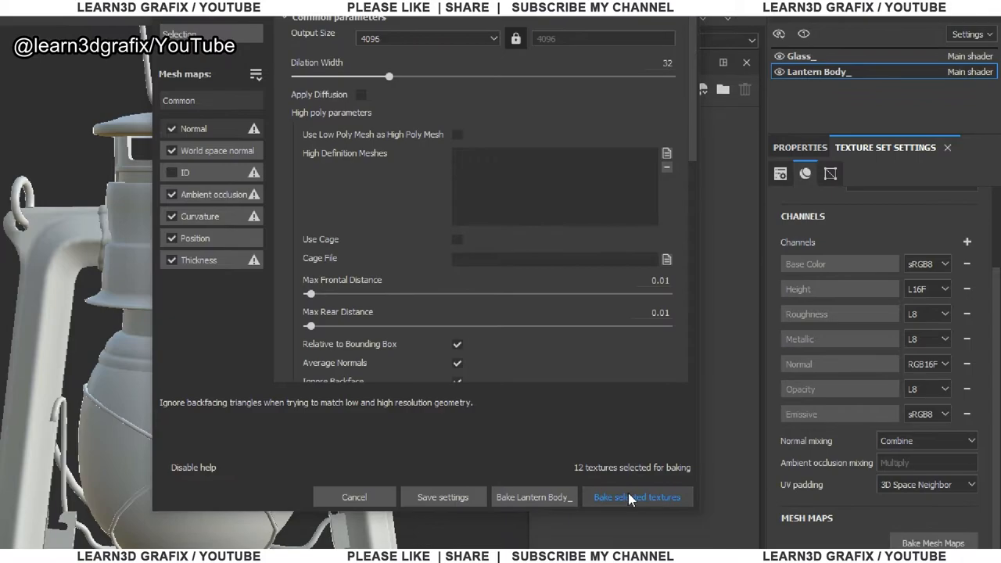
{"action": "left_click", "coordinate": [637, 498]}
{"action": "type", "text": "mE"}
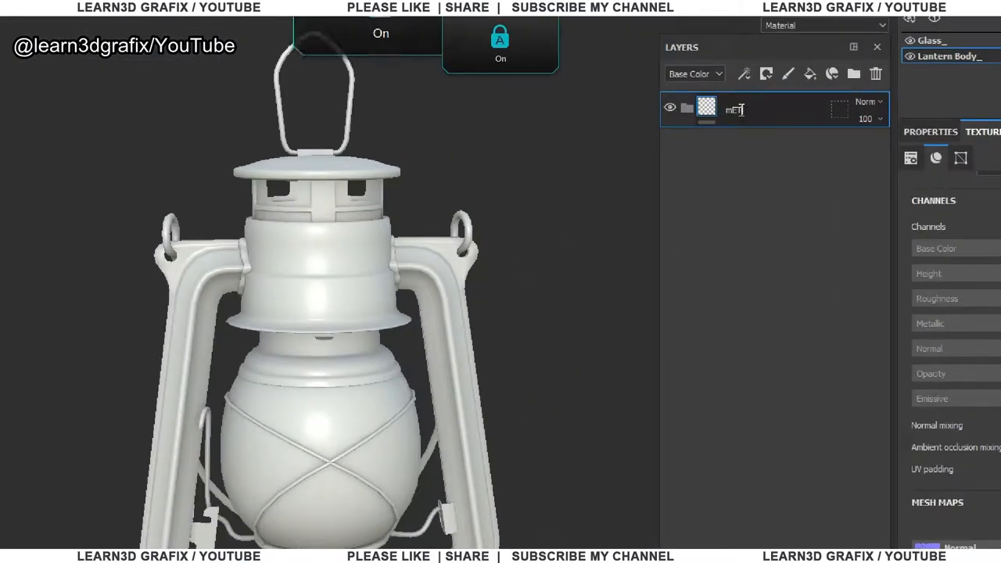
Step: Name the folder Metal Body and reposition the Iron Raw Damaged fill's projection on the lantern
{"action": "type", "text": "Metal Body"}
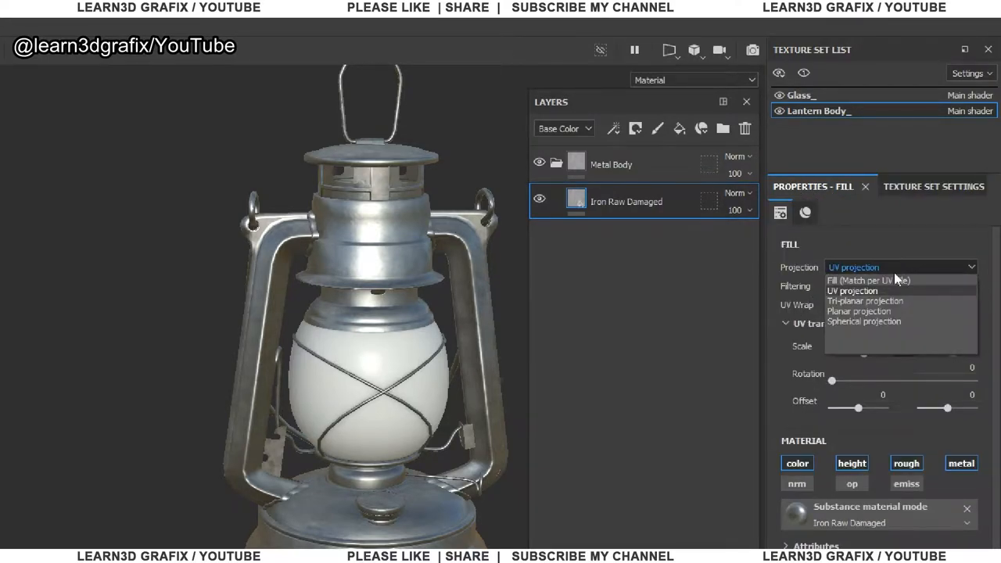
{"action": "left_click", "coordinate": [865, 300]}
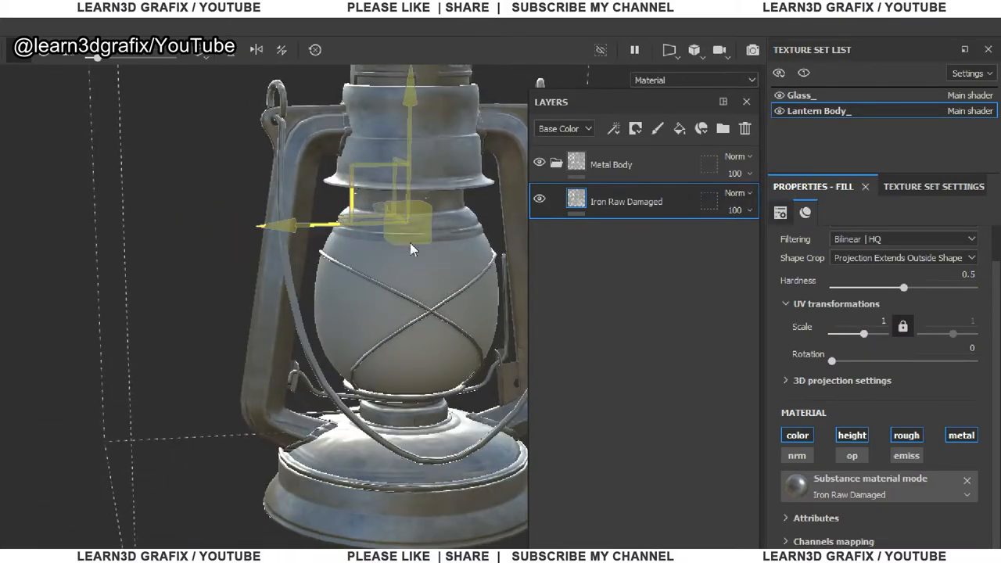
{"action": "left_click_drag", "start_coordinate": [414, 251], "coordinate": [344, 313]}
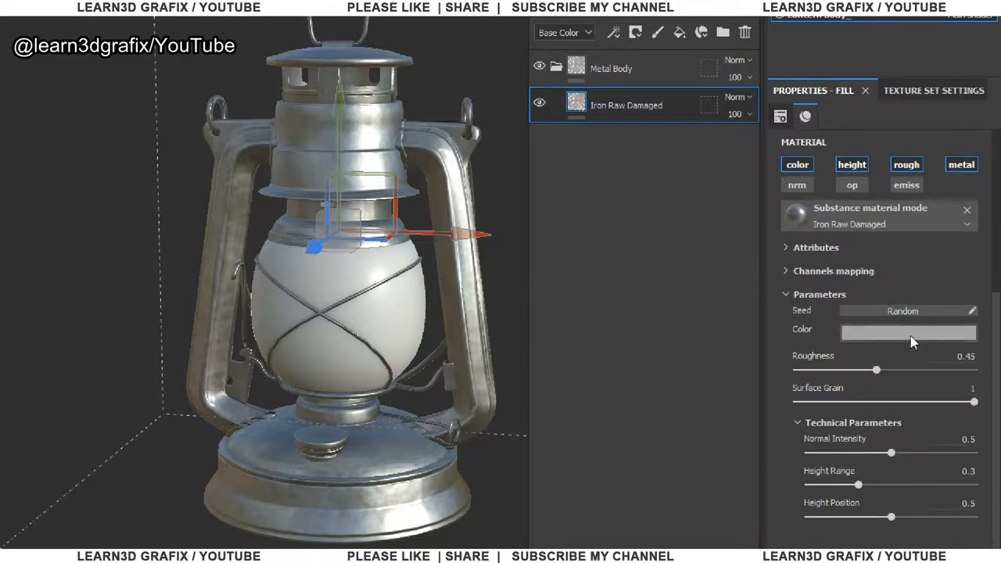
Step: Tint the iron fill a warm copper brown and name the layer Base Metal
{"action": "left_click", "coordinate": [908, 332]}
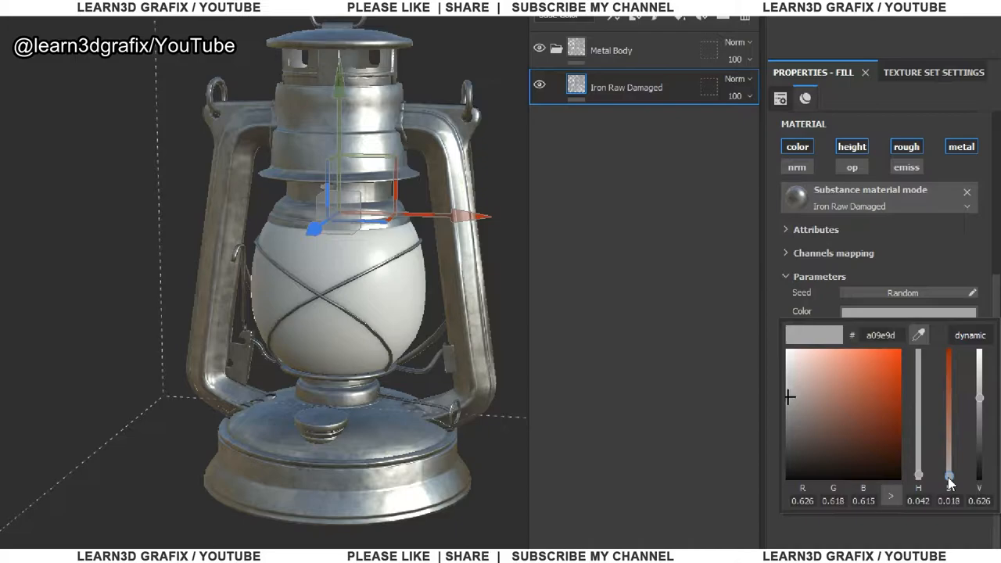
{"action": "left_click_drag", "start_coordinate": [948, 482], "coordinate": [948, 430]}
{"action": "type", "text": "Base"}
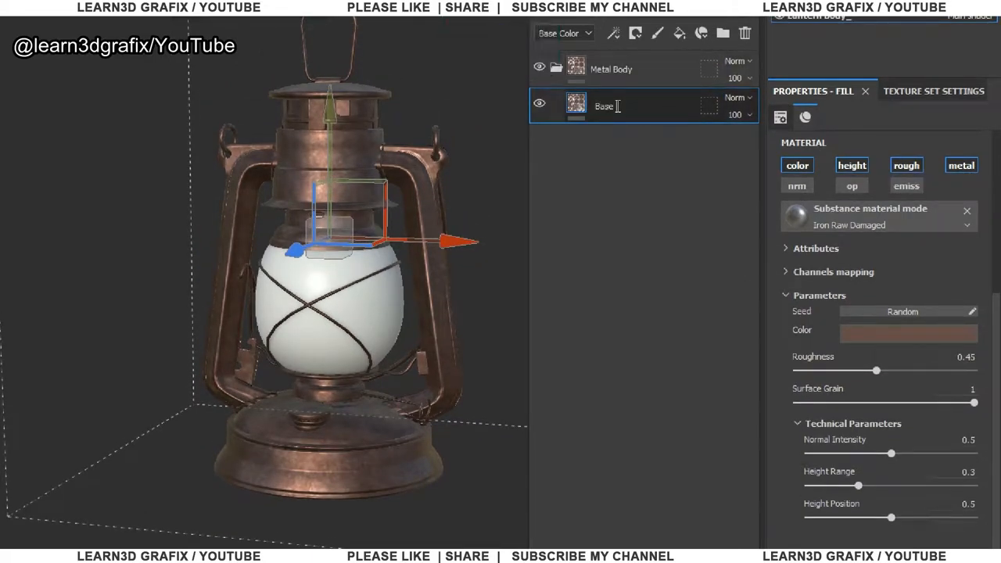
{"action": "type", "text": "Metal"}
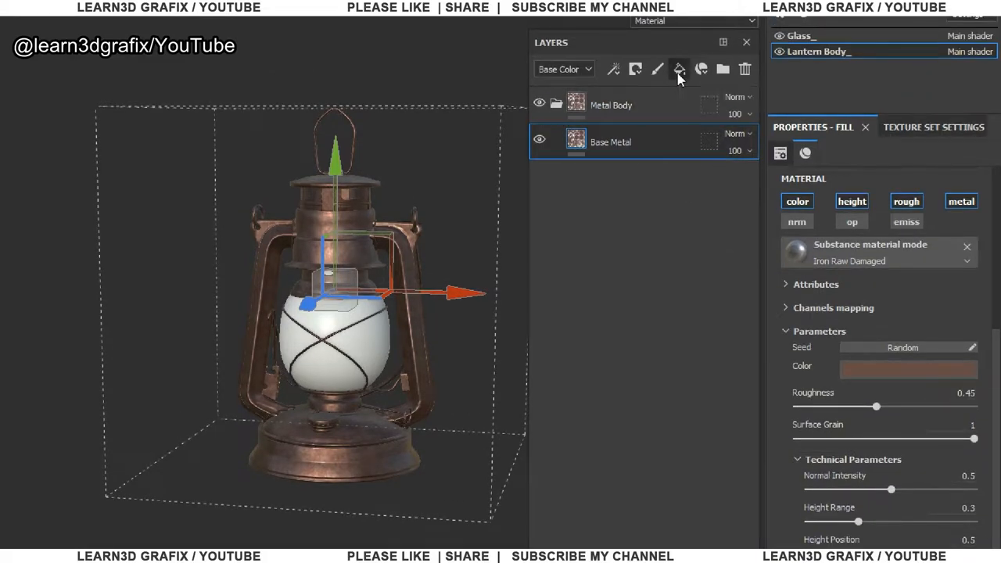
Step: Add a Paint fill layer with a saturated light-blue Base Color and drop its unneeded channels
{"action": "left_click", "coordinate": [679, 68]}
{"action": "type", "text": "Paint"}
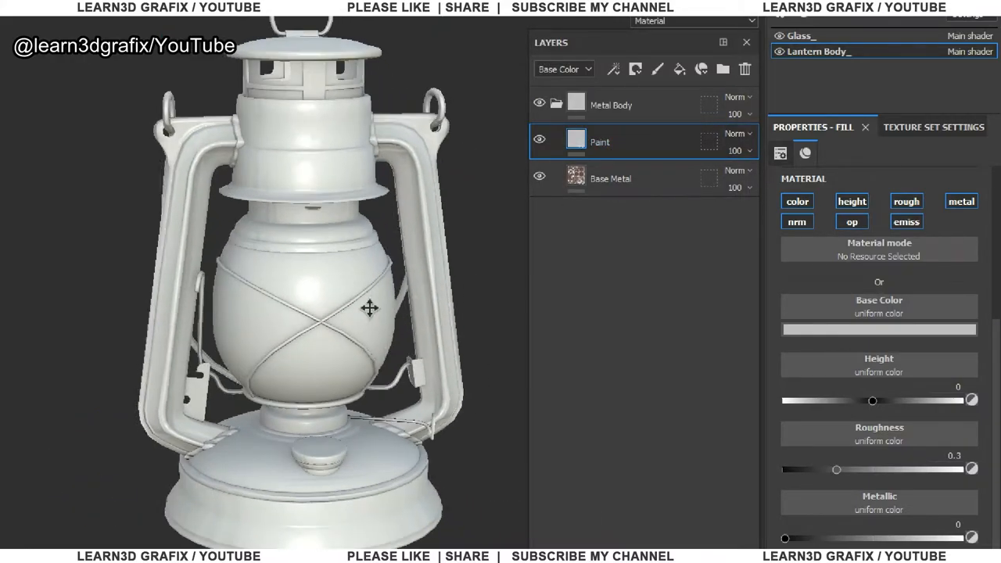
{"action": "left_click", "coordinate": [879, 328]}
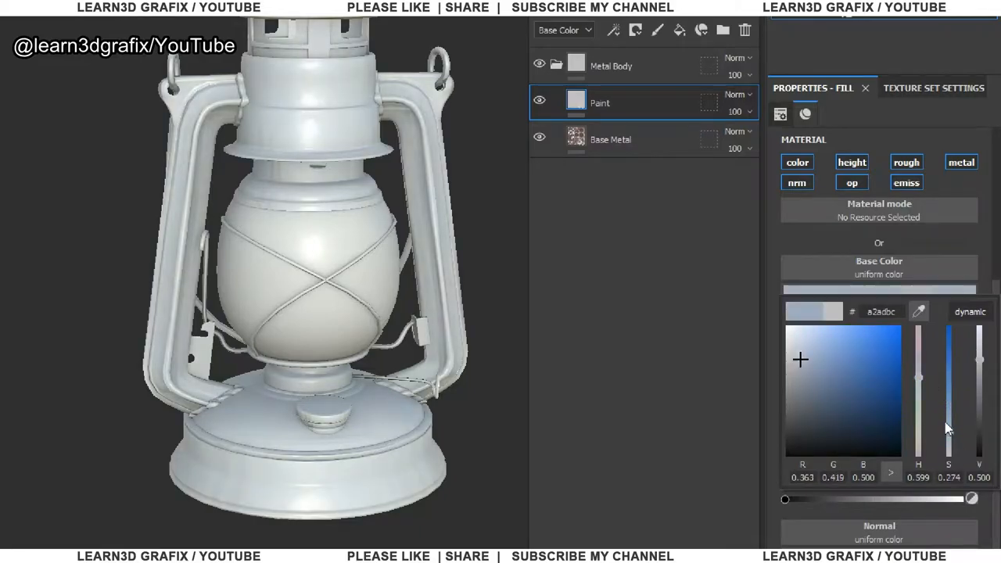
{"action": "left_click_drag", "start_coordinate": [948, 429], "coordinate": [948, 377]}
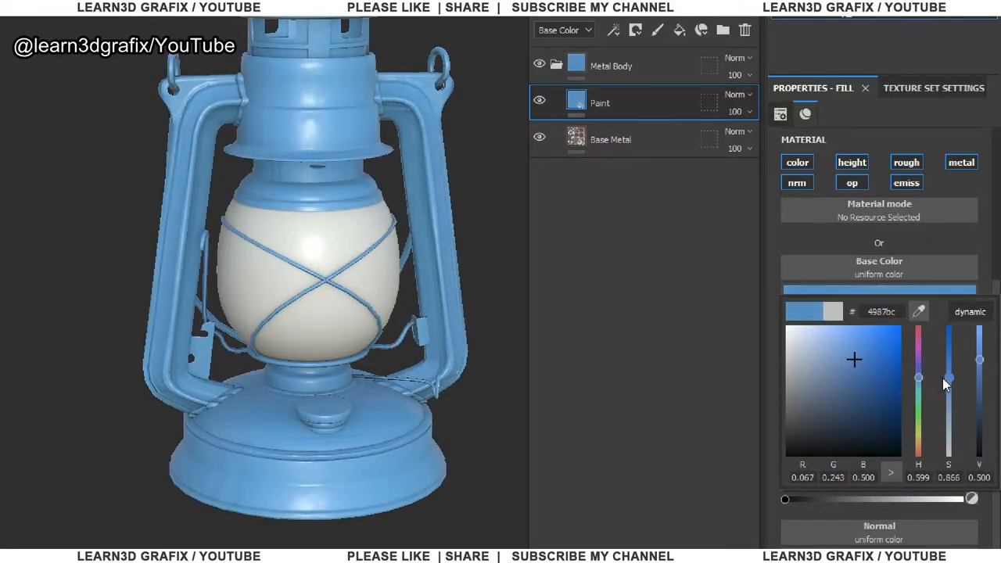
{"action": "left_click_drag", "start_coordinate": [979, 359], "coordinate": [980, 363]}
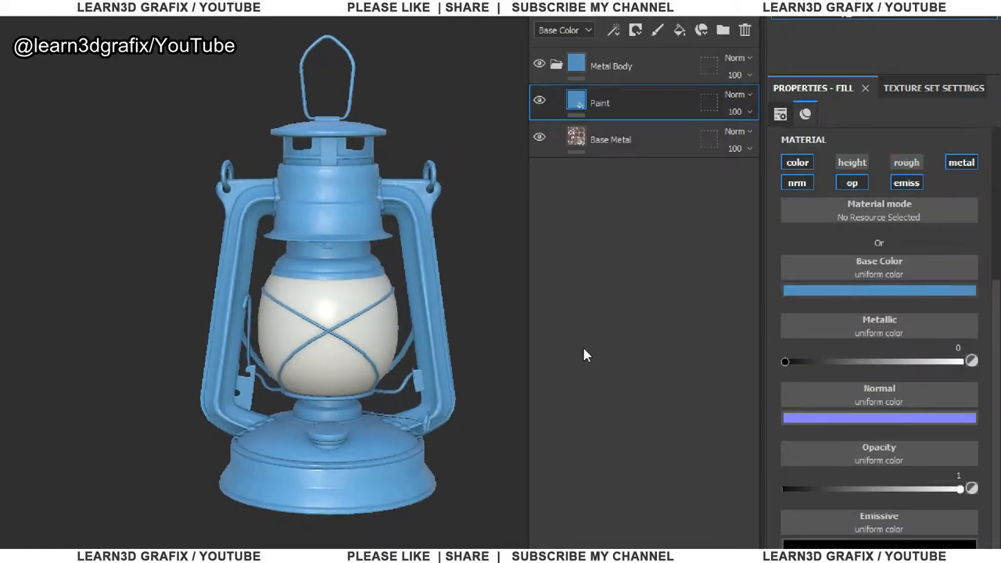
{"action": "left_click", "coordinate": [797, 182]}
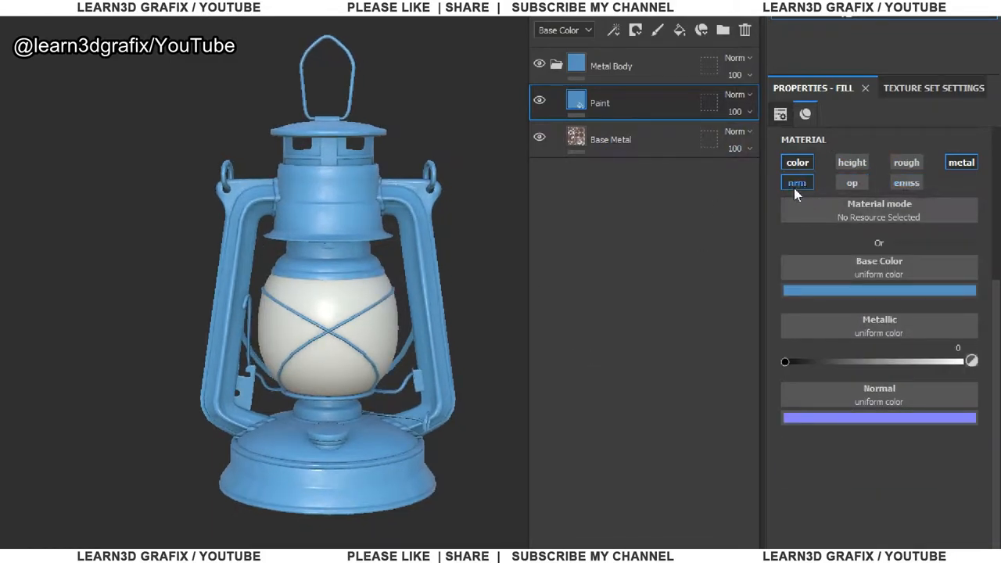
{"action": "left_click", "coordinate": [796, 182]}
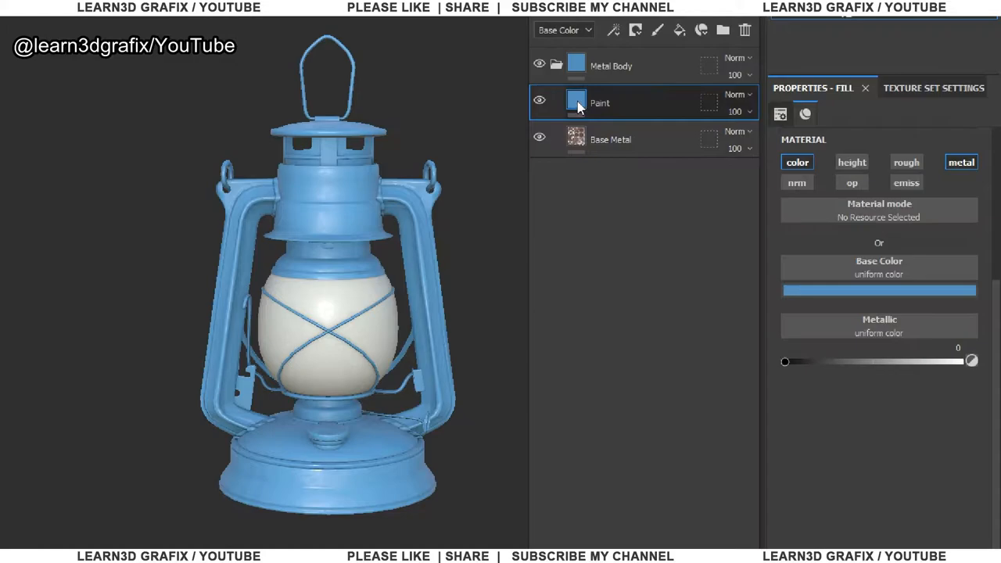
Step: Give the Paint layer a black mask with a generator, ready to choose Metal Edge Wear
{"action": "right_click", "coordinate": [600, 103]}
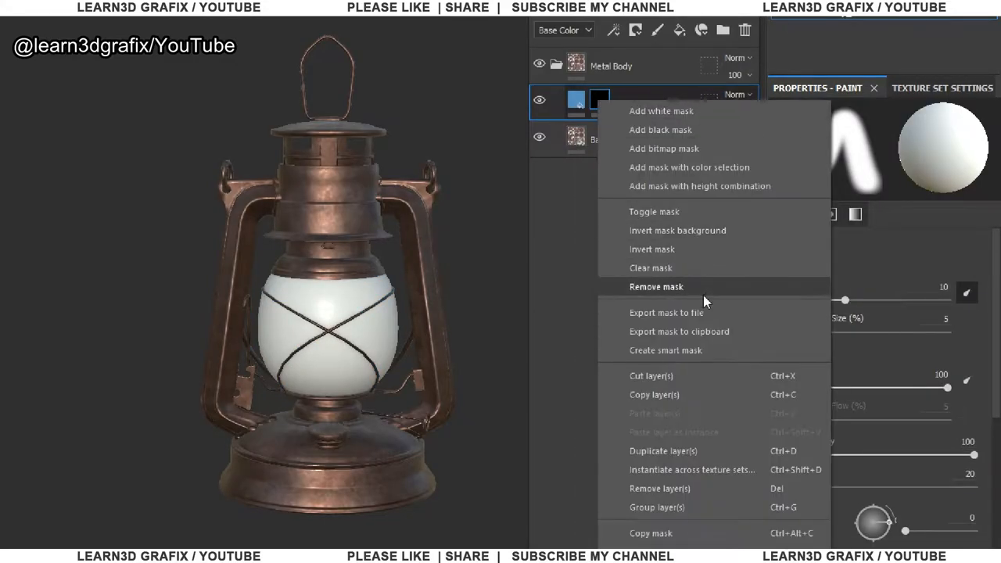
{"action": "scroll", "scroll_direction": "down", "scroll_amount": 3}
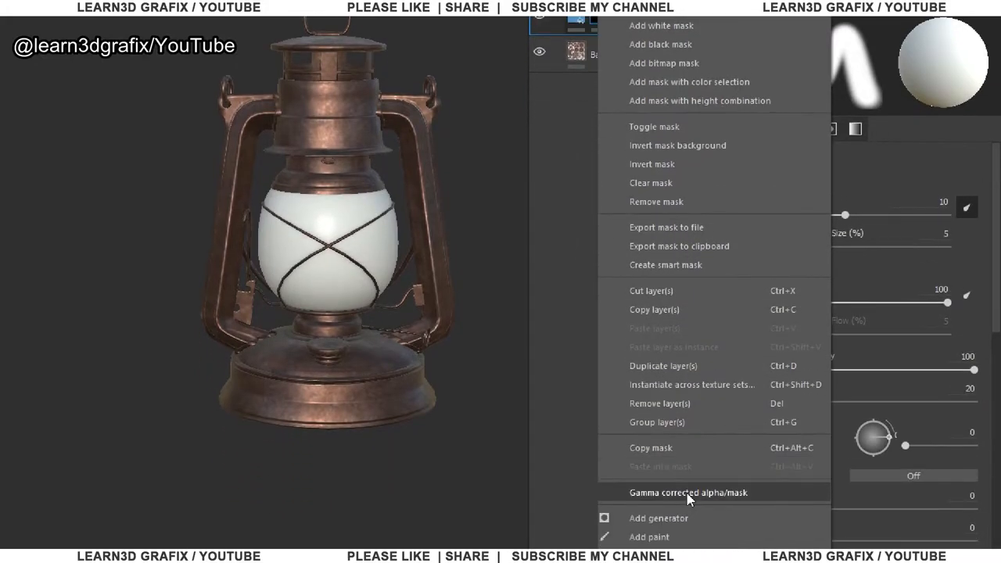
{"action": "left_click", "coordinate": [659, 518]}
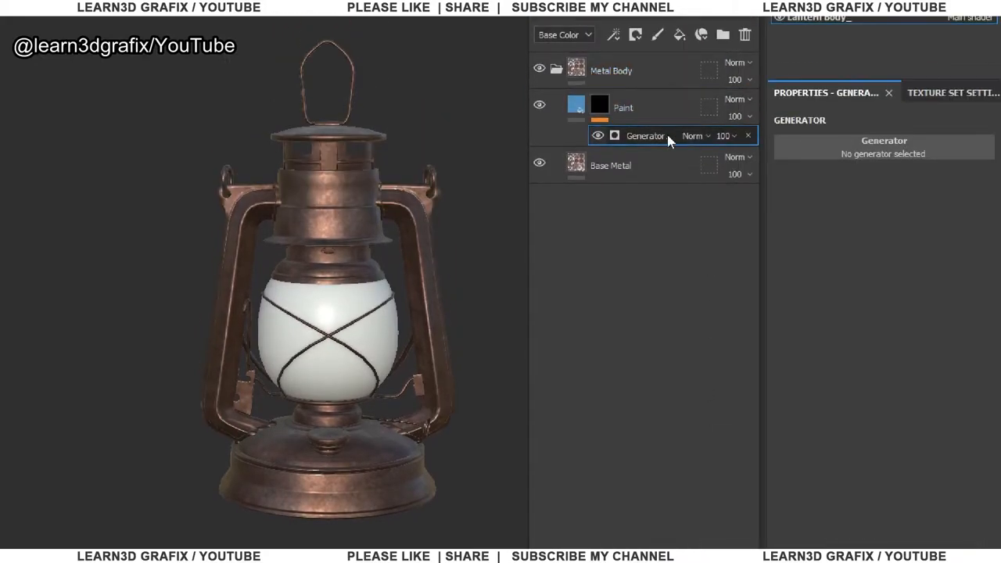
{"action": "left_click", "coordinate": [884, 147]}
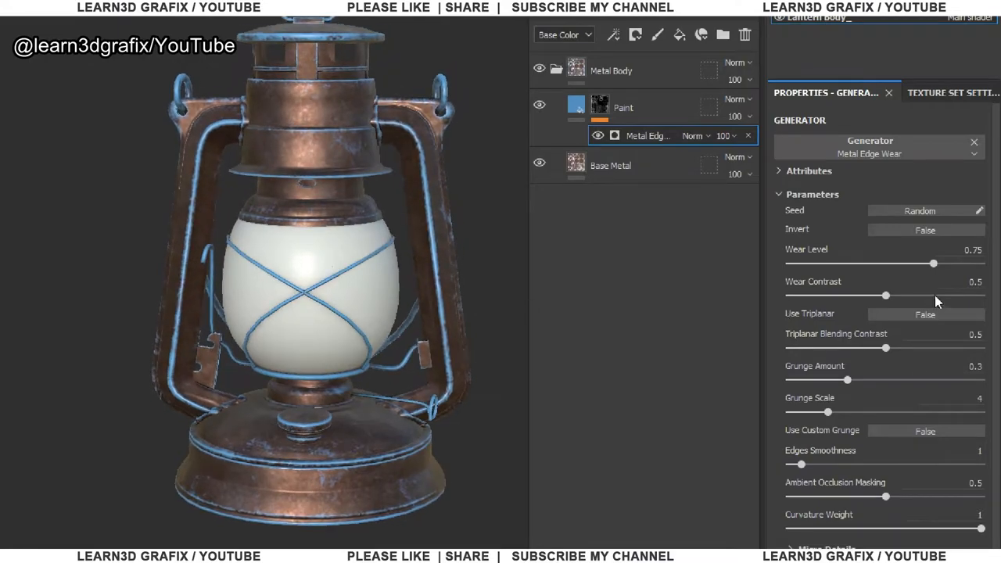
Step: Invert the edge wear mask, raise wear level, zero wear contrast, soften triplanar blending and grunge amount
{"action": "left_click", "coordinate": [927, 228]}
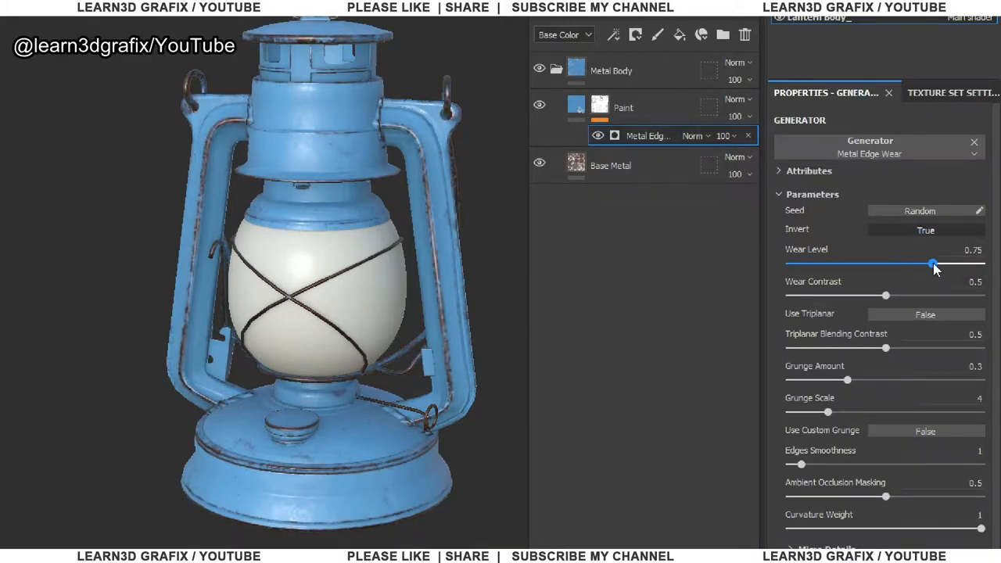
{"action": "left_click_drag", "start_coordinate": [932, 264], "coordinate": [942, 265]}
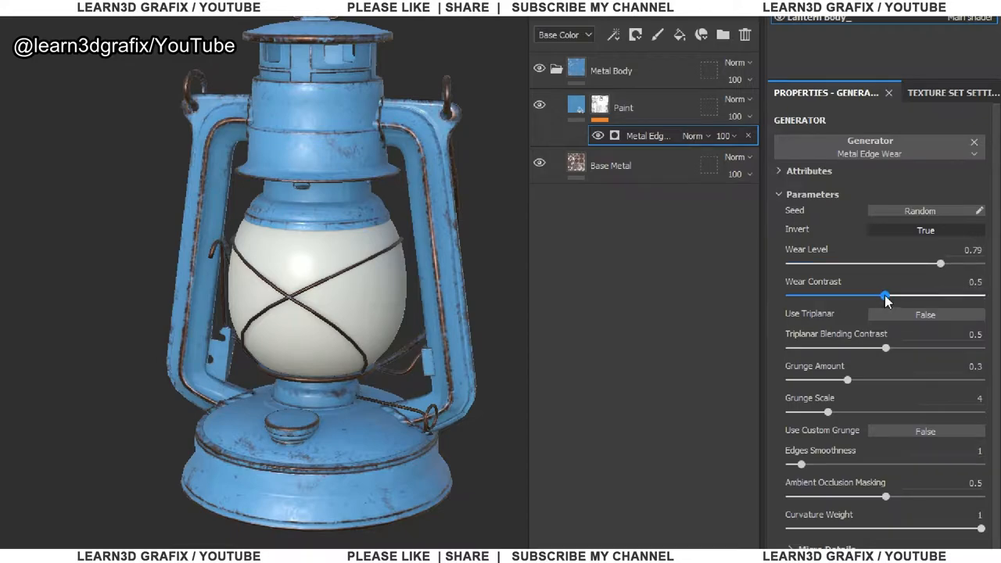
{"action": "left_click_drag", "start_coordinate": [886, 294], "coordinate": [790, 294]}
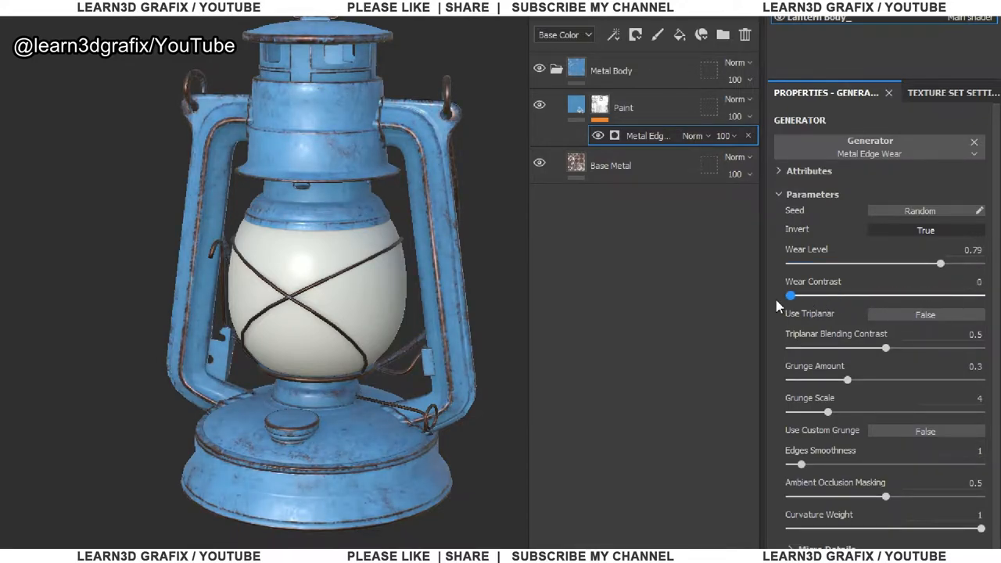
{"action": "left_click_drag", "start_coordinate": [885, 347], "coordinate": [960, 347]}
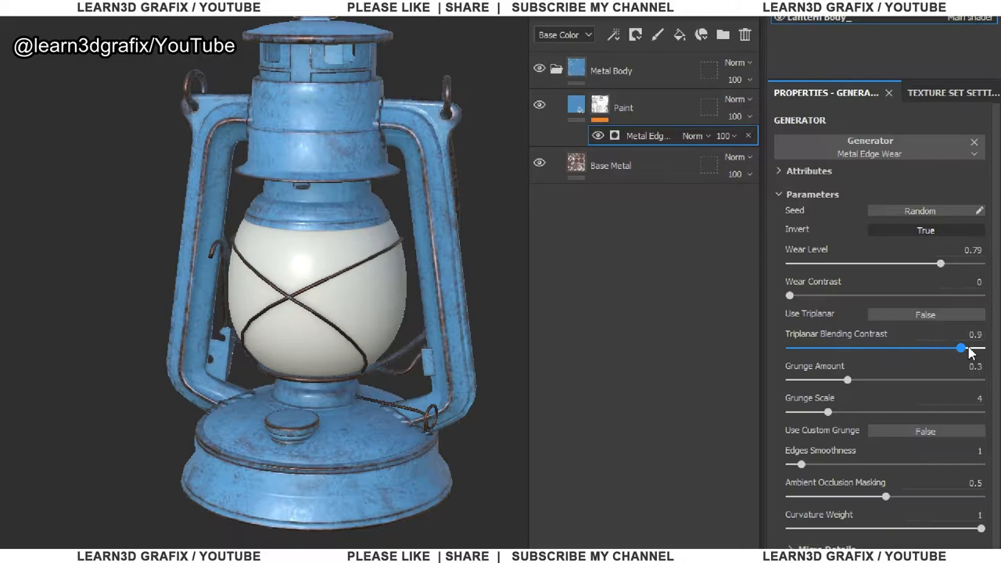
{"action": "left_click_drag", "start_coordinate": [960, 347], "coordinate": [904, 347]}
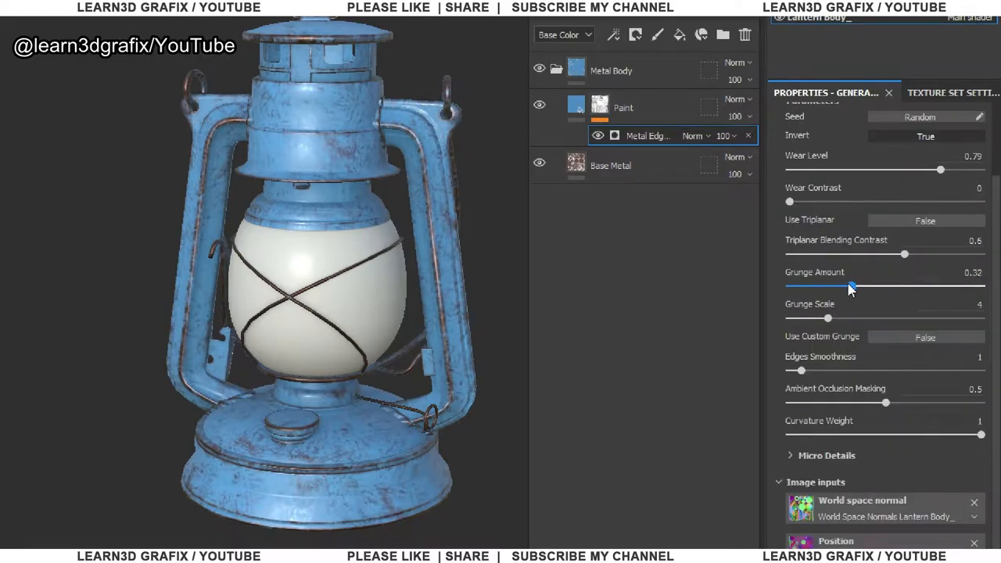
{"action": "left_click_drag", "start_coordinate": [851, 286], "coordinate": [884, 287]}
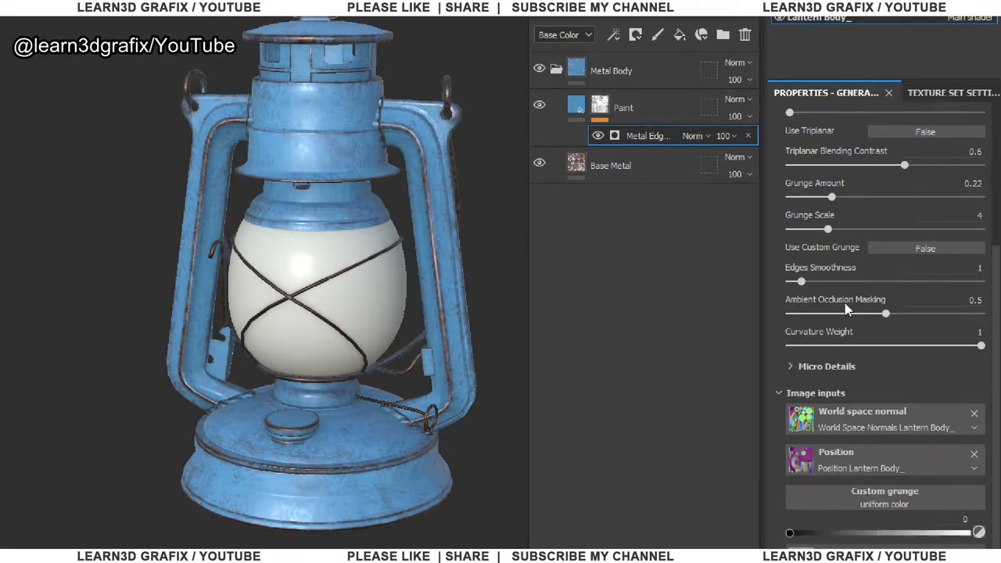
Step: Enlarge the grunge scale, smooth the worn edges and reduce ambient occlusion masking
{"action": "left_click_drag", "start_coordinate": [827, 229], "coordinate": [882, 229]}
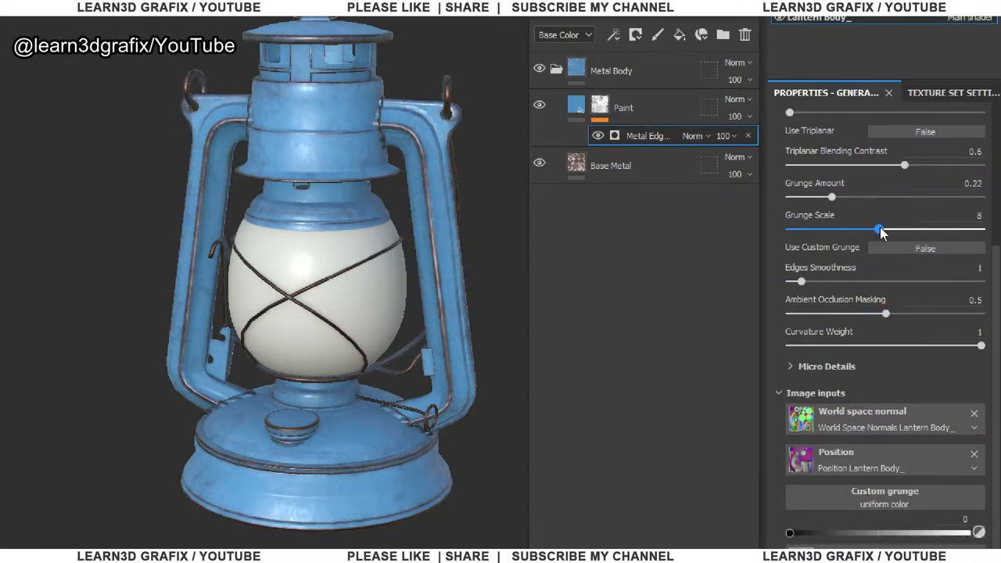
{"action": "left_click_drag", "start_coordinate": [880, 231], "coordinate": [915, 232]}
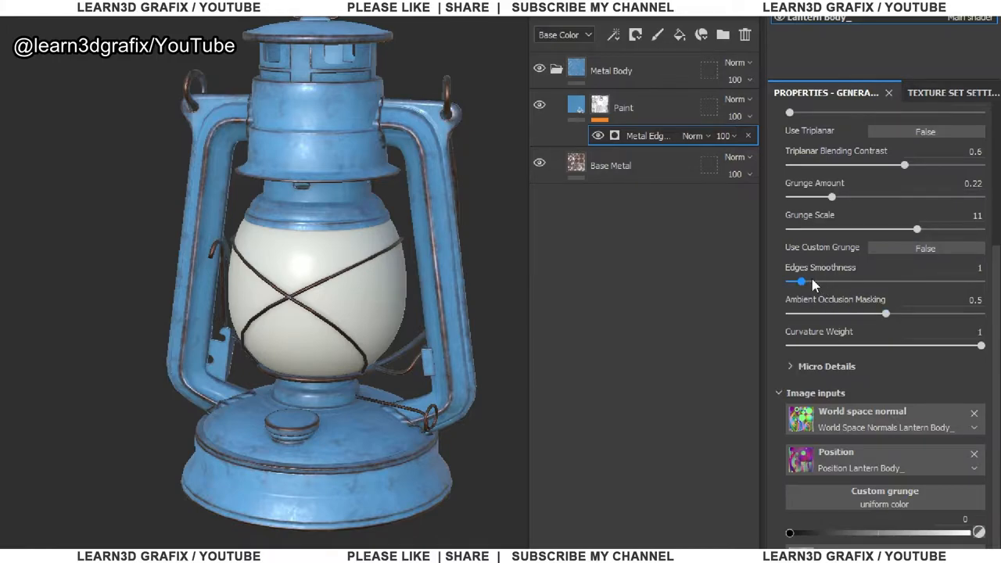
{"action": "left_click_drag", "start_coordinate": [801, 282], "coordinate": [873, 282]}
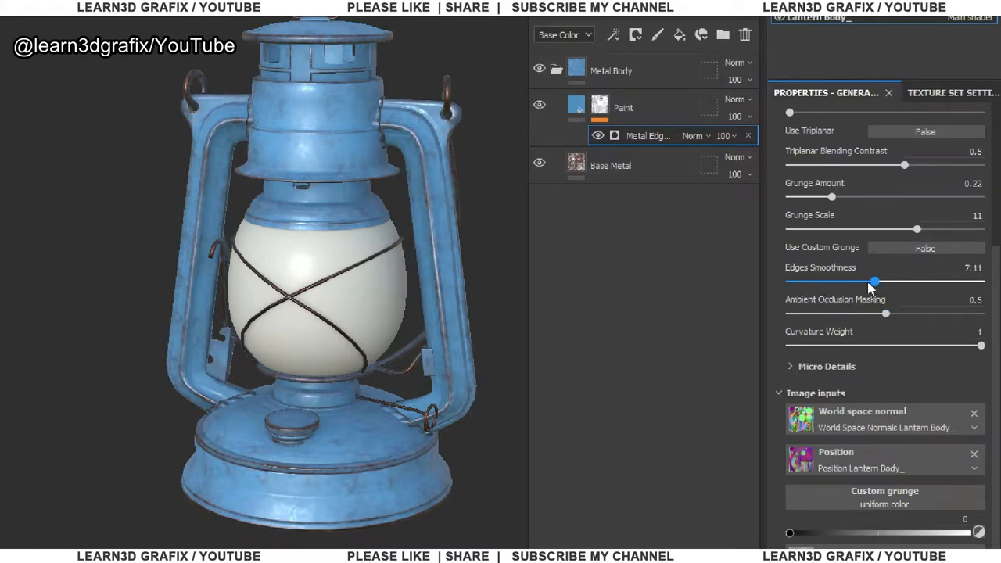
{"action": "left_click_drag", "start_coordinate": [873, 282], "coordinate": [888, 281]}
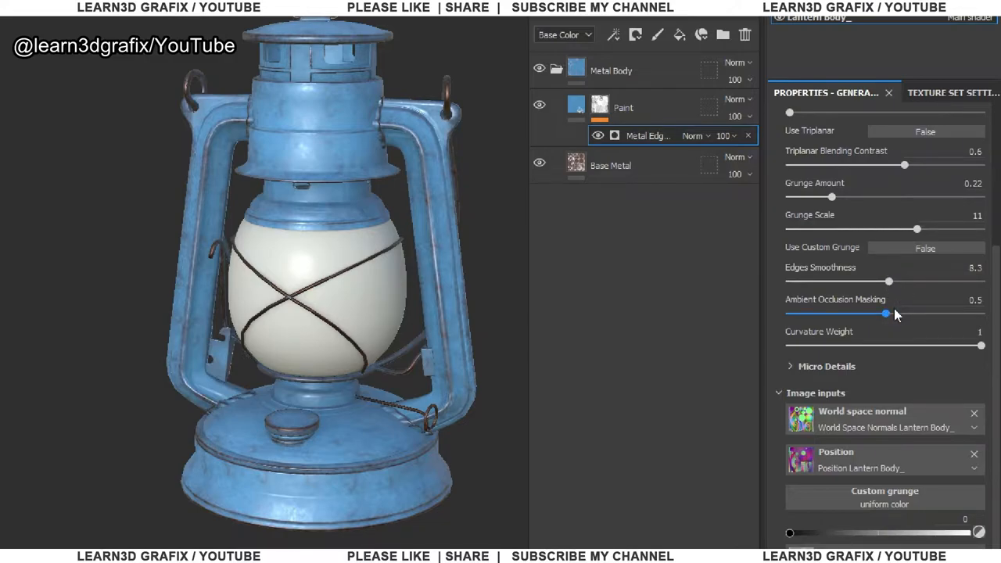
{"action": "left_click_drag", "start_coordinate": [886, 313], "coordinate": [833, 313]}
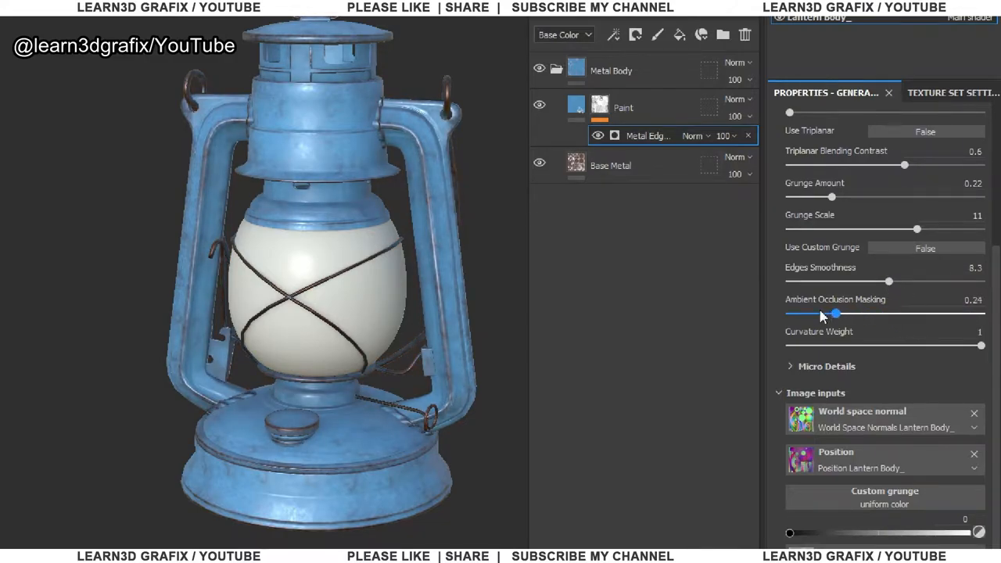
{"action": "left_click_drag", "start_coordinate": [835, 313], "coordinate": [795, 313]}
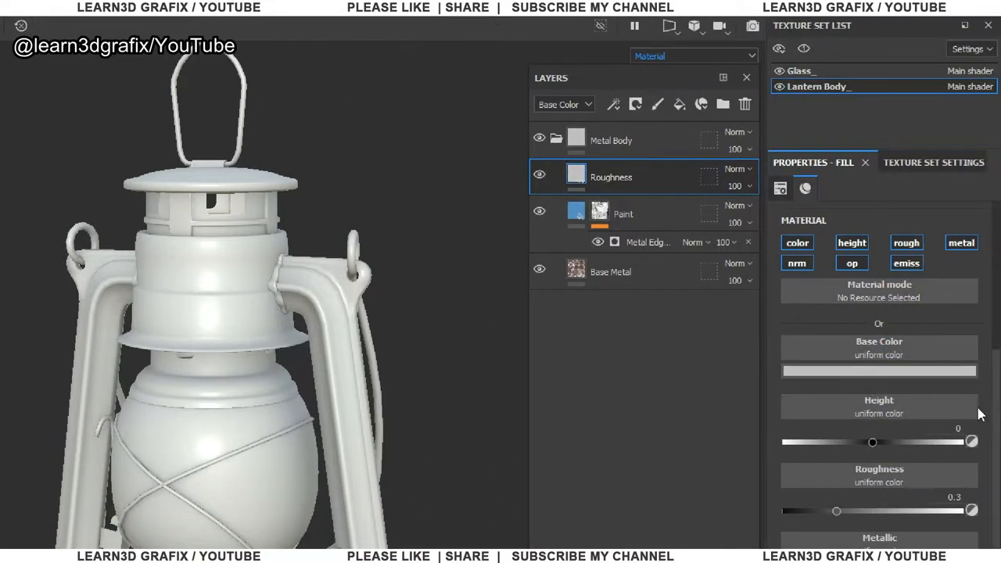
Step: Remove the Roughness fill's color channel and set its Height to 0.02
{"action": "left_click", "coordinate": [796, 263]}
{"action": "type", "text": ".02"}
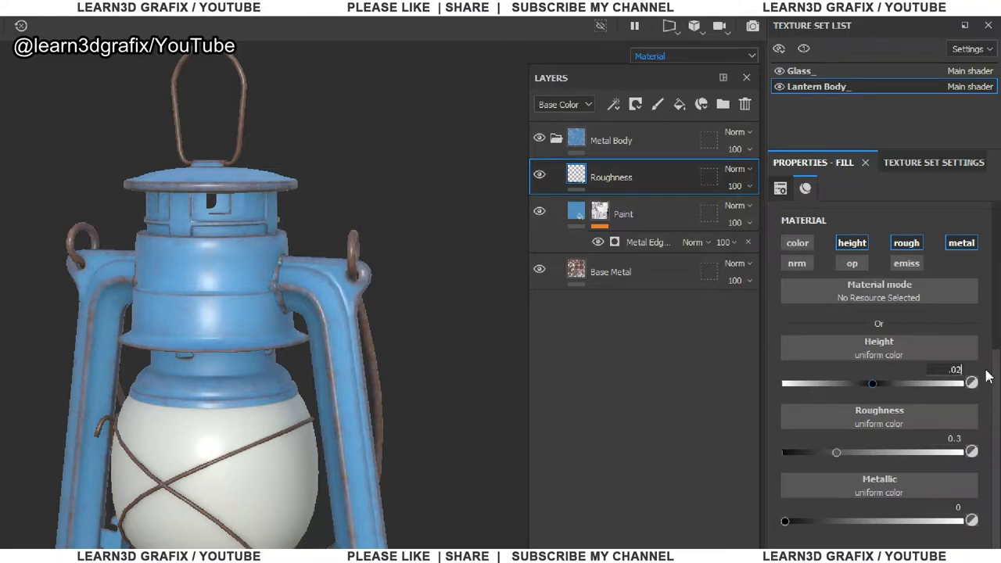
{"action": "left_click_drag", "start_coordinate": [835, 450], "coordinate": [961, 450]}
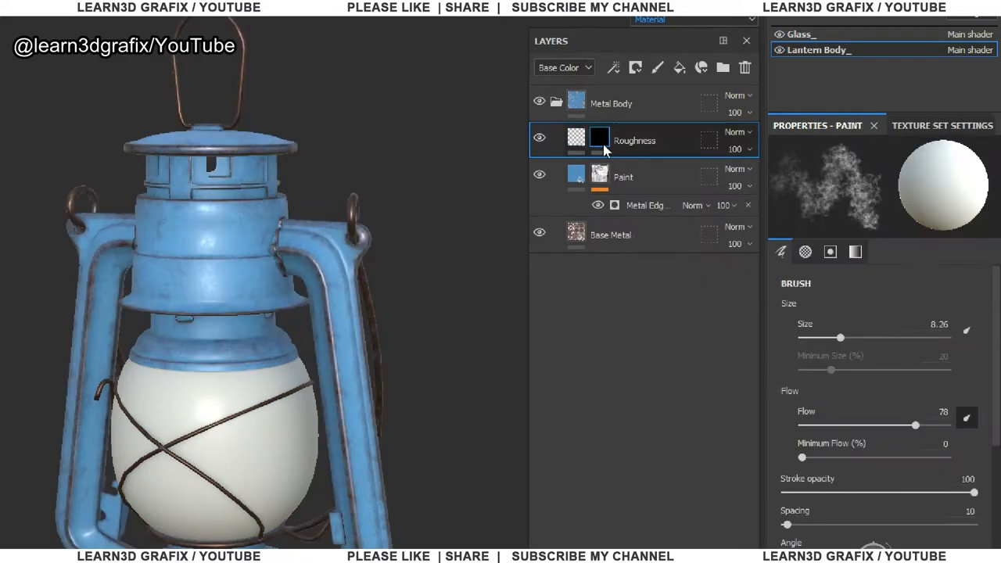
Step: Fill the Roughness mask with Clouds 3 noise at a smaller scale, higher balance and contrast
{"action": "right_click", "coordinate": [601, 141]}
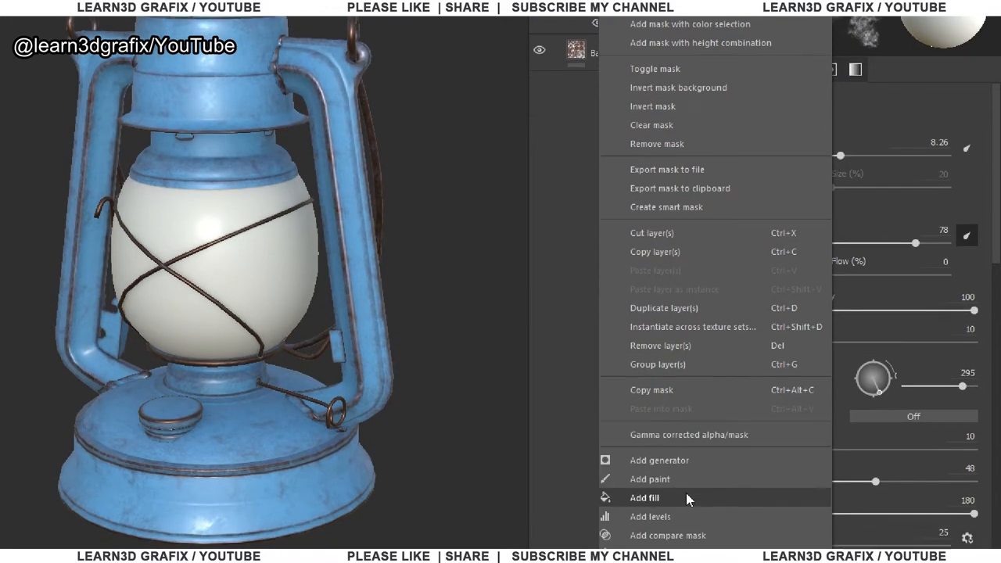
{"action": "left_click", "coordinate": [645, 497]}
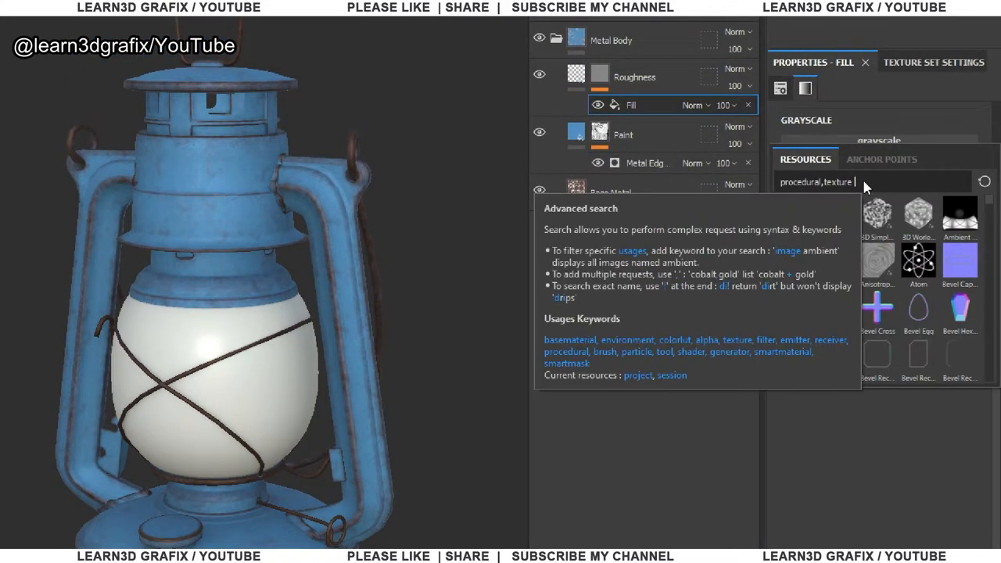
{"action": "type", "text": "cloud"}
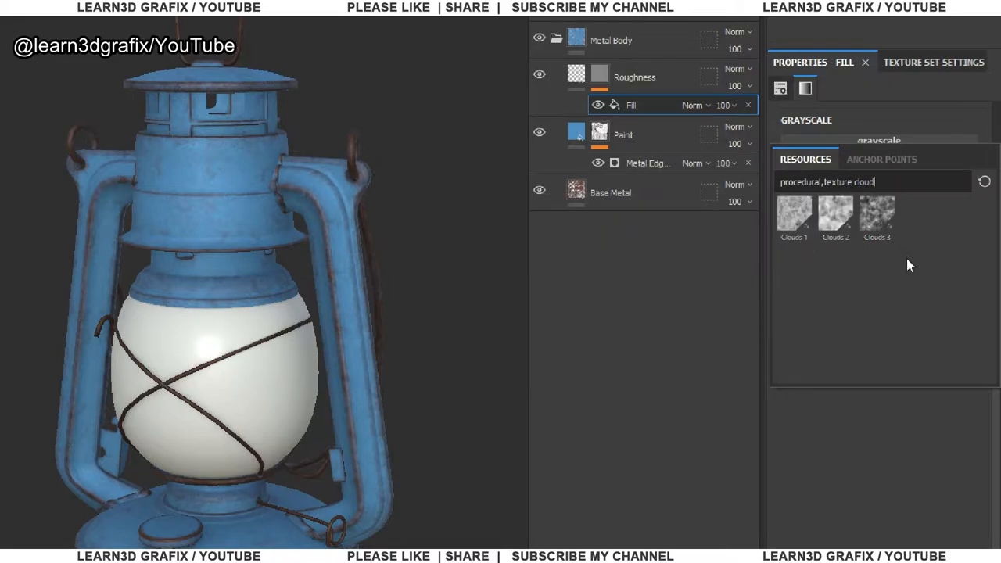
{"action": "double_click", "coordinate": [876, 216]}
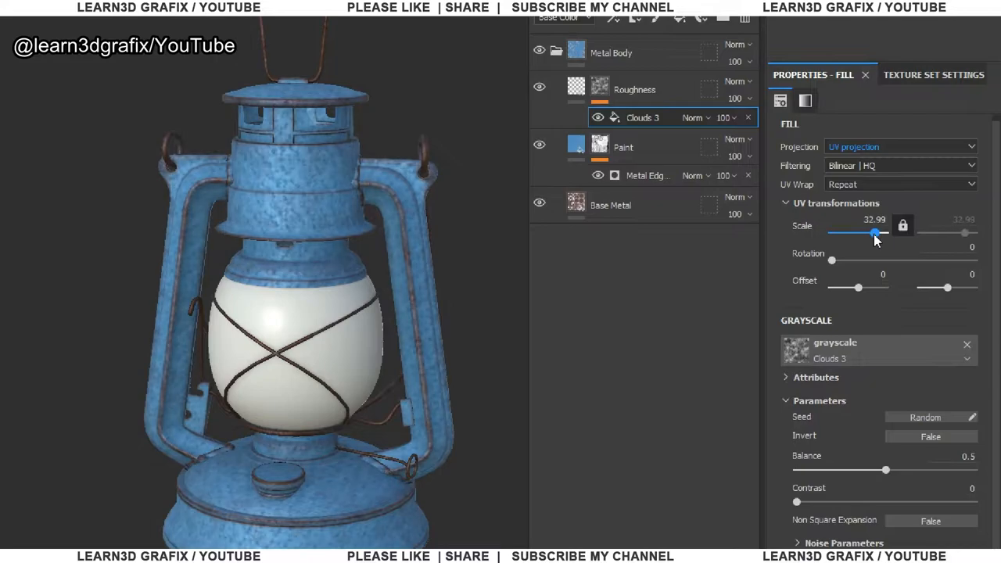
{"action": "left_click_drag", "start_coordinate": [875, 233], "coordinate": [865, 233]}
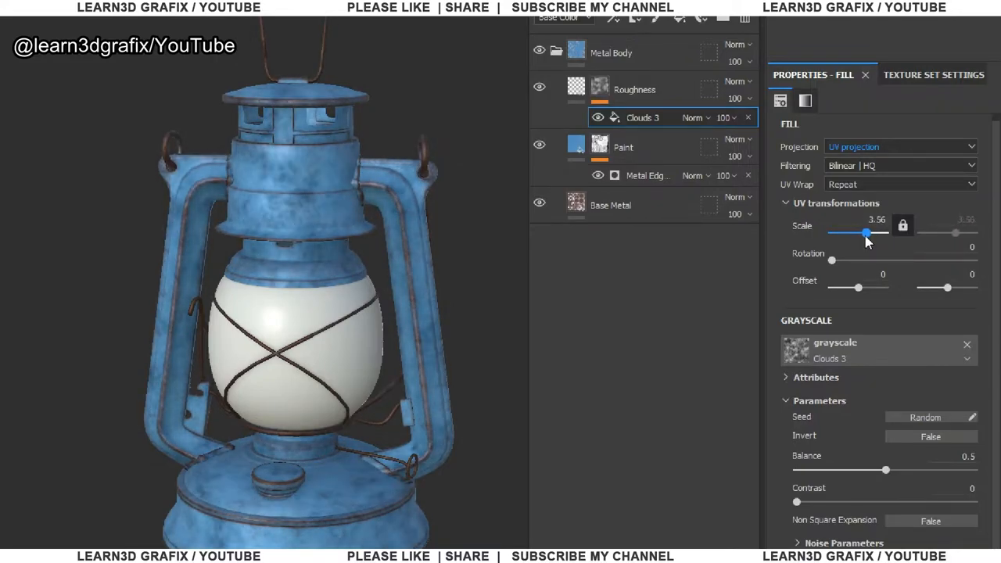
{"action": "left_click", "coordinate": [867, 219]}
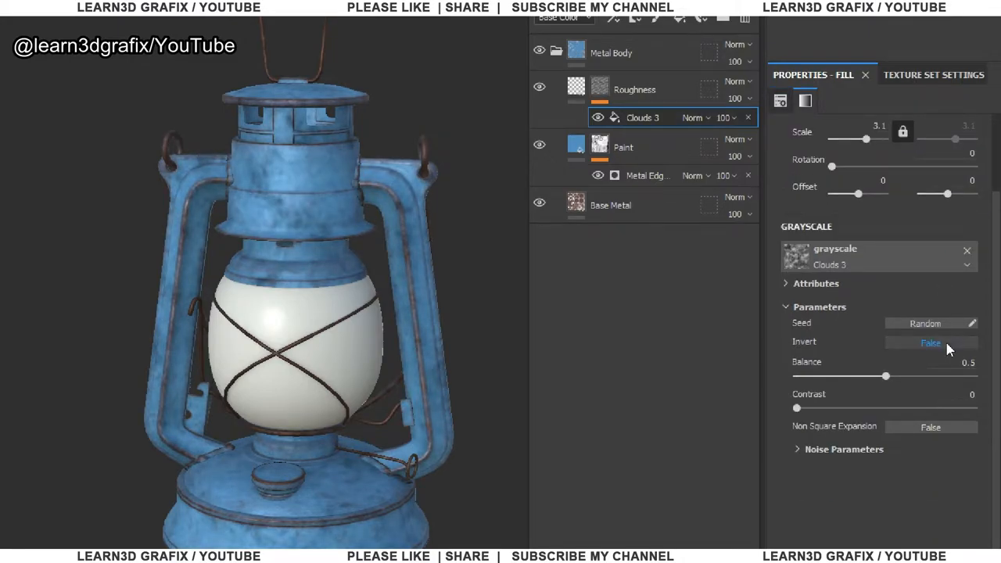
{"action": "left_click_drag", "start_coordinate": [885, 376], "coordinate": [926, 330]}
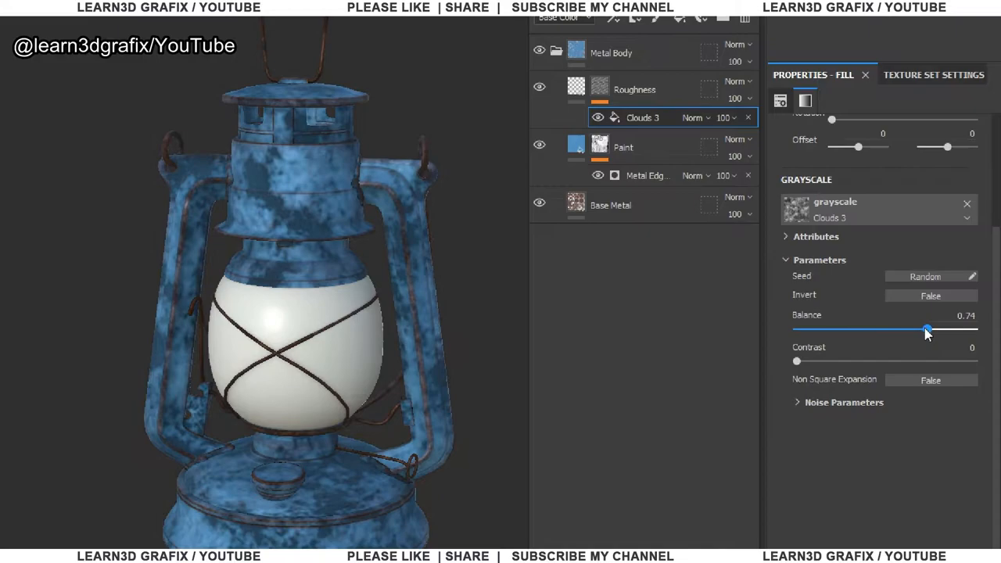
{"action": "left_click_drag", "start_coordinate": [797, 359], "coordinate": [832, 360]}
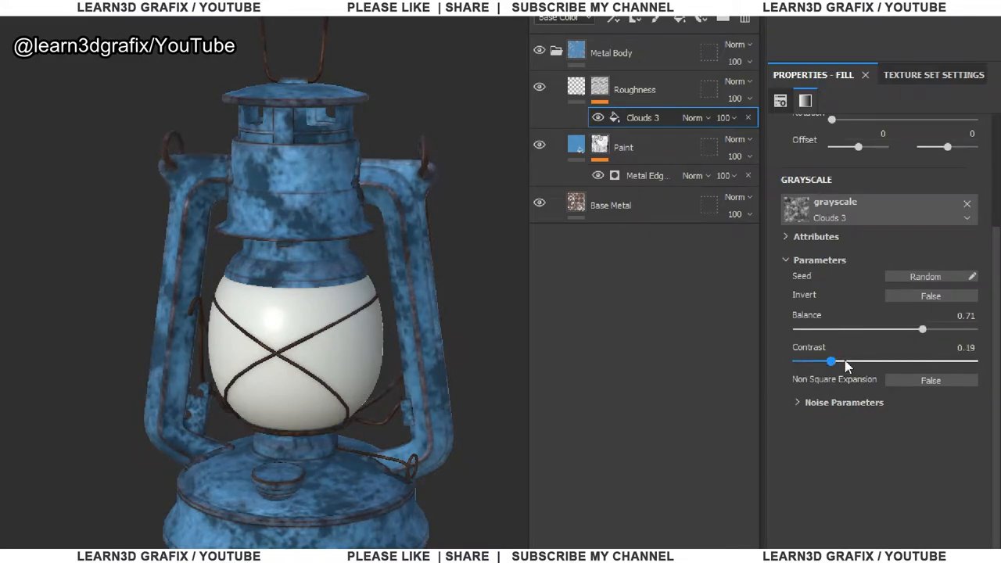
{"action": "left_click_drag", "start_coordinate": [832, 360], "coordinate": [842, 359]}
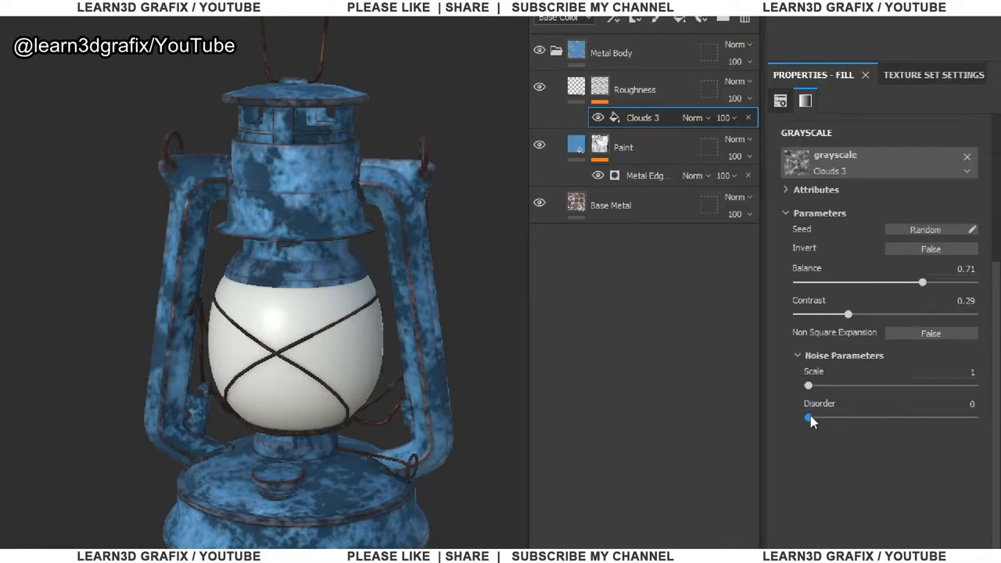
Step: Switch the cloud fill to tri-planar projection and lower its opacity to about 28
{"action": "scroll", "scroll_direction": "up", "scroll_amount": 3}
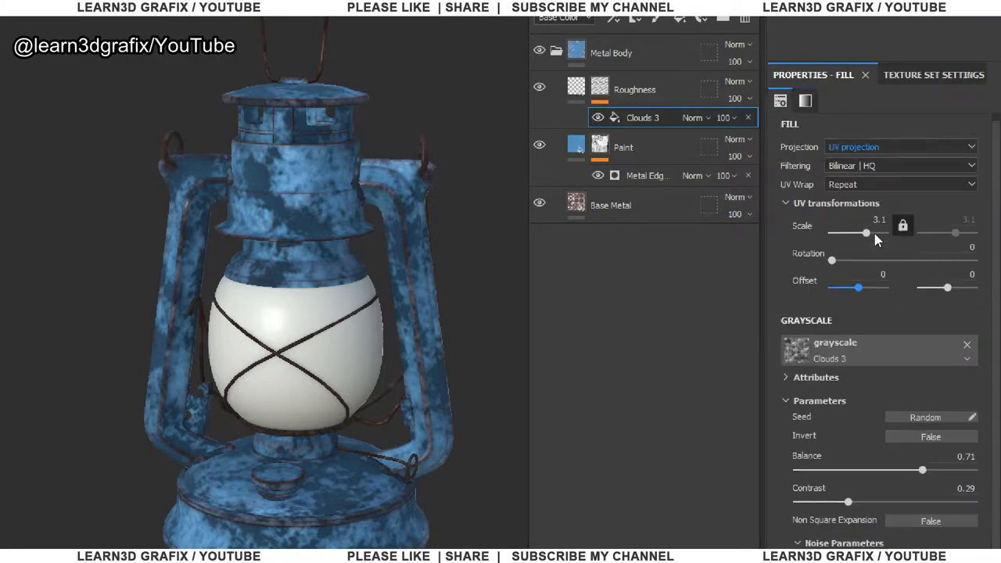
{"action": "left_click", "coordinate": [900, 147]}
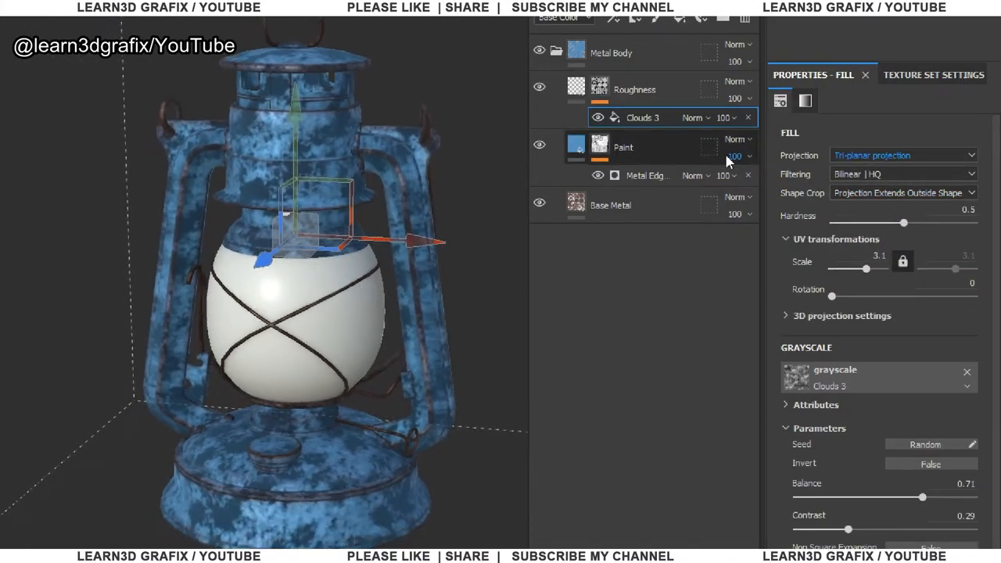
{"action": "left_click_drag", "start_coordinate": [748, 117], "coordinate": [743, 147]}
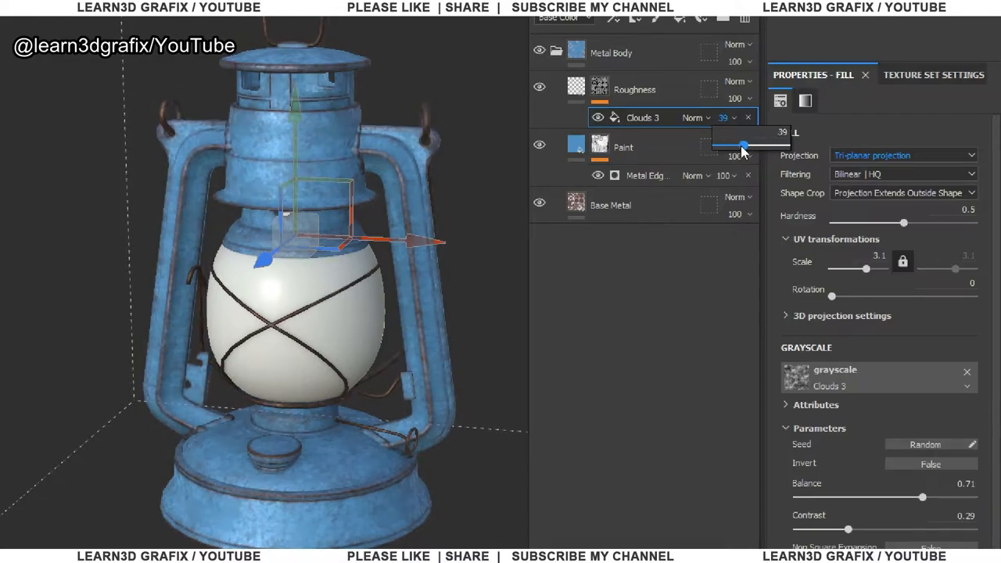
{"action": "left_click_drag", "start_coordinate": [743, 146], "coordinate": [733, 146]}
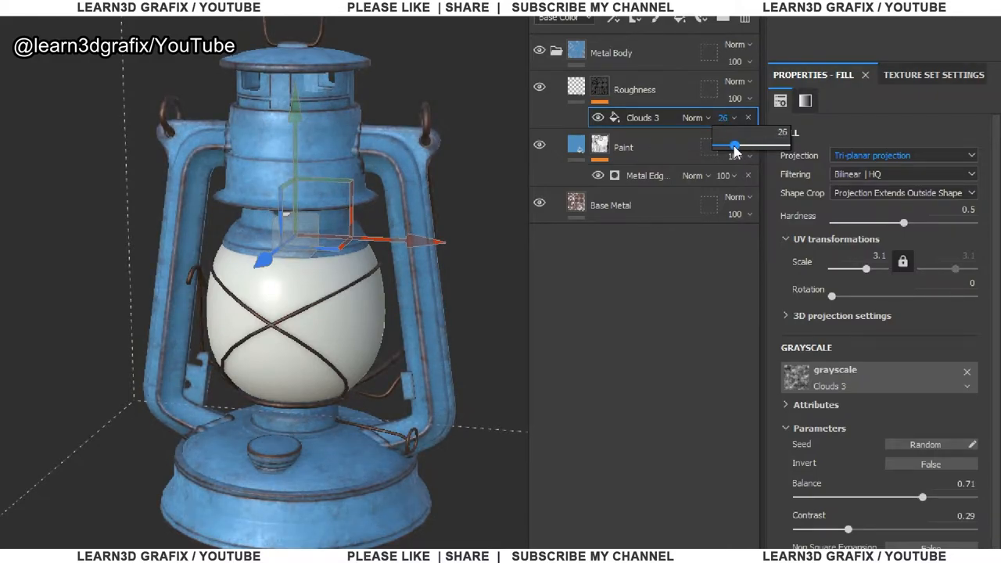
{"action": "left_click_drag", "start_coordinate": [733, 147], "coordinate": [738, 148]}
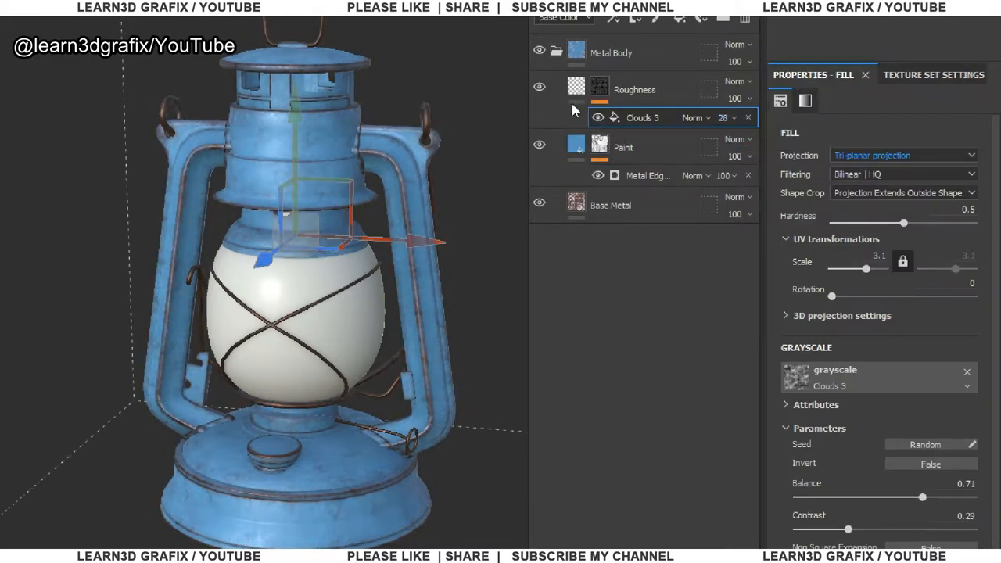
{"action": "left_click", "coordinate": [633, 90]}
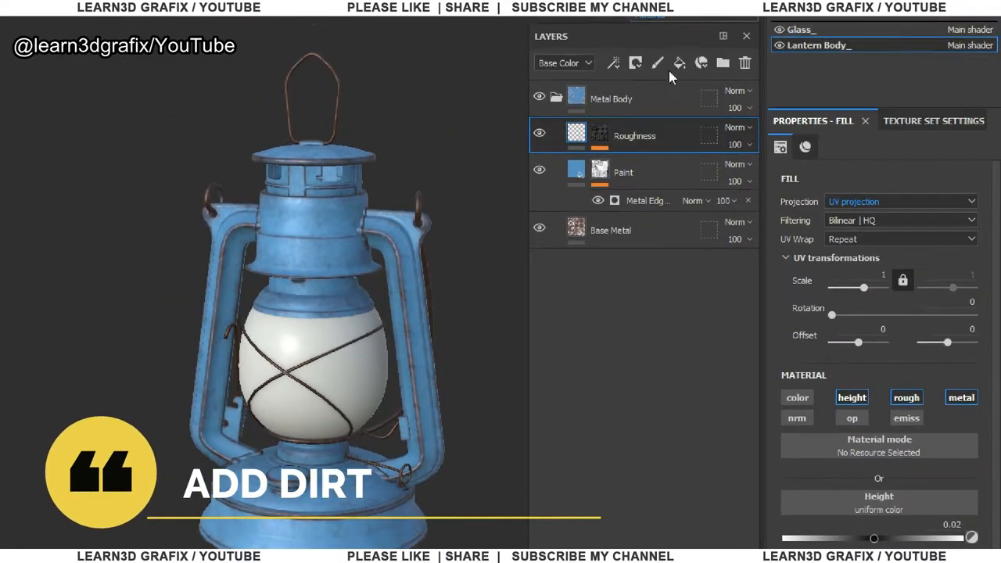
Step: Add a Dirtiness fill layer with a slight height and adjusted roughness
{"action": "left_click", "coordinate": [635, 62]}
{"action": "type", "text": "Dirtness"}
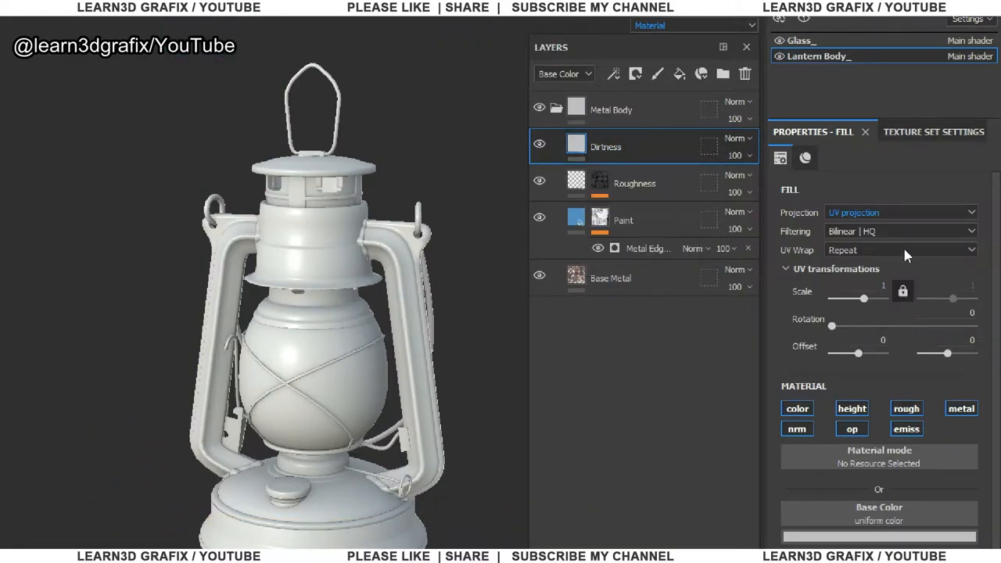
{"action": "left_click", "coordinate": [899, 213]}
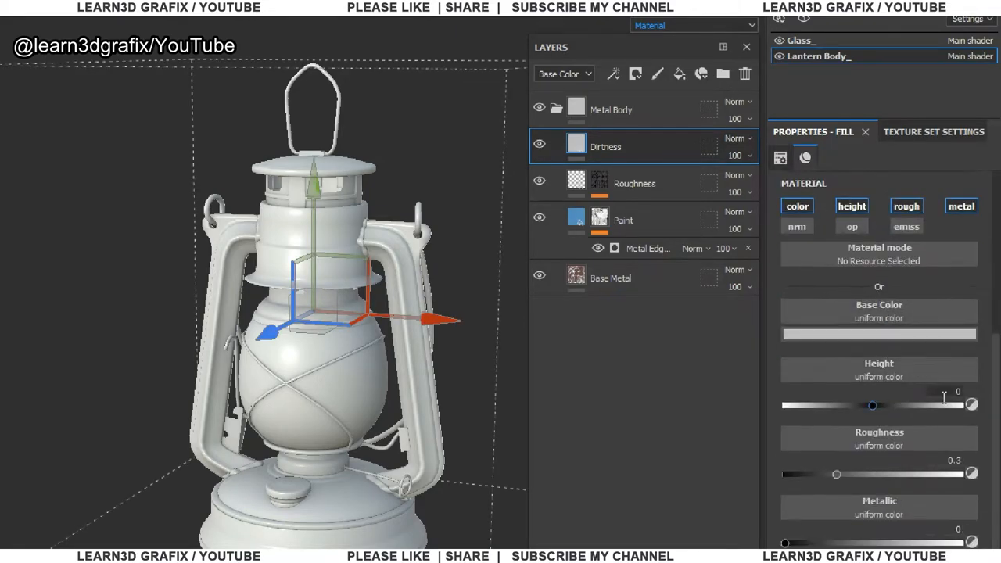
{"action": "left_click_drag", "start_coordinate": [873, 403], "coordinate": [873, 404]}
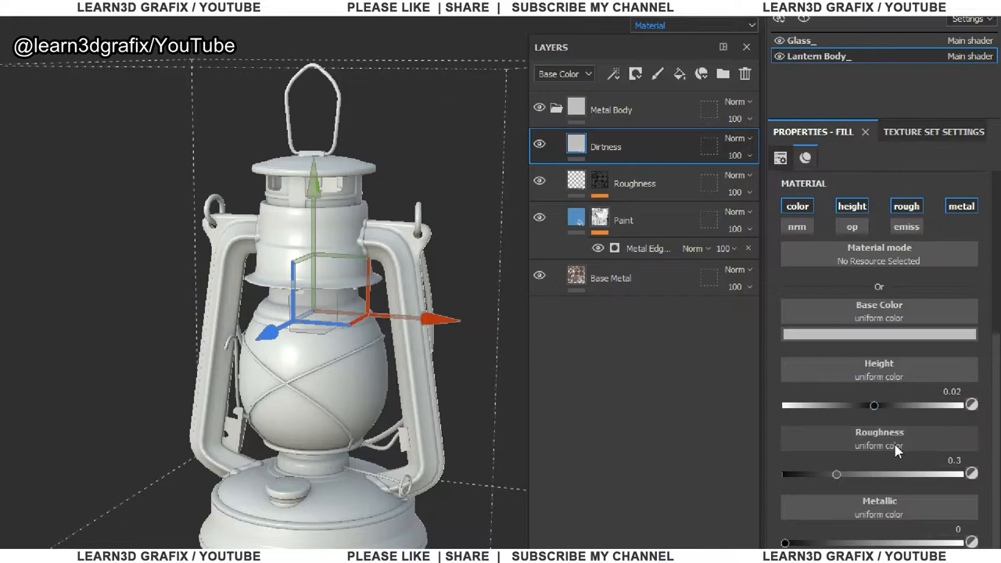
{"action": "left_click_drag", "start_coordinate": [836, 474], "coordinate": [917, 474]}
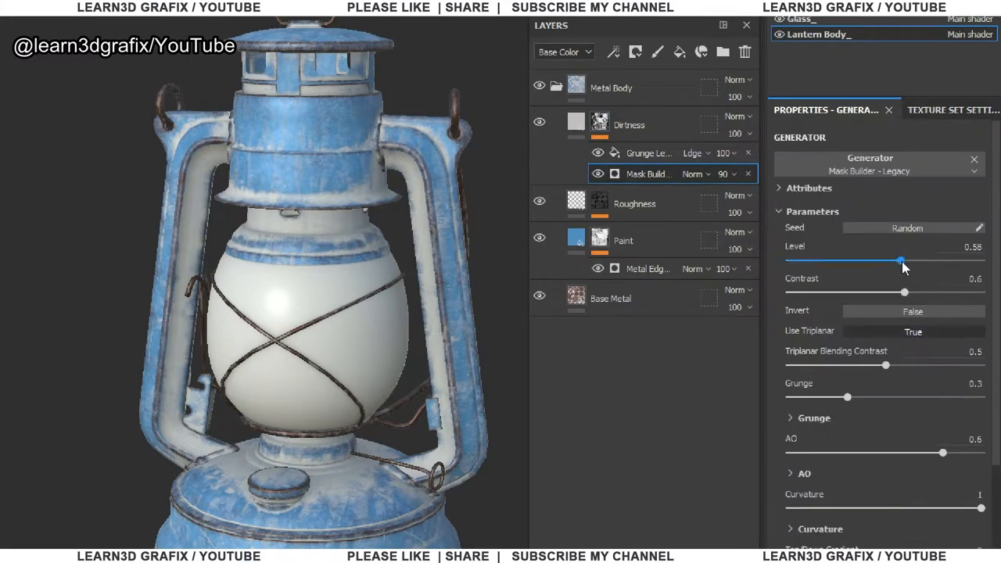
Step: Lower the Mask Builder level and contrast to about 0.37 and turn off triplanar projection
{"action": "left_click_drag", "start_coordinate": [901, 260], "coordinate": [889, 259]}
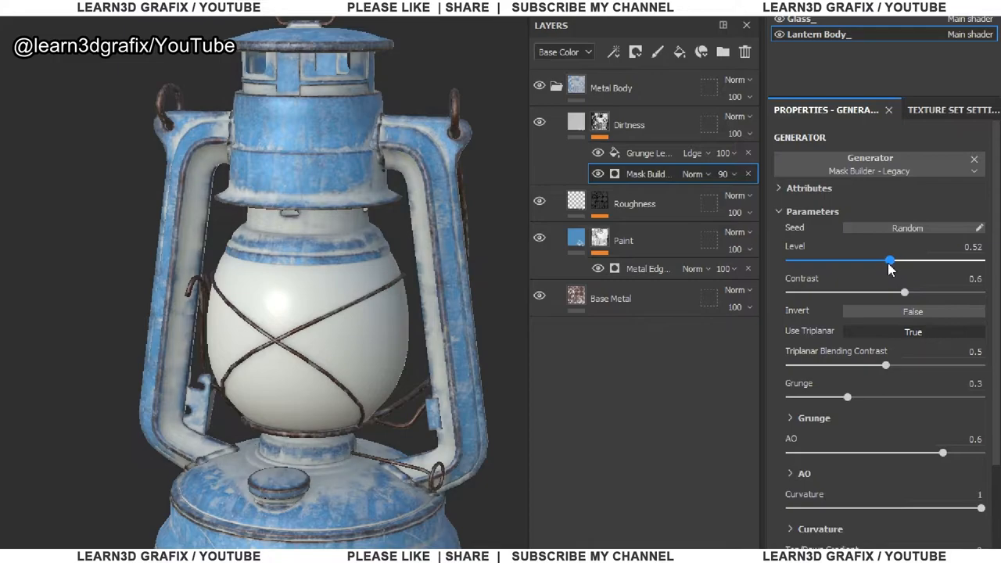
{"action": "left_click_drag", "start_coordinate": [889, 259], "coordinate": [884, 260]}
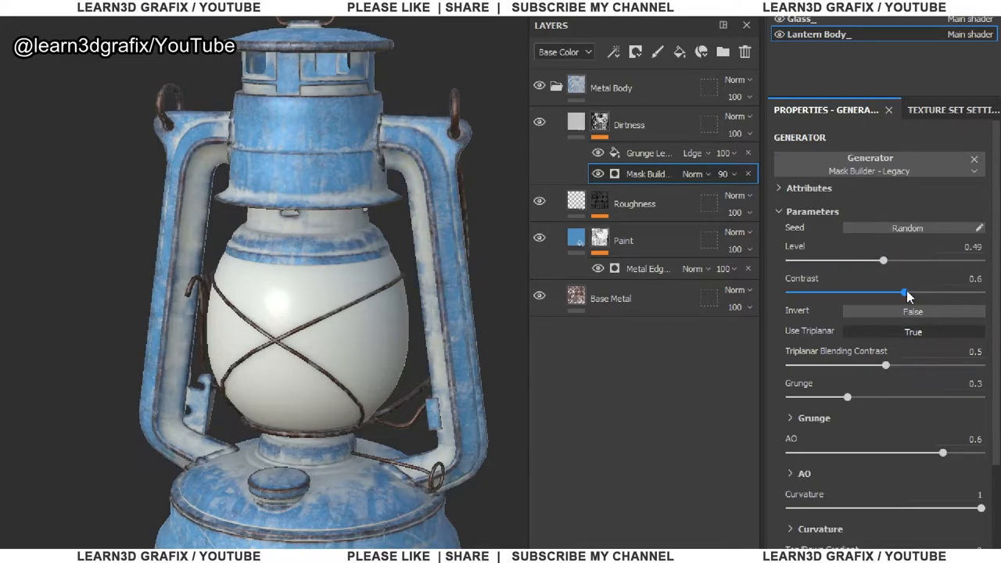
{"action": "left_click_drag", "start_coordinate": [908, 293], "coordinate": [861, 293]}
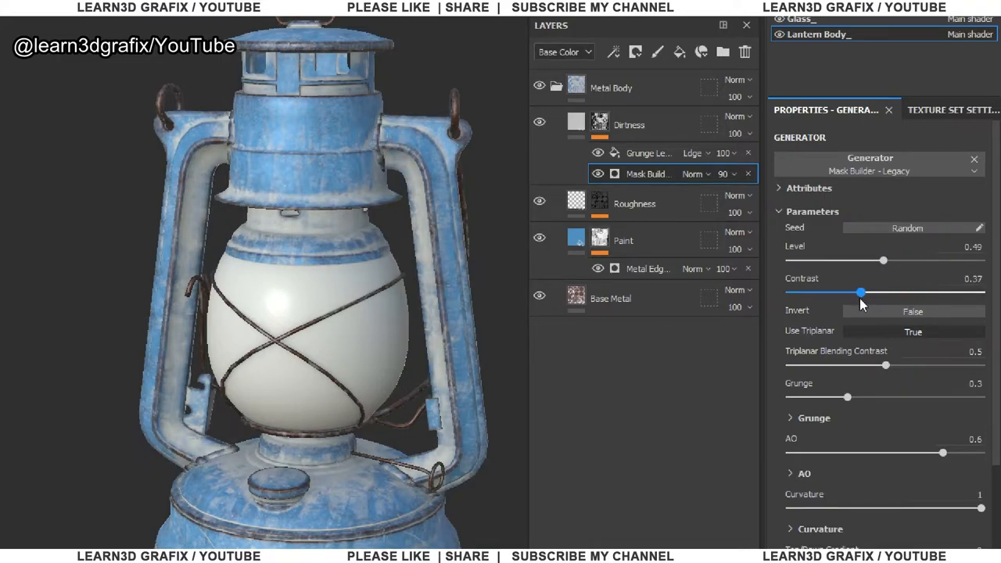
{"action": "left_click", "coordinate": [914, 332]}
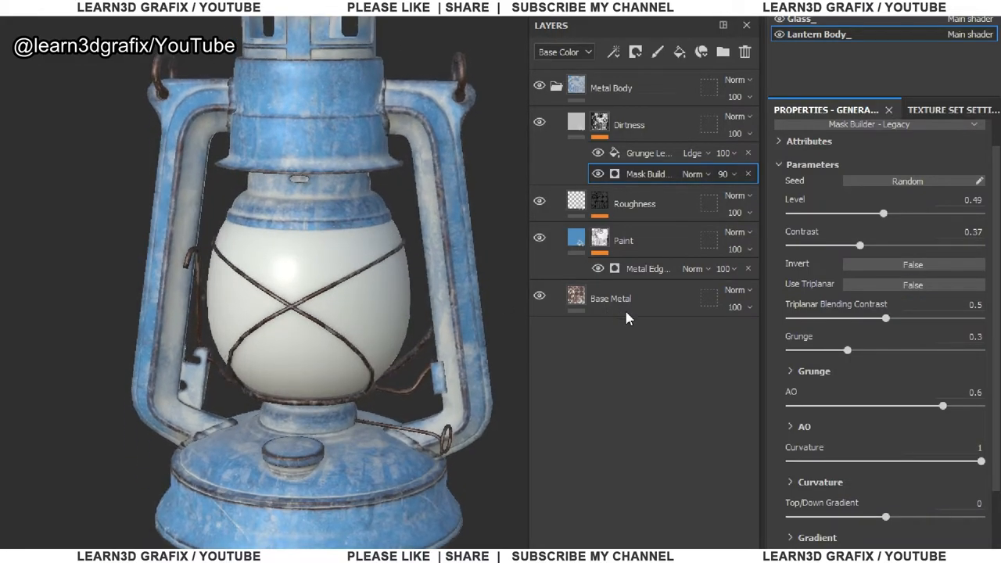
Step: Raise the occlusion contribution to about 0.76 and bring curvature down to about 0.65
{"action": "scroll", "scroll_direction": "down", "scroll_amount": 3}
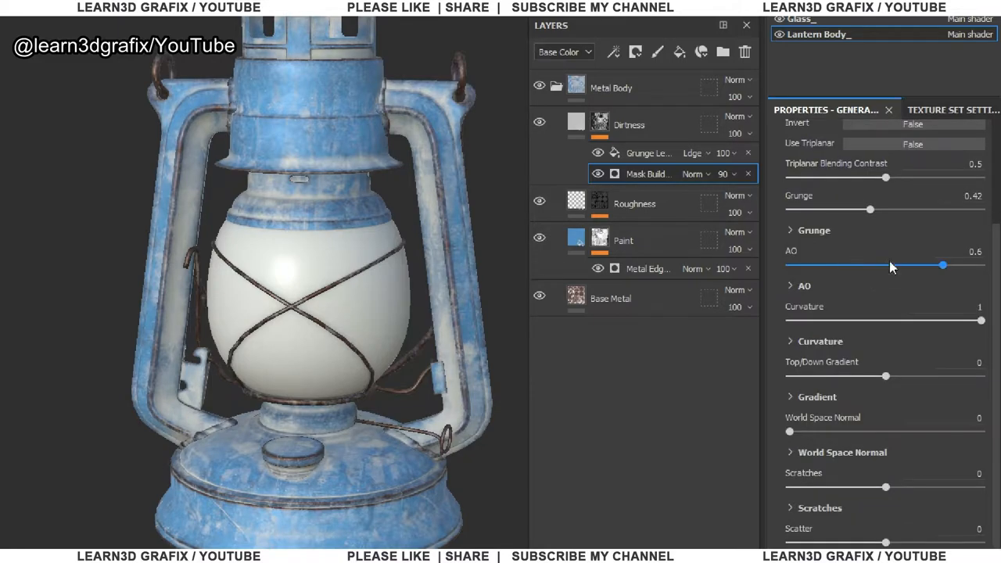
{"action": "left_click_drag", "start_coordinate": [942, 266], "coordinate": [950, 266]}
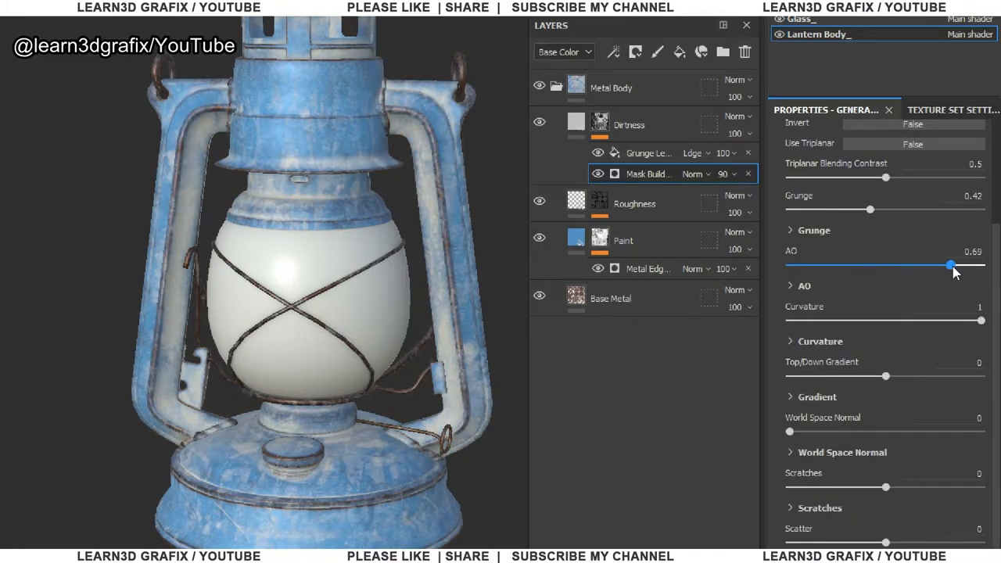
{"action": "left_click_drag", "start_coordinate": [949, 266], "coordinate": [958, 217]}
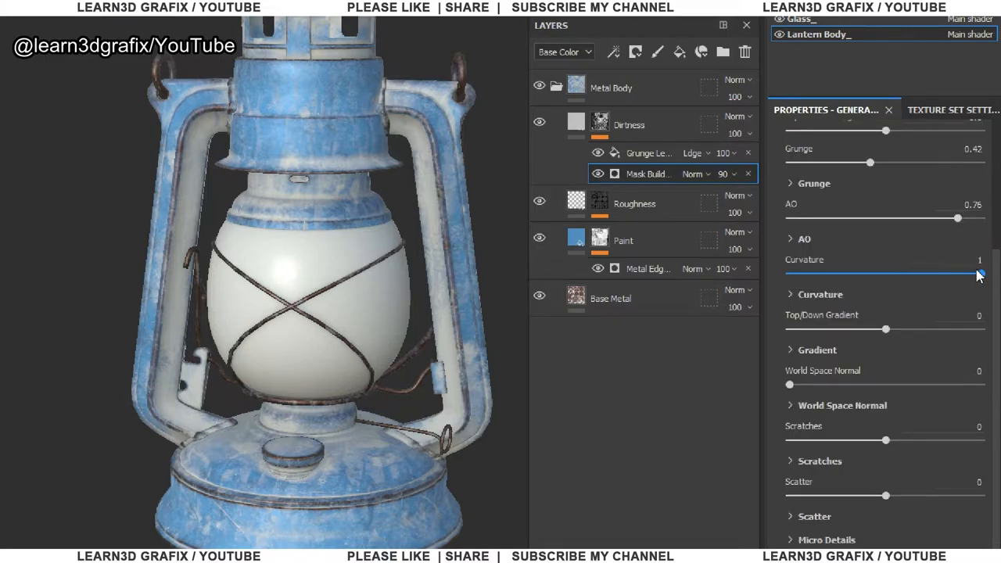
{"action": "scroll", "scroll_direction": "up", "scroll_amount": 3}
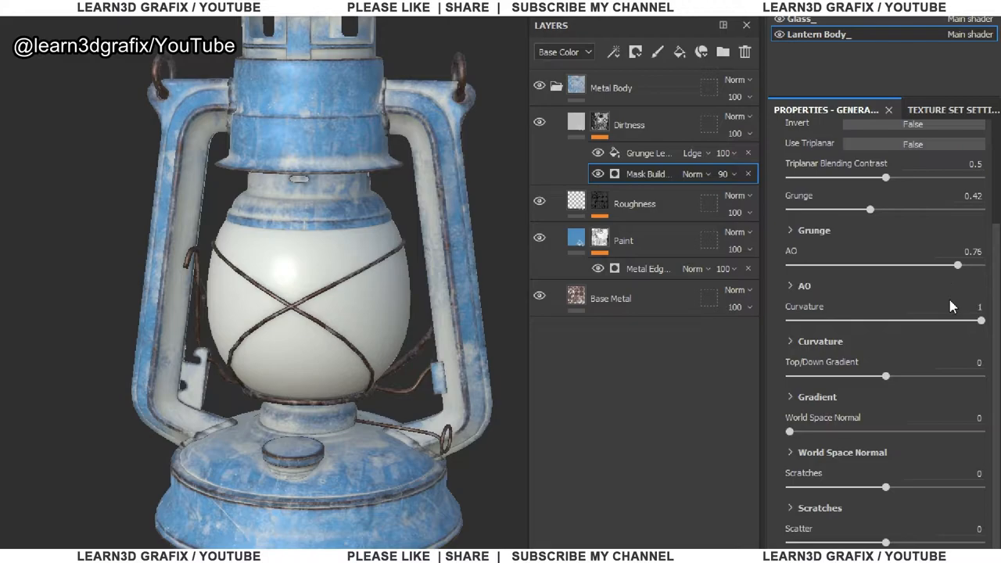
{"action": "left_click_drag", "start_coordinate": [983, 320], "coordinate": [885, 320]}
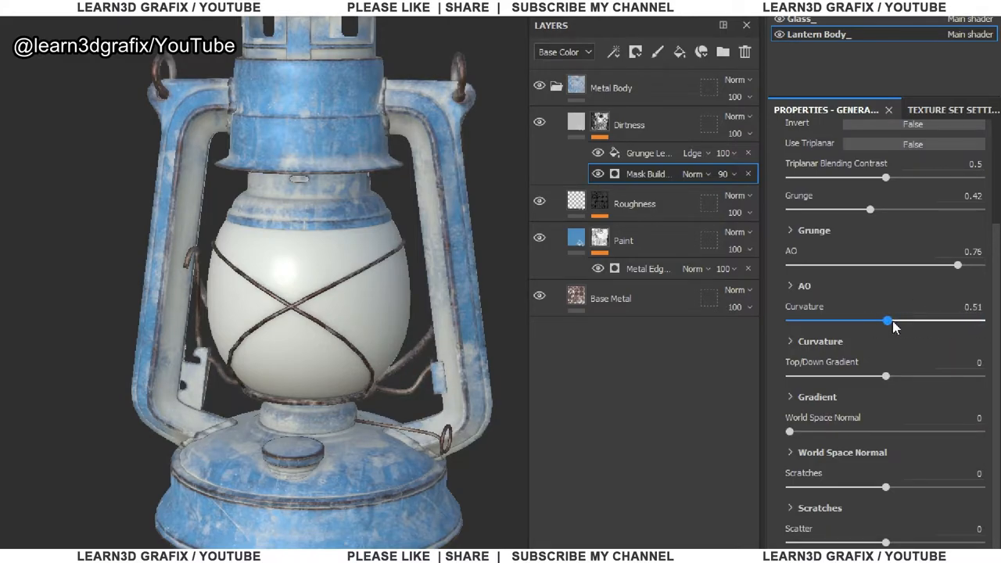
{"action": "left_click_drag", "start_coordinate": [885, 321], "coordinate": [913, 321]}
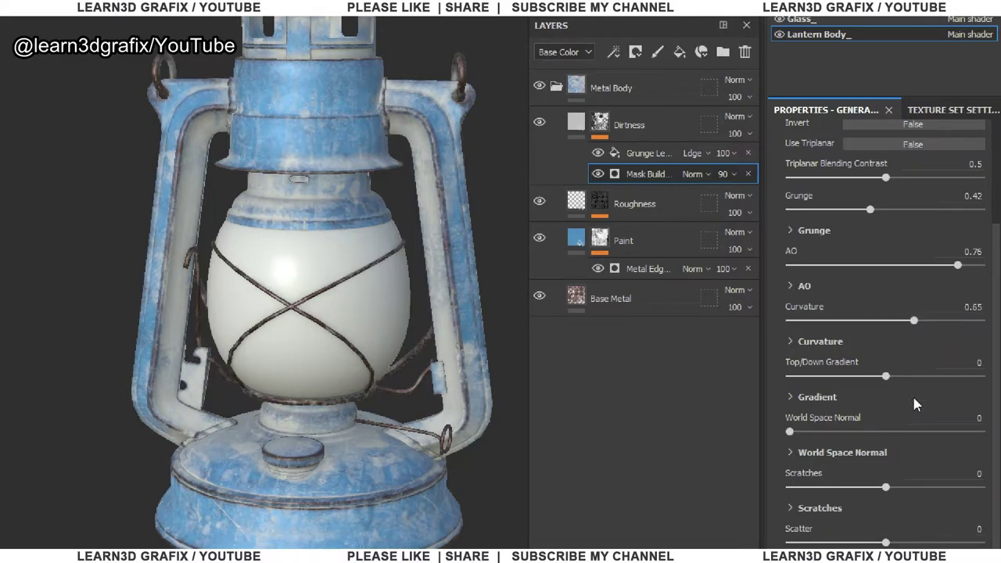
Step: Reveal the generator's scatter settings and select the leak grunge fill in the dirt mask
{"action": "scroll", "scroll_direction": "down", "scroll_amount": 3}
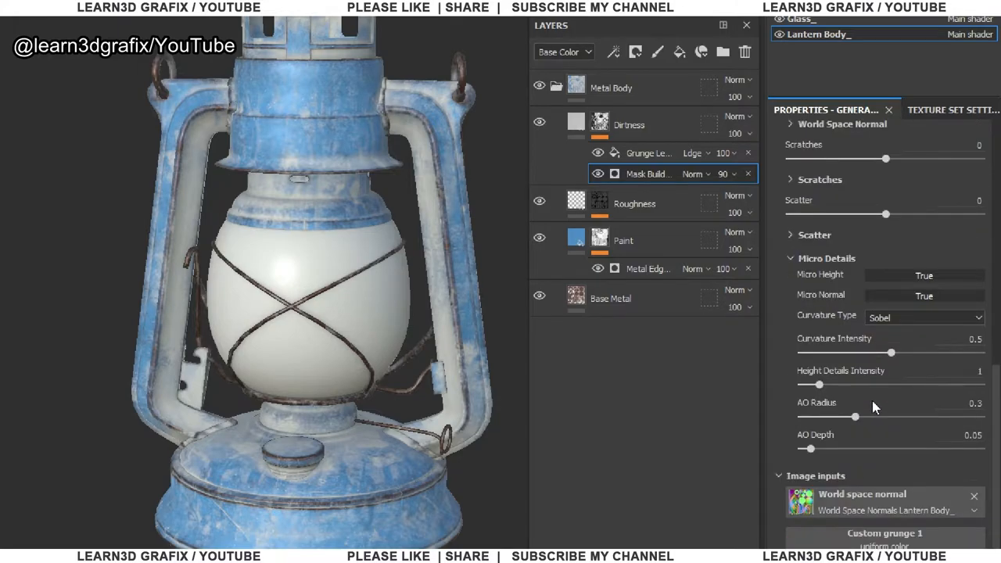
{"action": "left_click", "coordinate": [814, 235]}
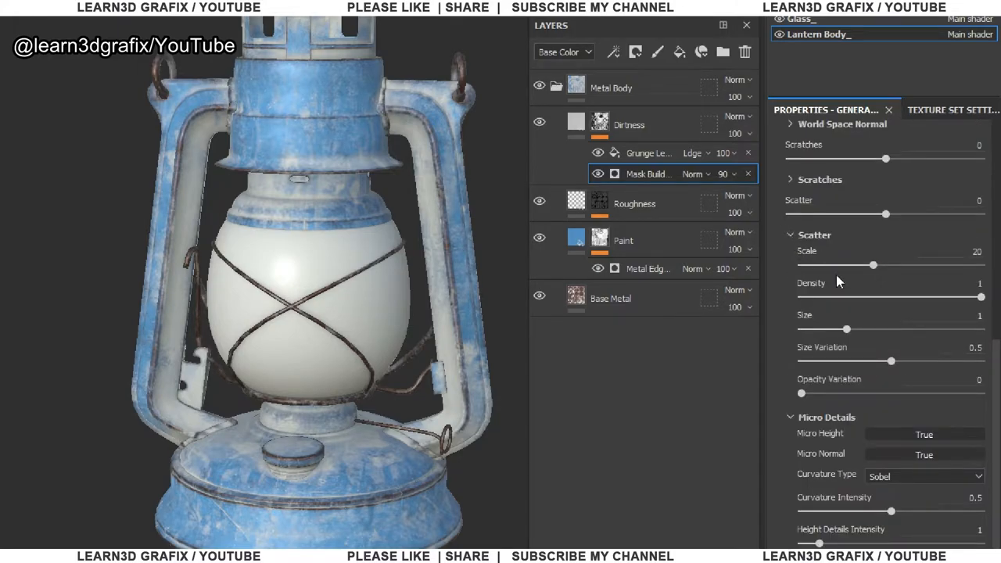
{"action": "scroll", "scroll_direction": "down", "scroll_amount": 3}
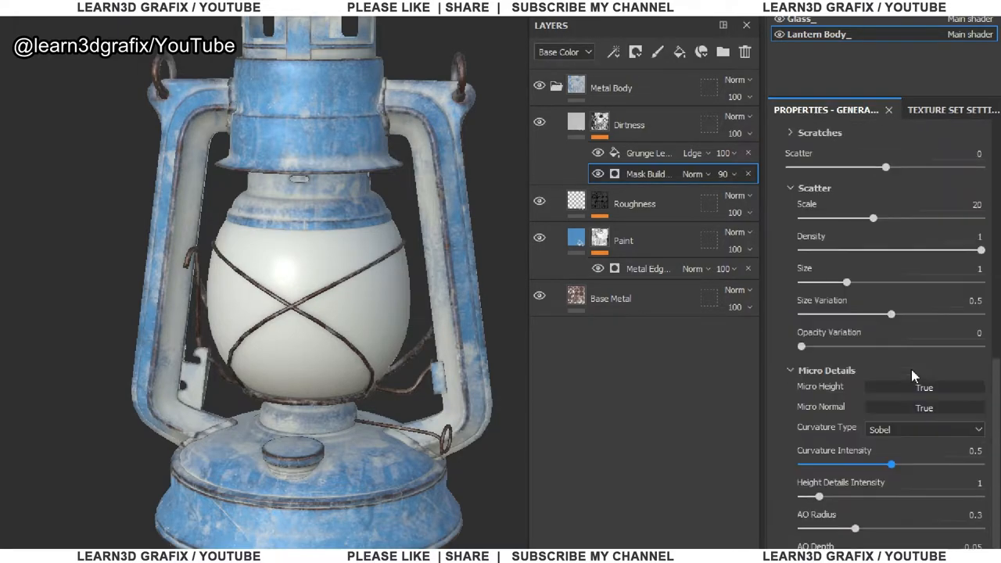
{"action": "left_click", "coordinate": [648, 173]}
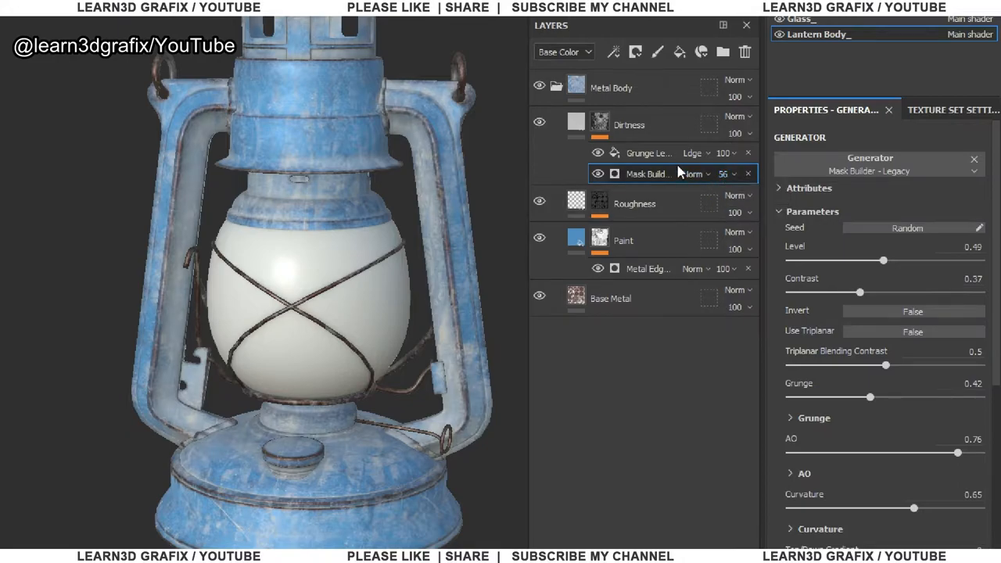
{"action": "left_click", "coordinate": [647, 154]}
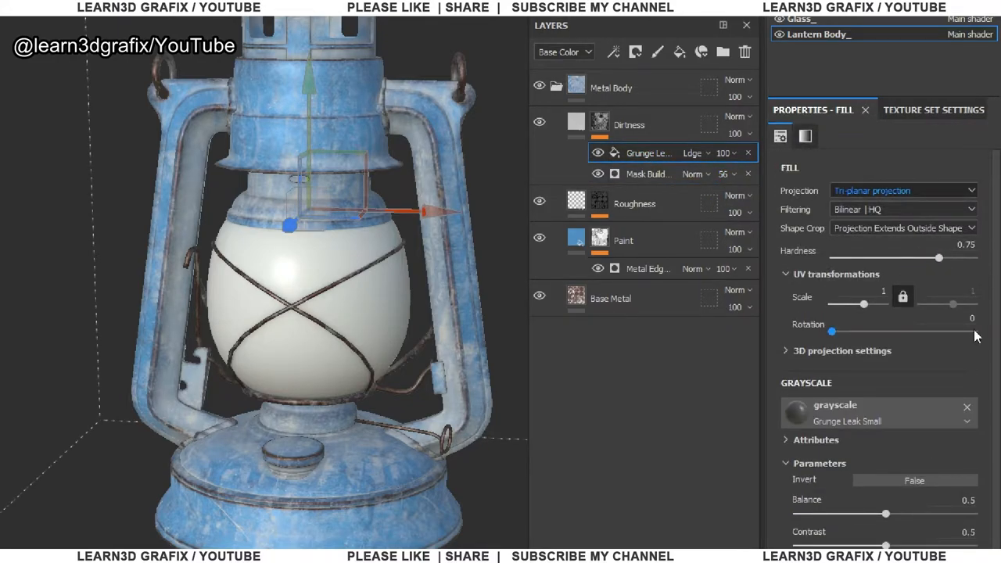
Step: Set the leak grunge contrast near 0.41, balance 0.52, opacity about 52, and return to the Dirtiness layer
{"action": "scroll", "scroll_direction": "down", "scroll_amount": 3}
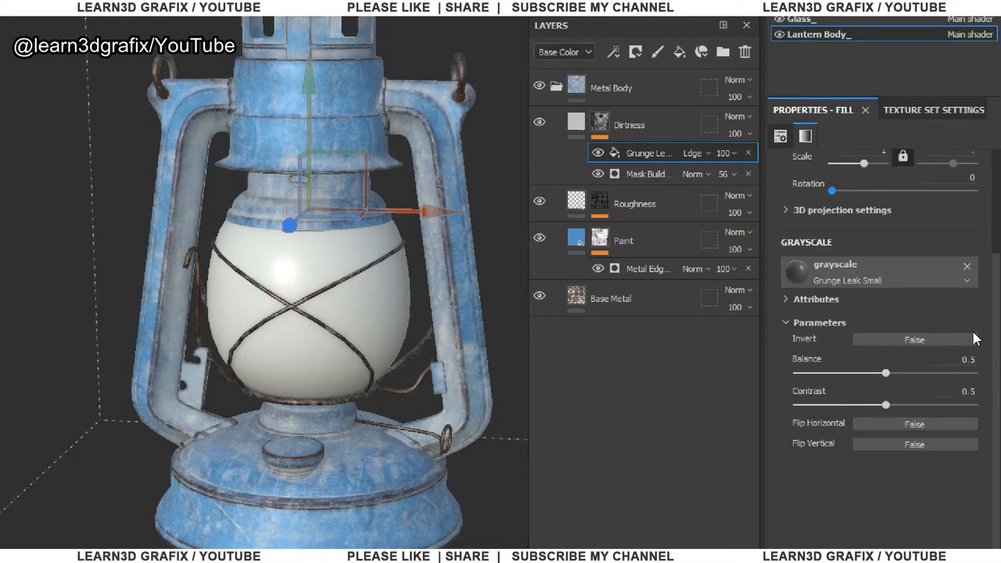
{"action": "left_click_drag", "start_coordinate": [885, 404], "coordinate": [839, 407]}
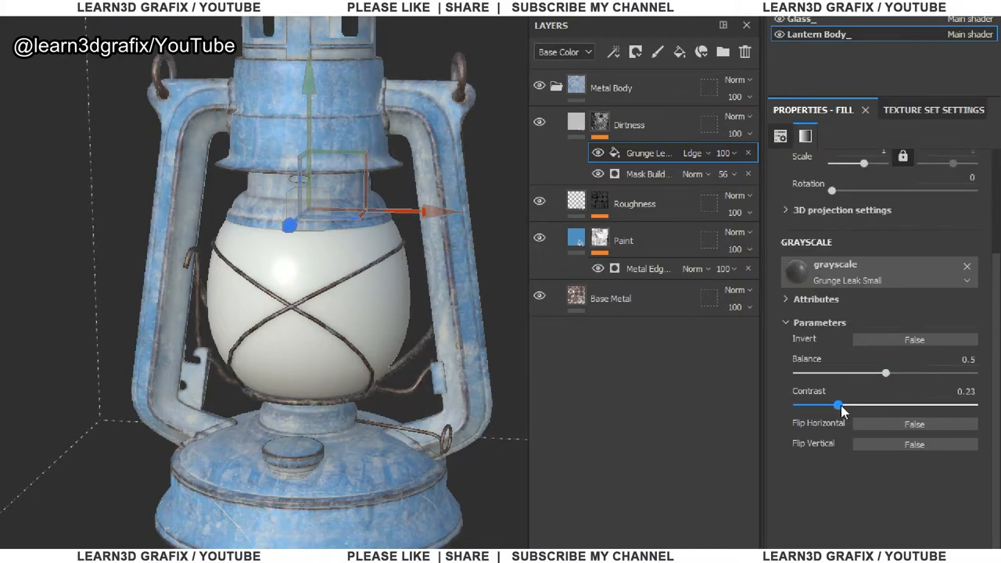
{"action": "left_click_drag", "start_coordinate": [839, 407], "coordinate": [874, 407]}
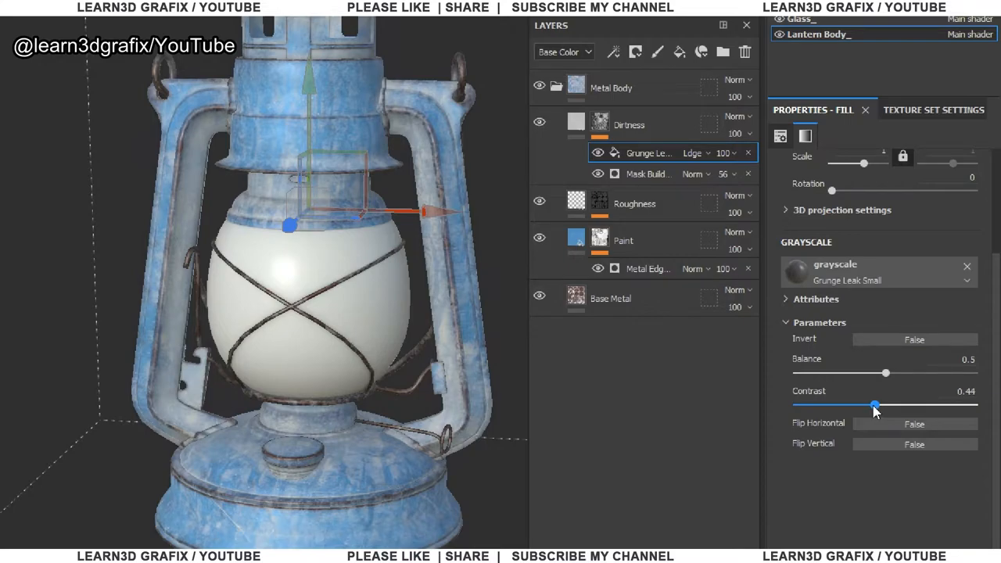
{"action": "left_click_drag", "start_coordinate": [885, 372], "coordinate": [848, 373]}
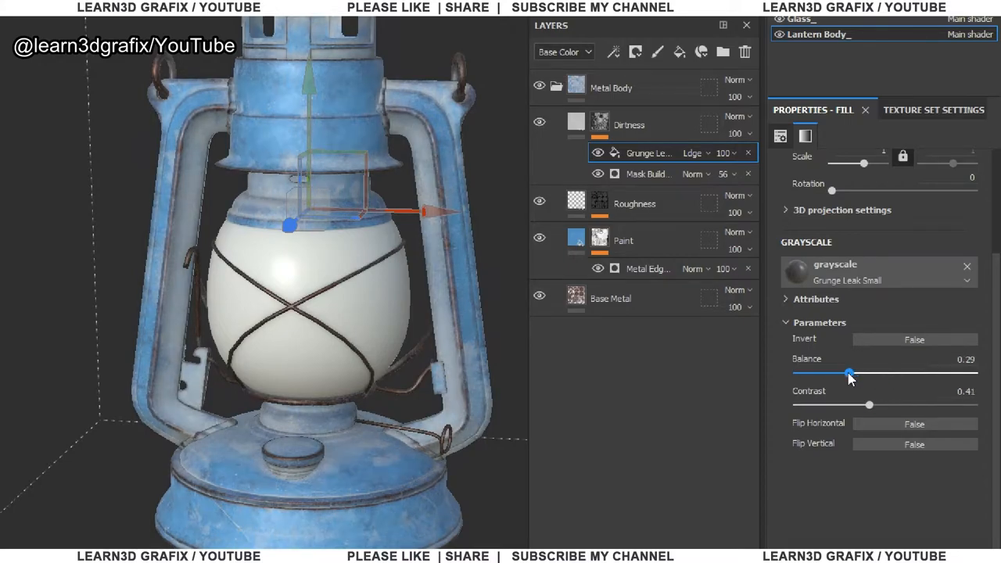
{"action": "left_click_drag", "start_coordinate": [848, 372], "coordinate": [888, 373]}
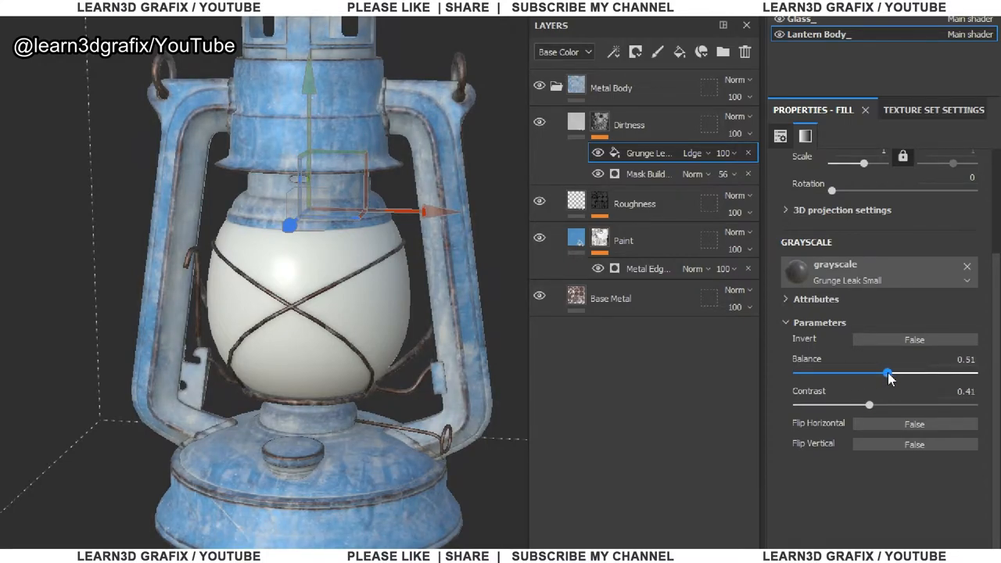
{"action": "left_click_drag", "start_coordinate": [864, 372], "coordinate": [889, 373]}
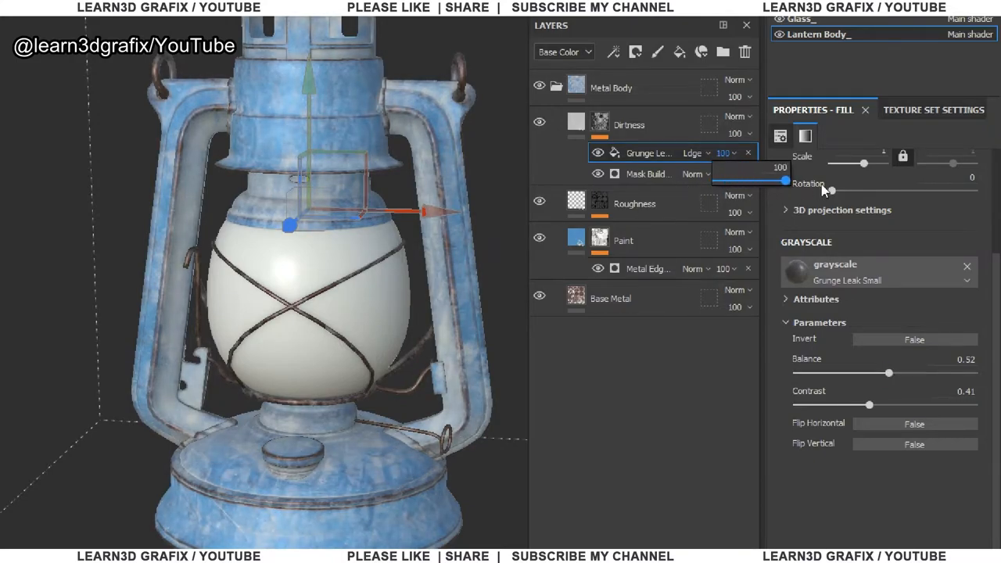
{"action": "left_click_drag", "start_coordinate": [786, 181], "coordinate": [754, 181]}
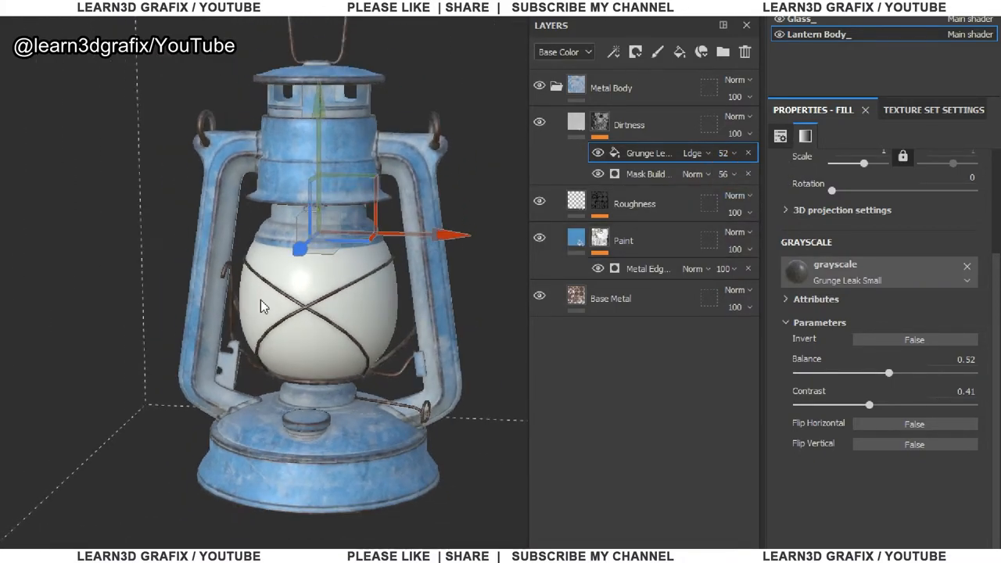
{"action": "left_click", "coordinate": [629, 125]}
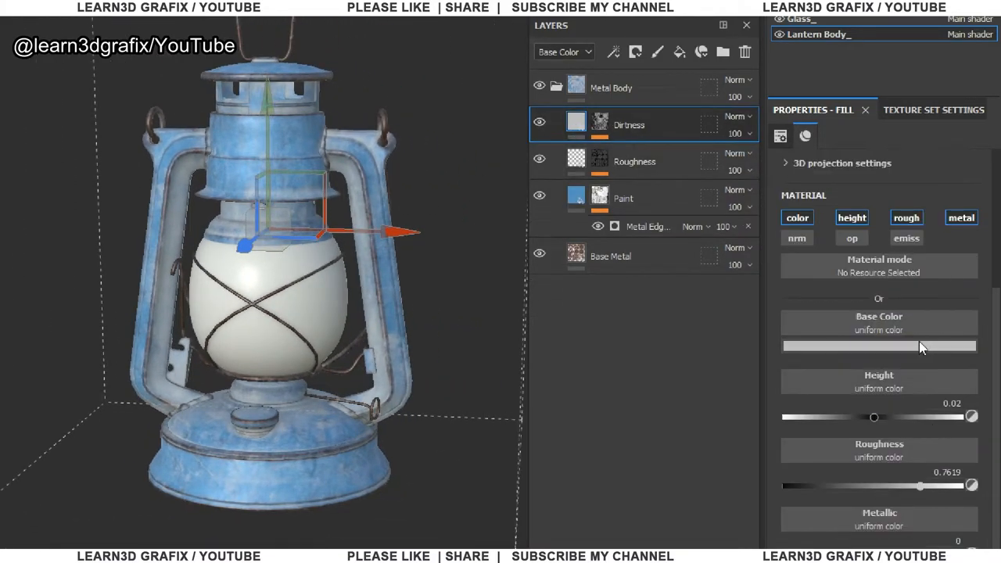
Step: Change the Dirtiness base colour from pale grey to a yellowish brown
{"action": "left_click", "coordinate": [879, 346]}
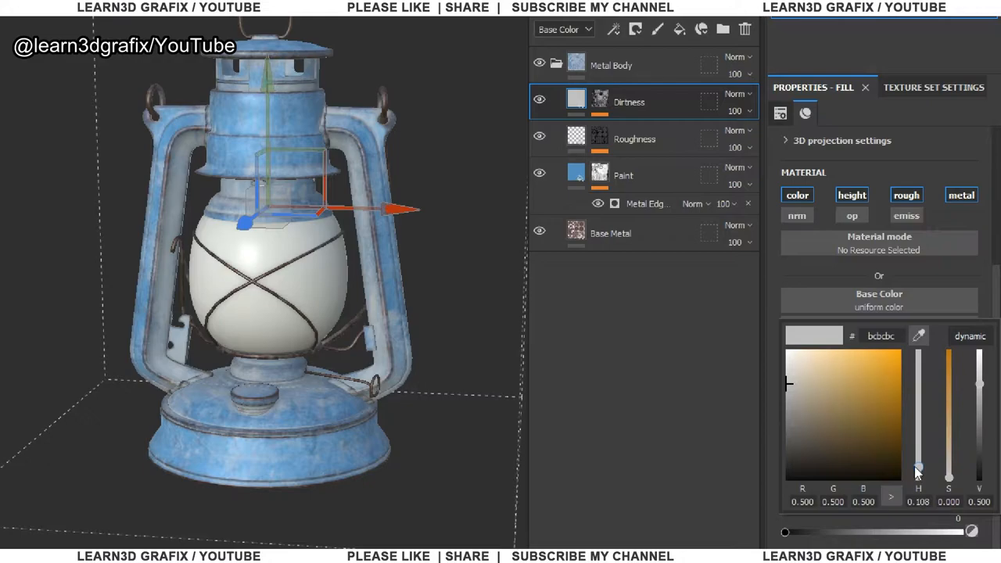
{"action": "left_click_drag", "start_coordinate": [917, 466], "coordinate": [916, 469]}
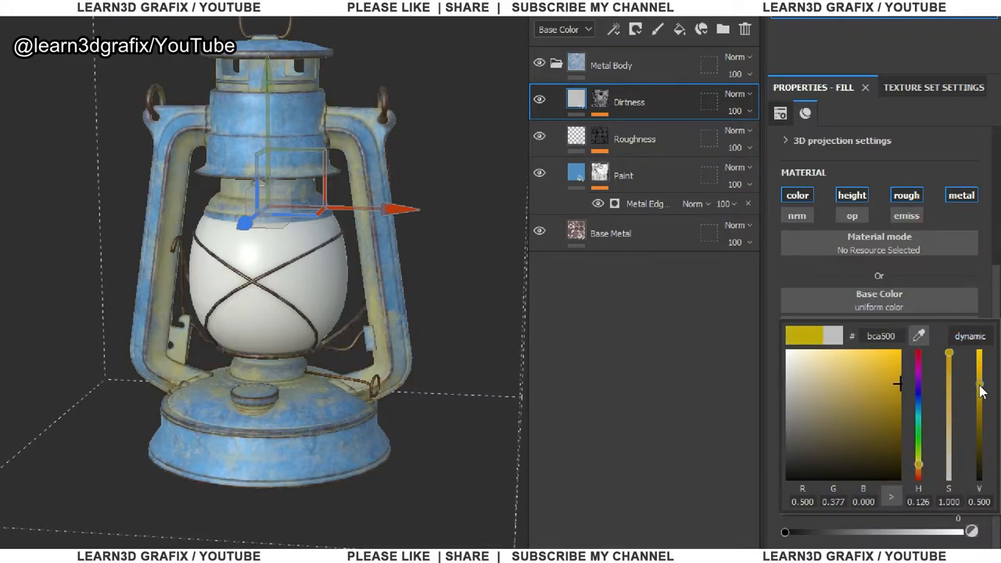
{"action": "left_click_drag", "start_coordinate": [979, 383], "coordinate": [979, 435]}
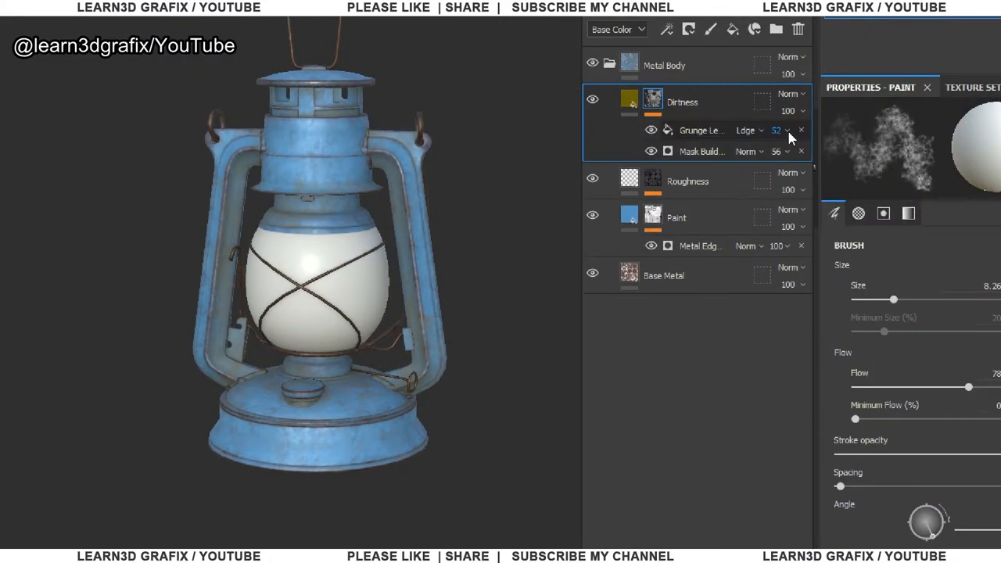
Step: Lower the Mask Builder generator opacity to 36
{"action": "left_click_drag", "start_coordinate": [776, 130], "coordinate": [838, 158]}
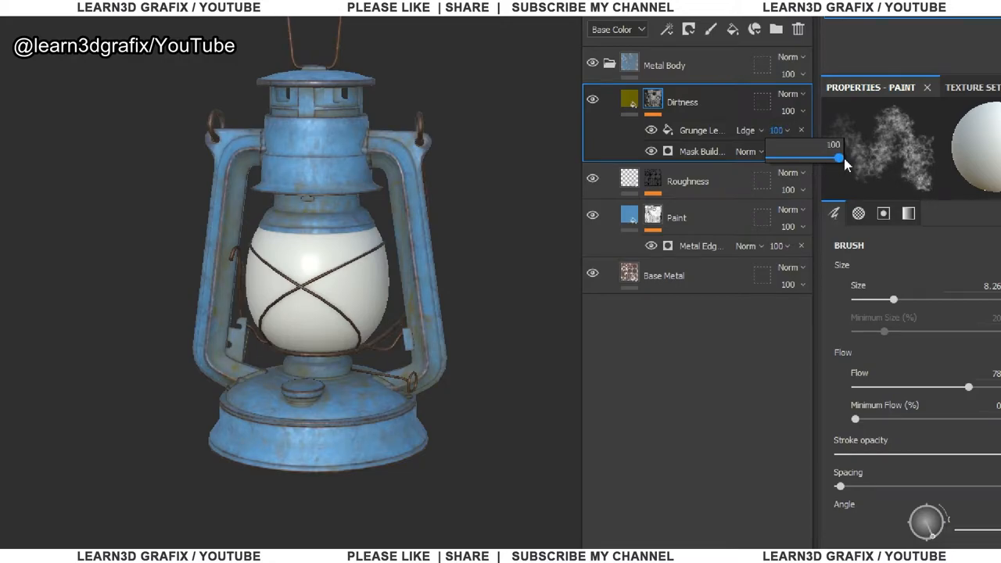
{"action": "left_click_drag", "start_coordinate": [839, 158], "coordinate": [810, 180]}
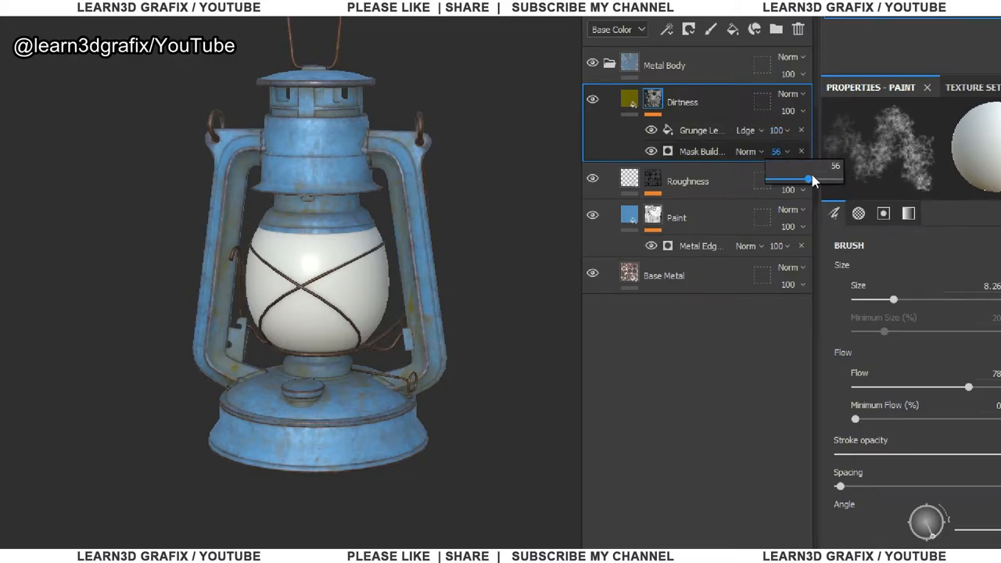
{"action": "left_click_drag", "start_coordinate": [810, 180], "coordinate": [813, 180]}
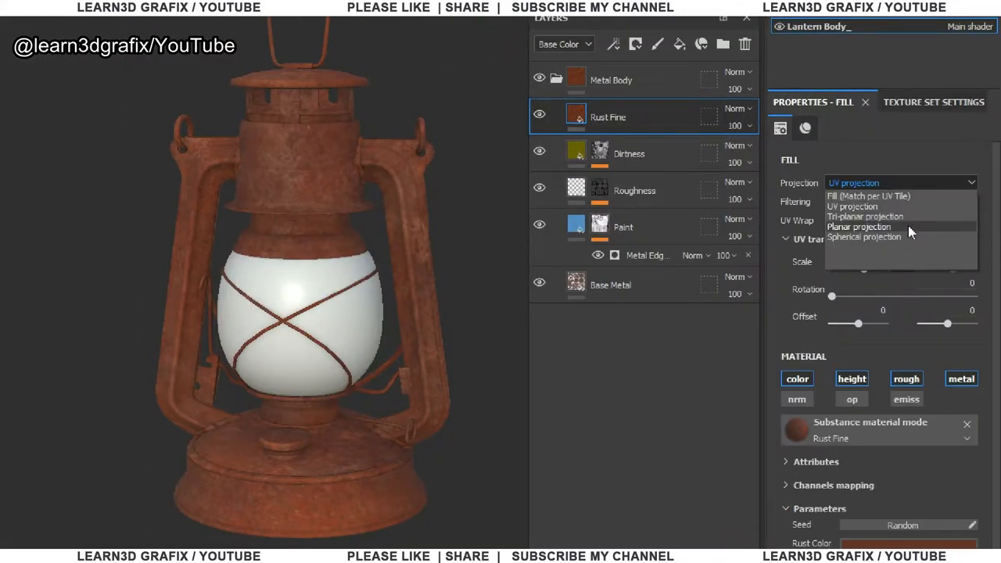
Step: Switch the Rust Fine fill to triplanar projection and raise its height position slightly
{"action": "left_click", "coordinate": [865, 216]}
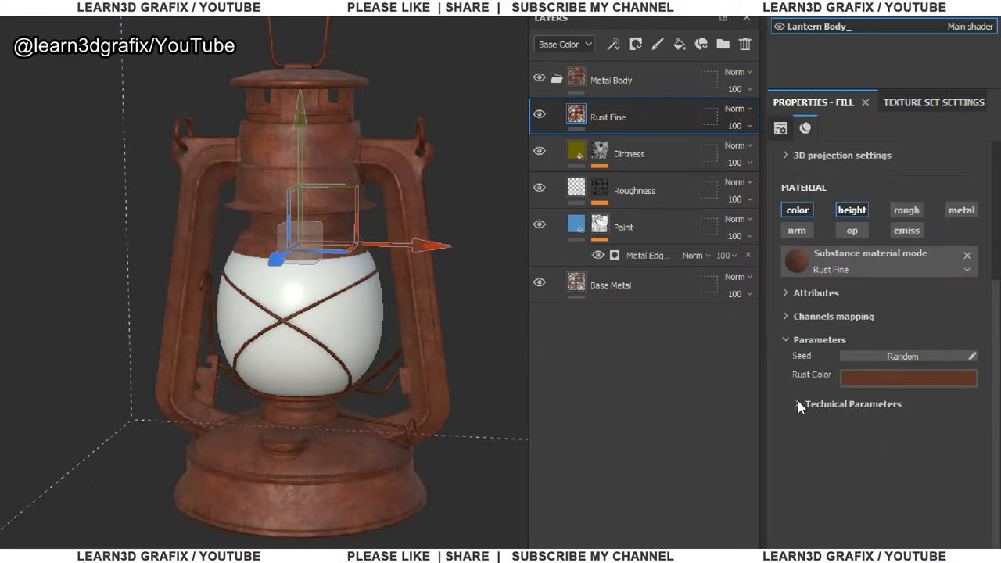
{"action": "left_click", "coordinate": [853, 404]}
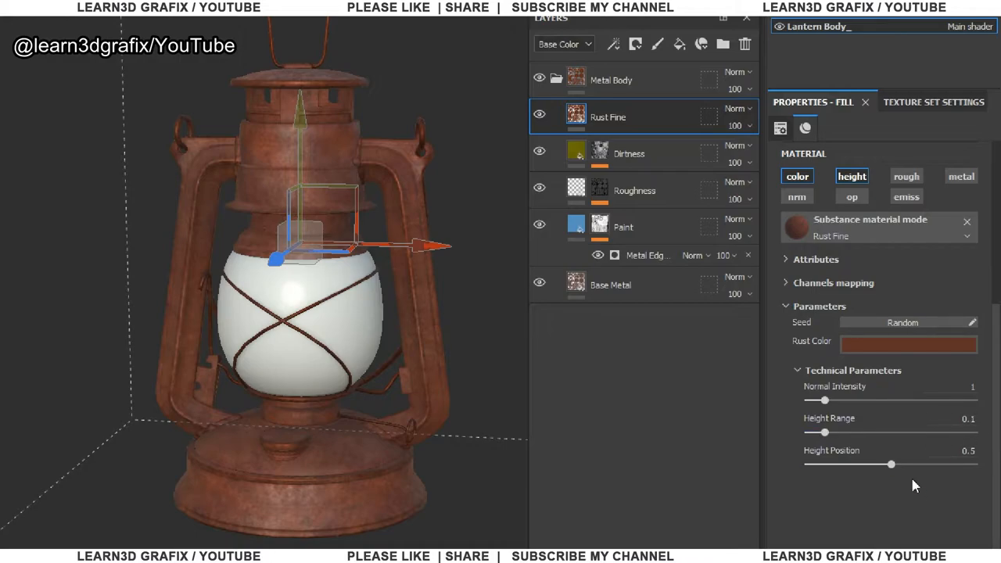
{"action": "left_click_drag", "start_coordinate": [892, 464], "coordinate": [900, 463]}
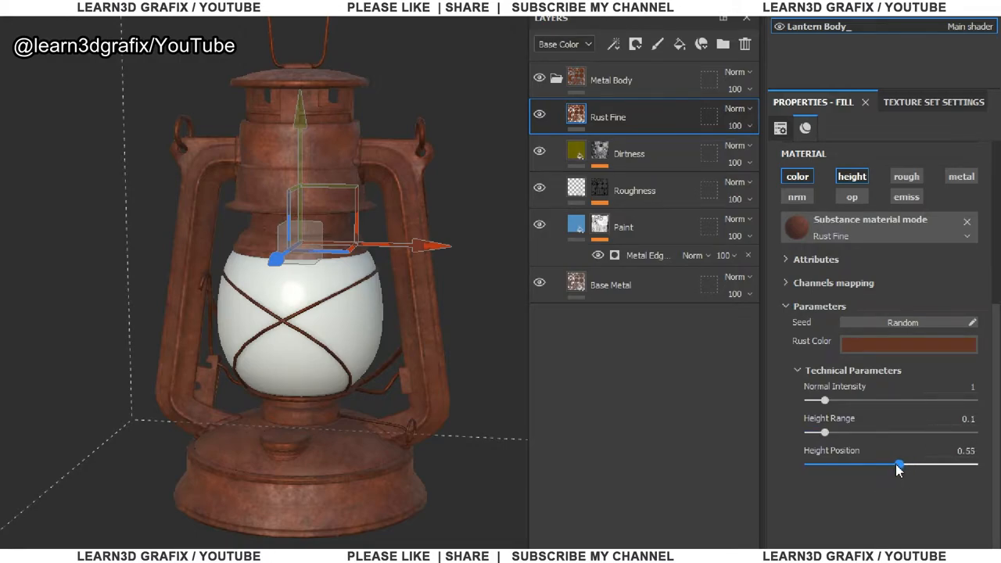
{"action": "left_click", "coordinate": [907, 341]}
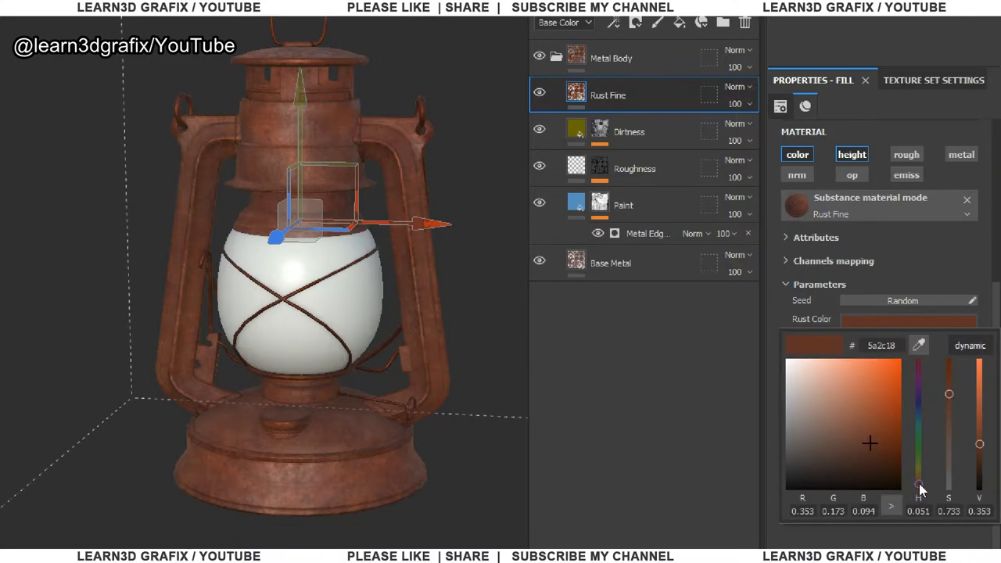
Step: Desaturate and darken the Rust Color to a muted dark brown
{"action": "left_click", "coordinate": [918, 487]}
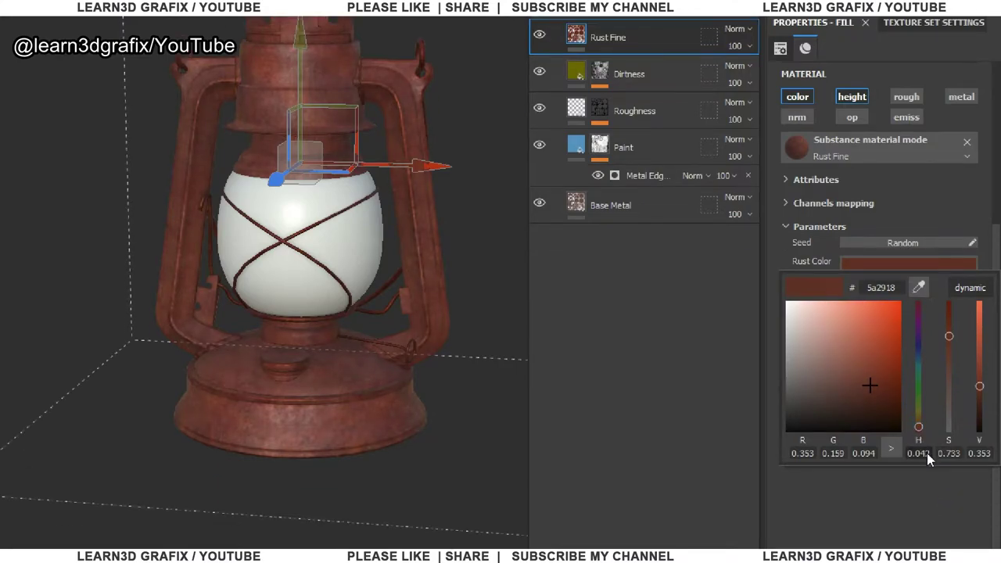
{"action": "left_click_drag", "start_coordinate": [948, 335], "coordinate": [948, 341]}
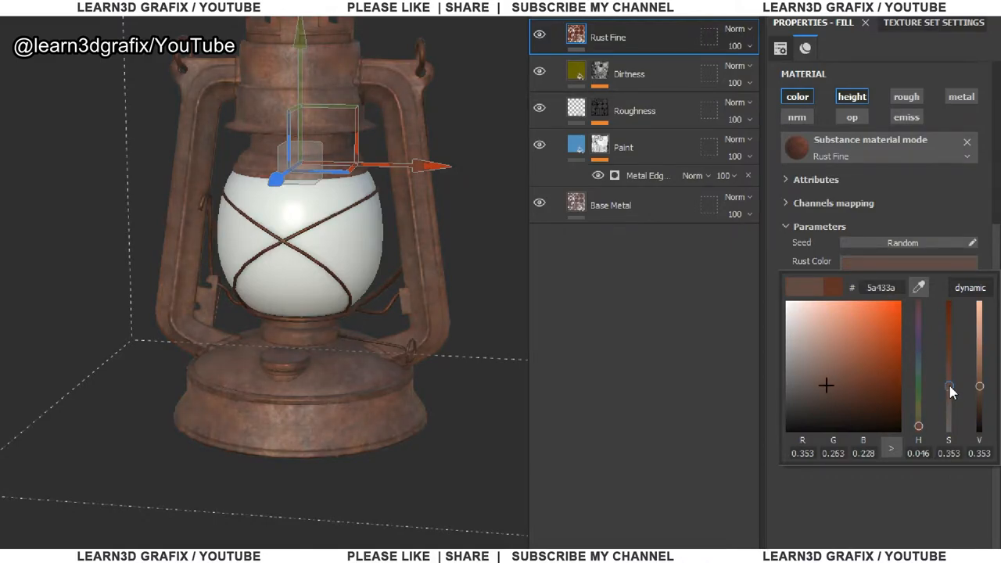
{"action": "left_click_drag", "start_coordinate": [980, 387], "coordinate": [979, 385]}
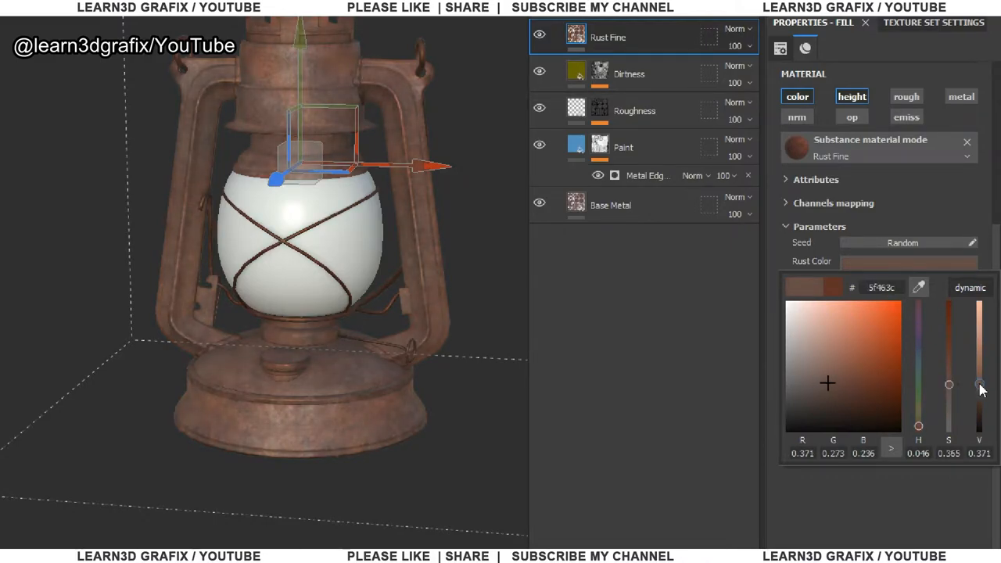
{"action": "left_click_drag", "start_coordinate": [979, 385], "coordinate": [979, 407]}
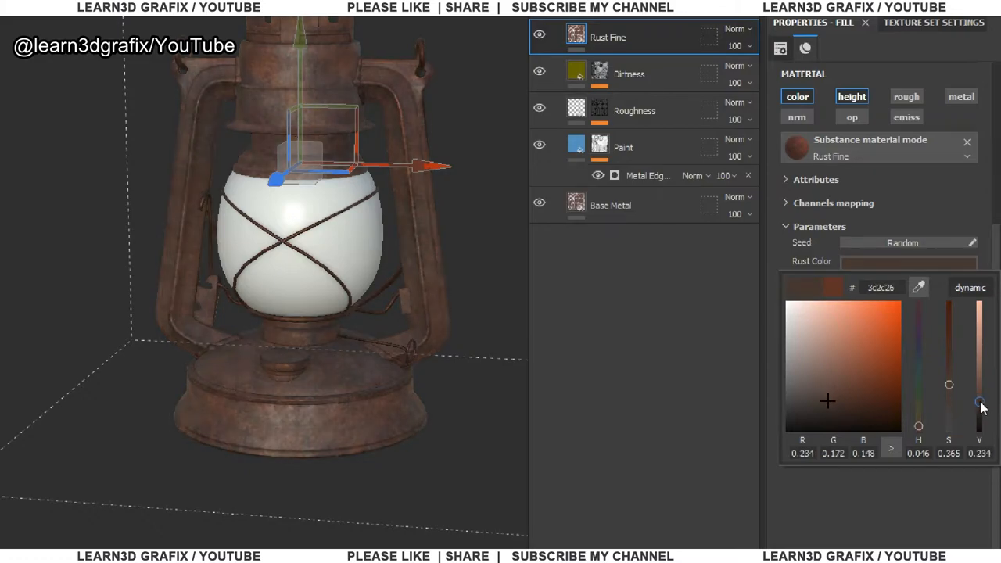
{"action": "left_click_drag", "start_coordinate": [979, 399], "coordinate": [980, 407]}
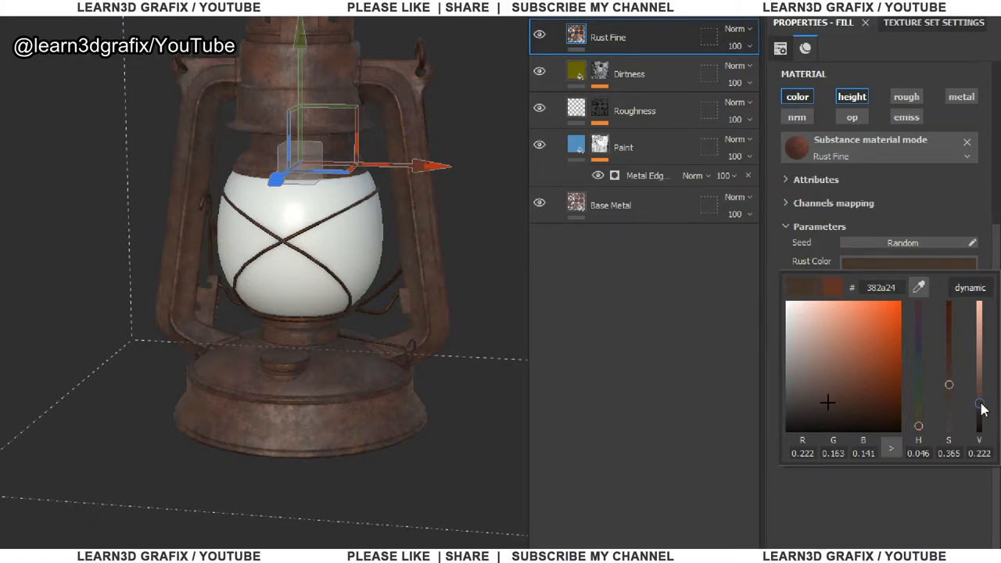
{"action": "left_click_drag", "start_coordinate": [979, 408], "coordinate": [979, 405]}
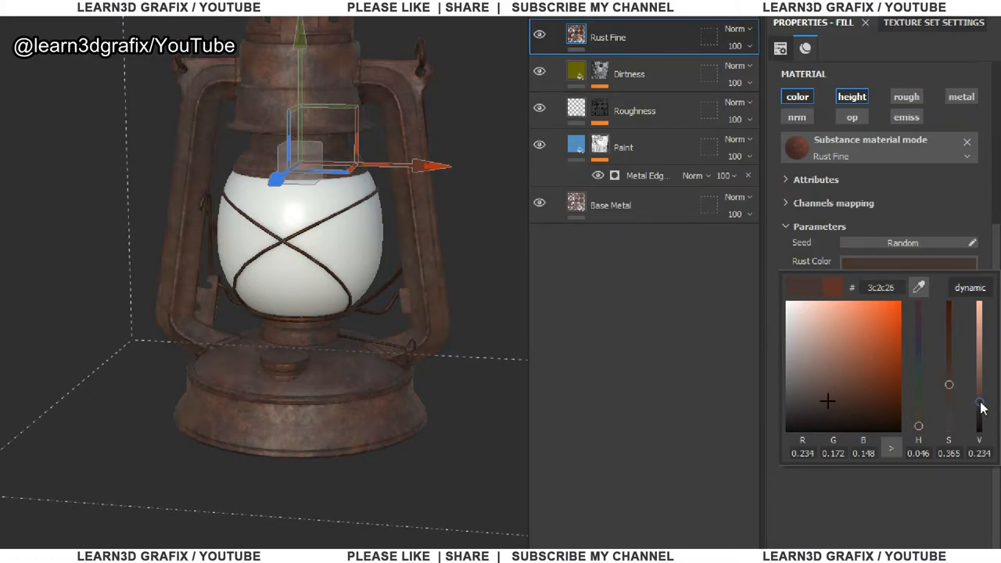
{"action": "left_click", "coordinate": [854, 289]}
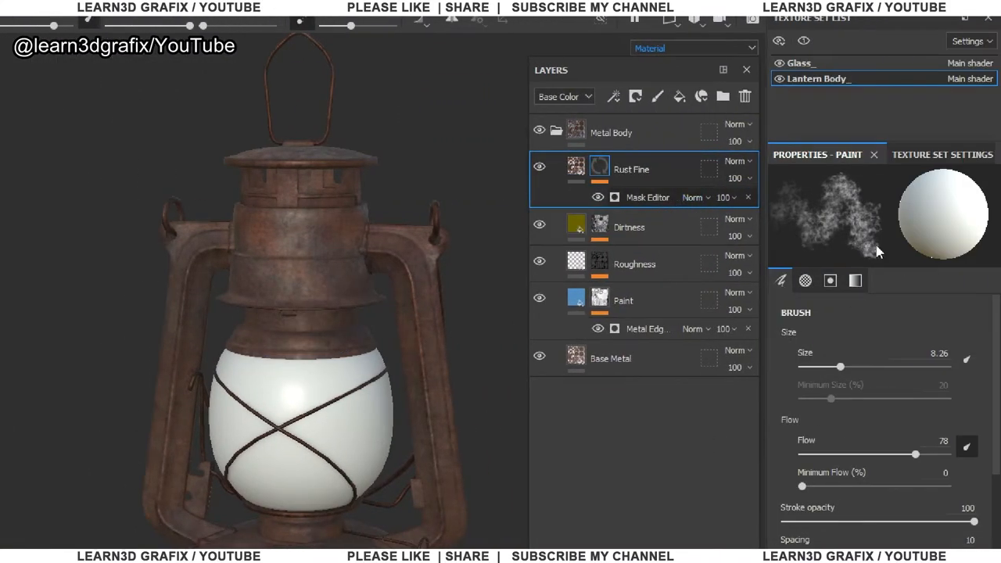
Step: Raise the Rust Fine Mask Editor's global balance to 1 so rust spreads across the lantern
{"action": "left_click", "coordinate": [648, 197]}
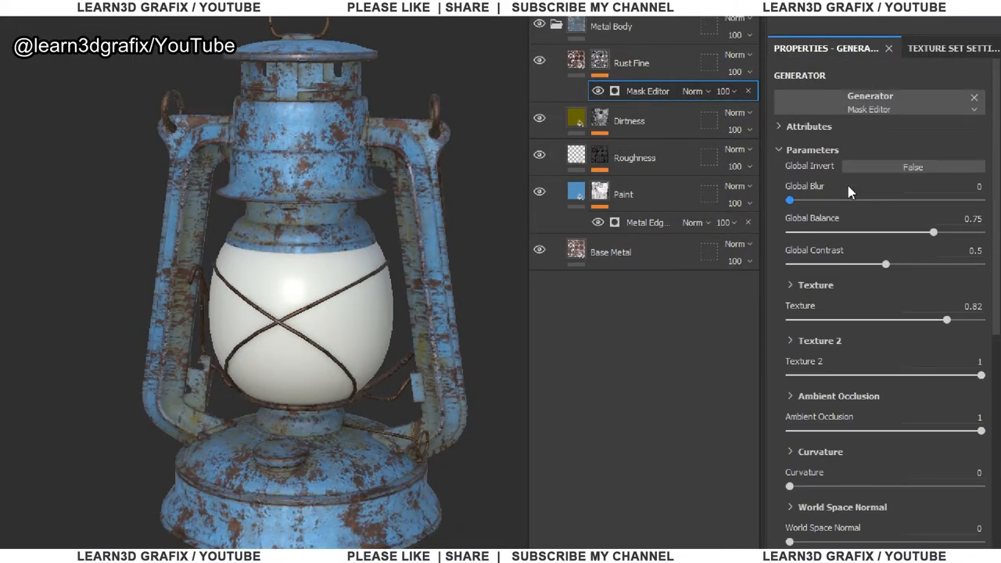
{"action": "left_click_drag", "start_coordinate": [932, 231], "coordinate": [883, 232]}
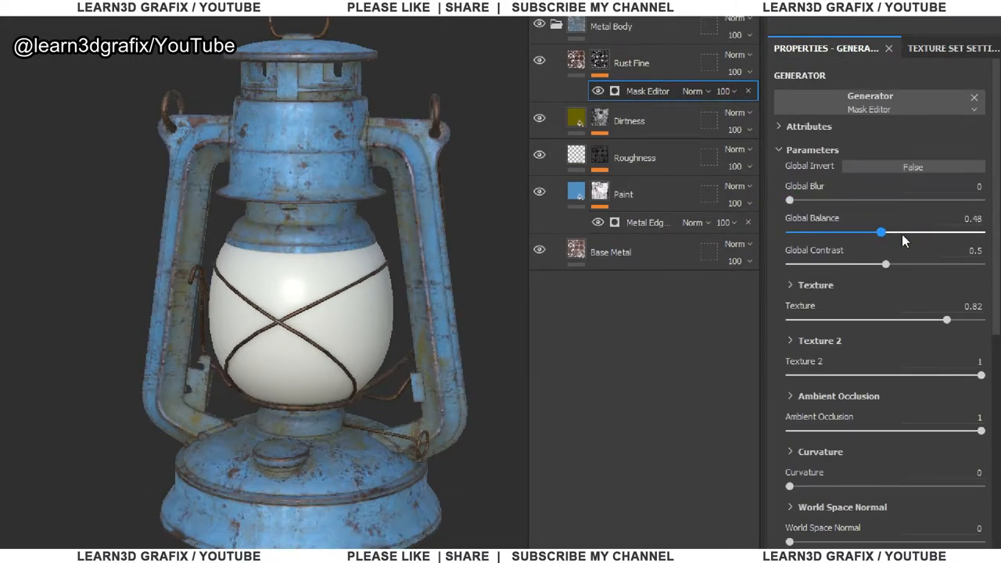
{"action": "left_click_drag", "start_coordinate": [882, 232], "coordinate": [982, 241]}
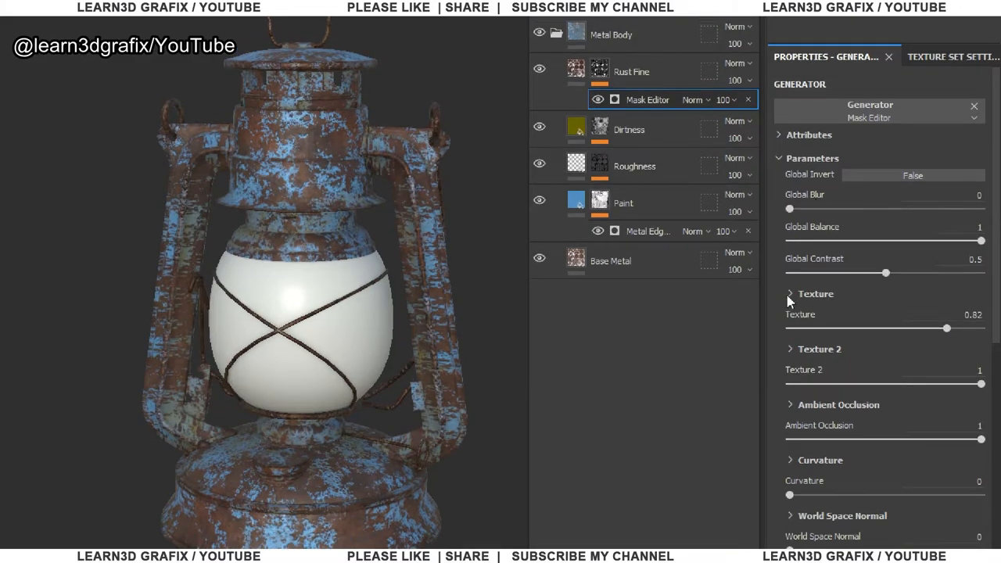
{"action": "left_click", "coordinate": [789, 294]}
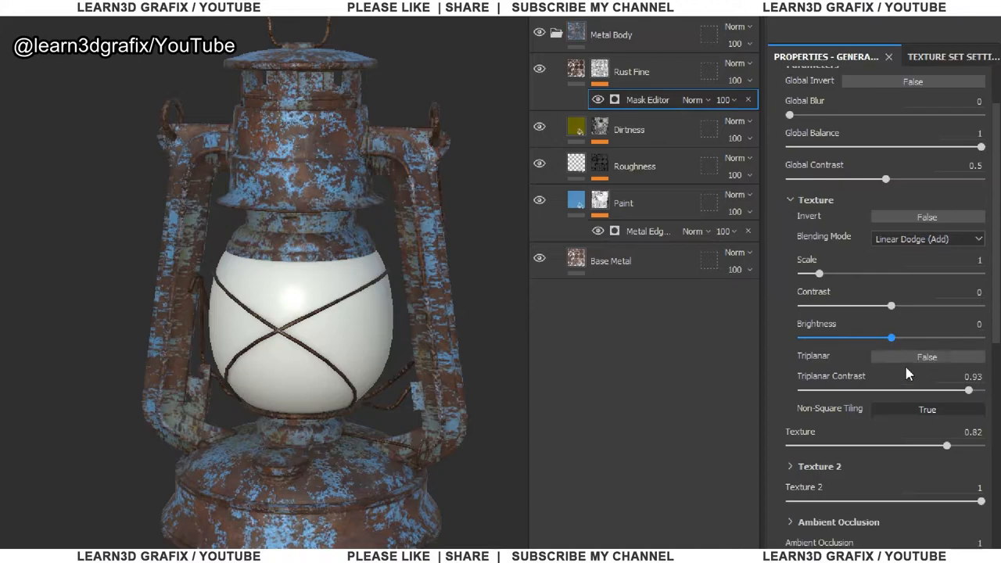
{"action": "scroll", "scroll_direction": "down", "scroll_amount": 3}
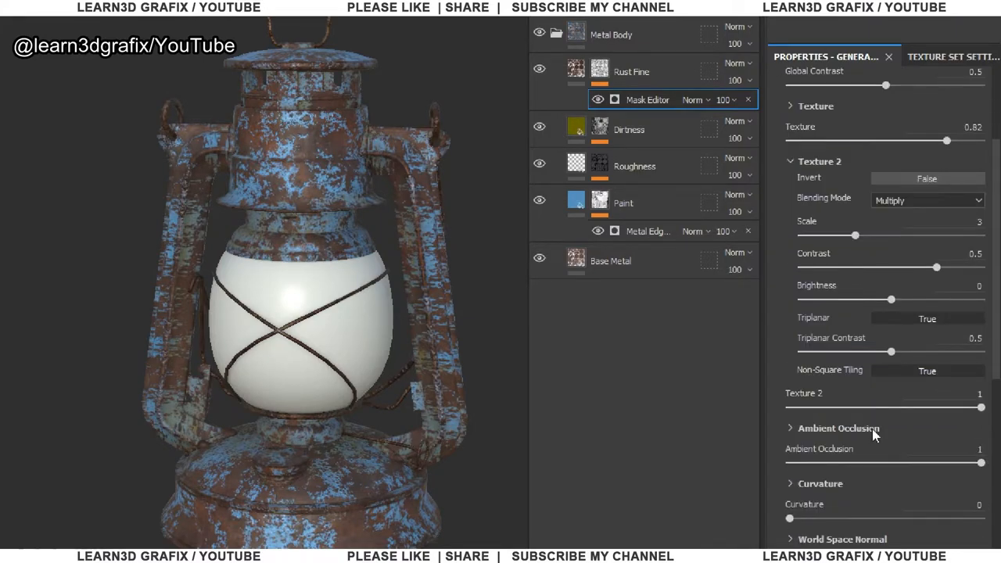
{"action": "left_click", "coordinate": [926, 319]}
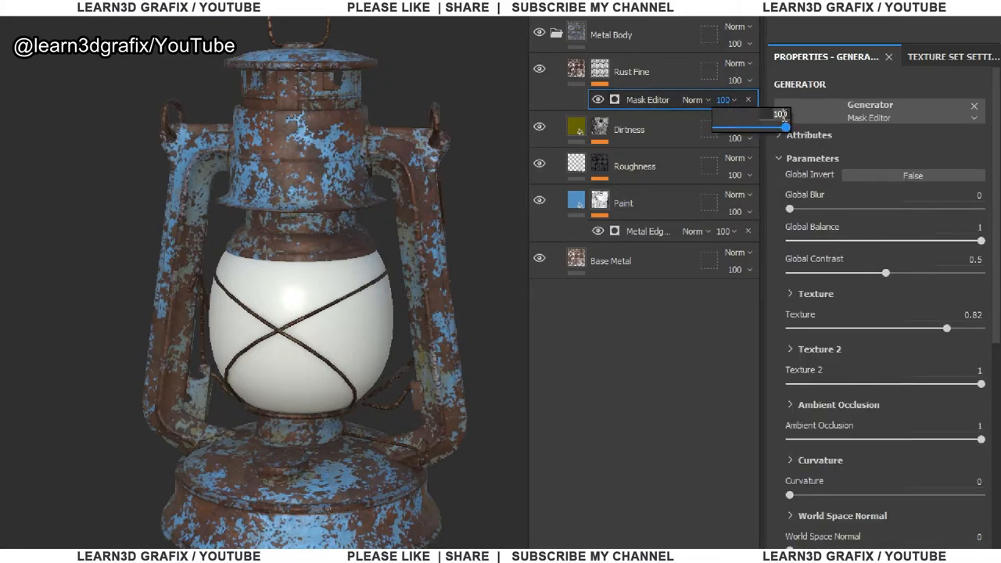
Step: Set the Mask Editor opacity to 50, keep blur at zero and drop global contrast to 0
{"action": "left_click_drag", "start_coordinate": [786, 127], "coordinate": [751, 127]}
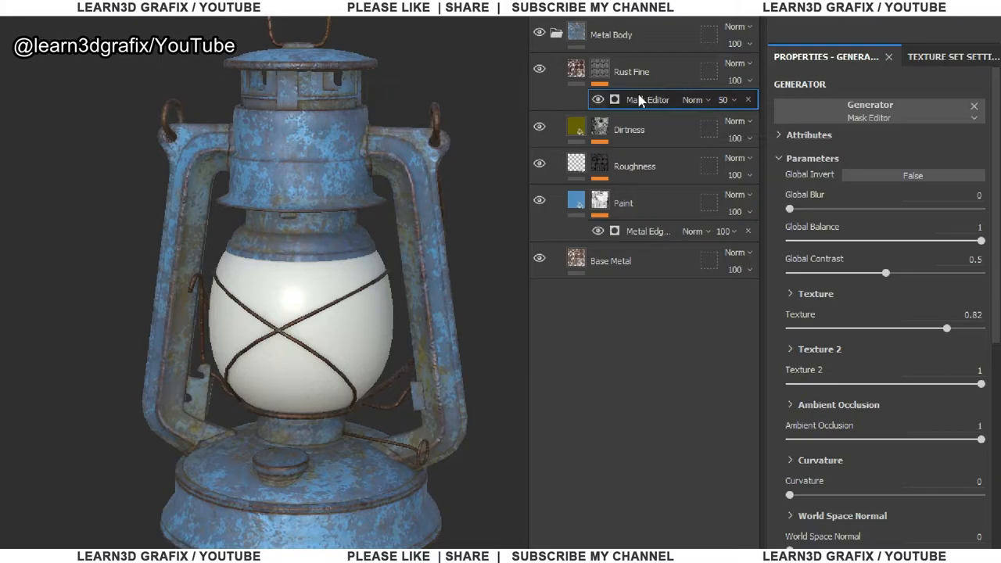
{"action": "left_click_drag", "start_coordinate": [790, 210], "coordinate": [820, 210]}
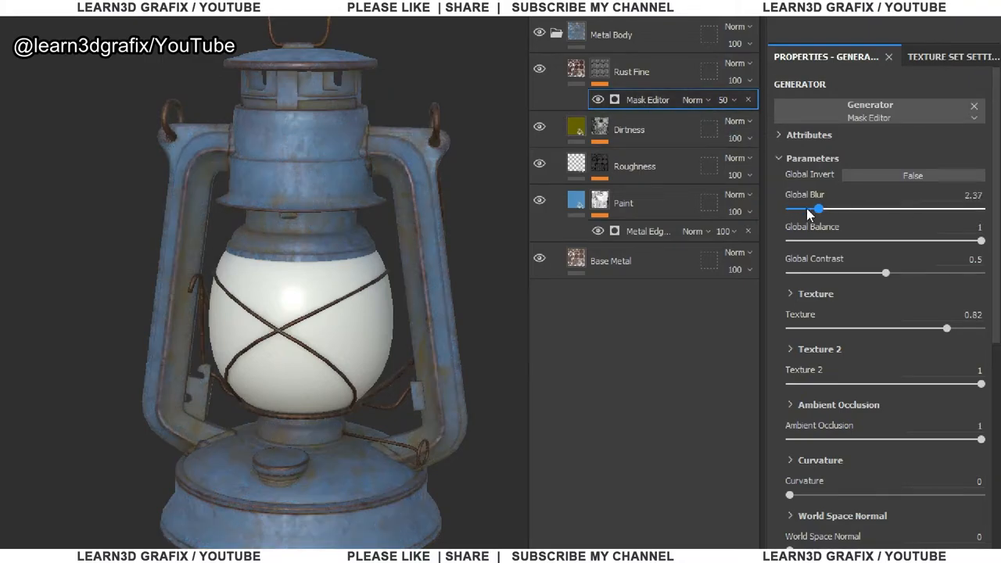
{"action": "left_click_drag", "start_coordinate": [820, 209], "coordinate": [788, 210]}
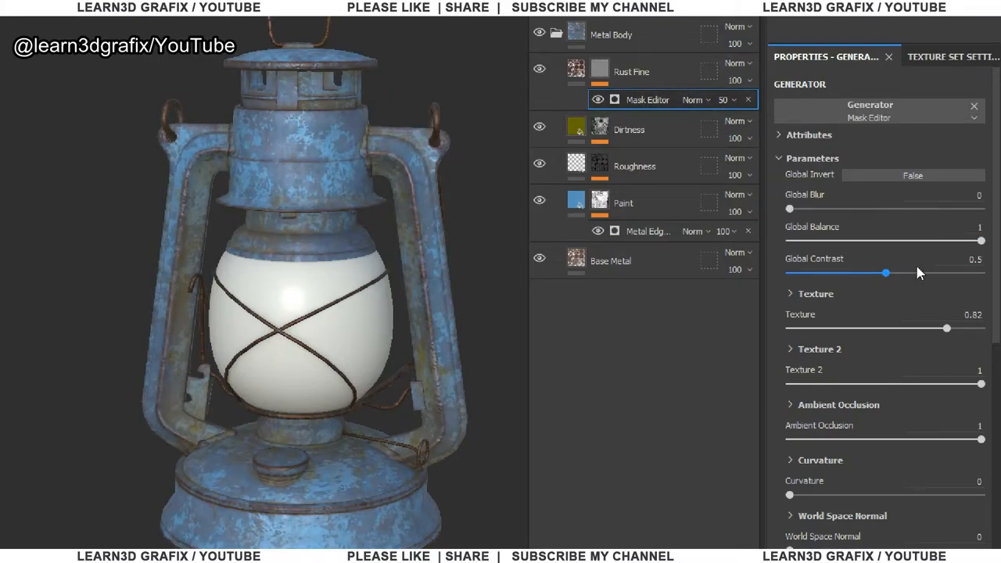
{"action": "left_click_drag", "start_coordinate": [886, 273], "coordinate": [810, 226]}
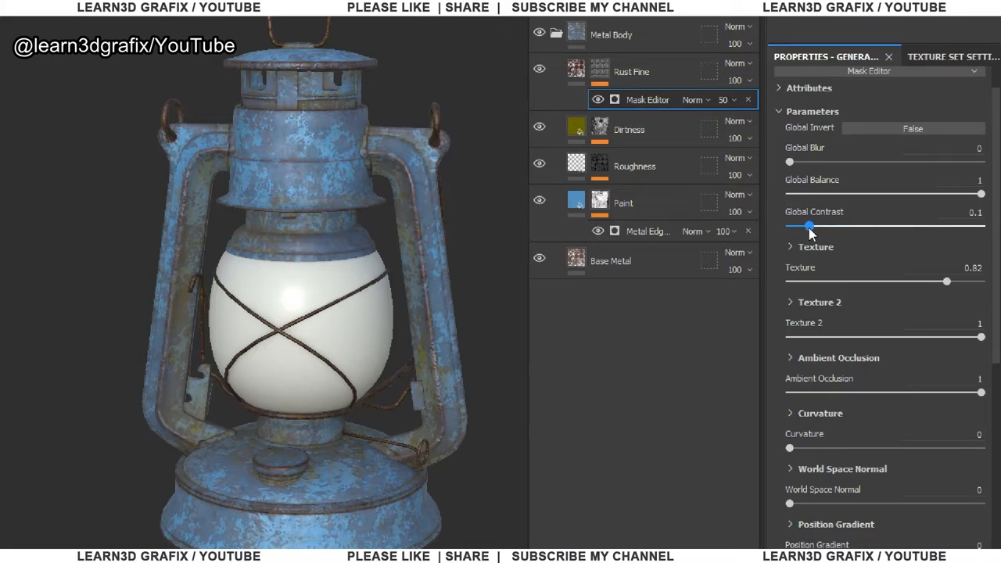
{"action": "left_click_drag", "start_coordinate": [810, 225], "coordinate": [788, 226]}
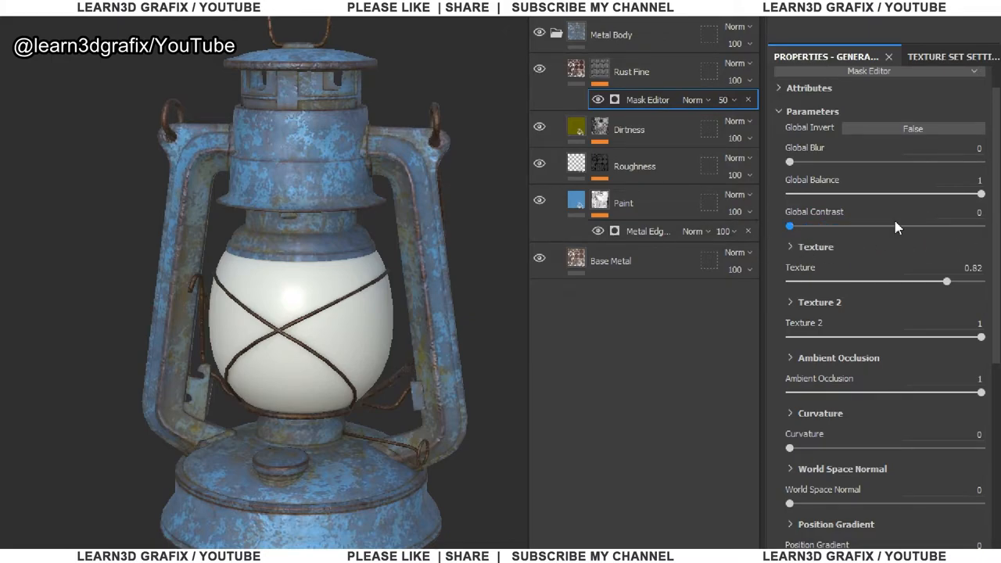
Step: Reduce the influence of Texture and Texture 2 on the rust mask
{"action": "scroll", "scroll_direction": "down", "scroll_amount": 3}
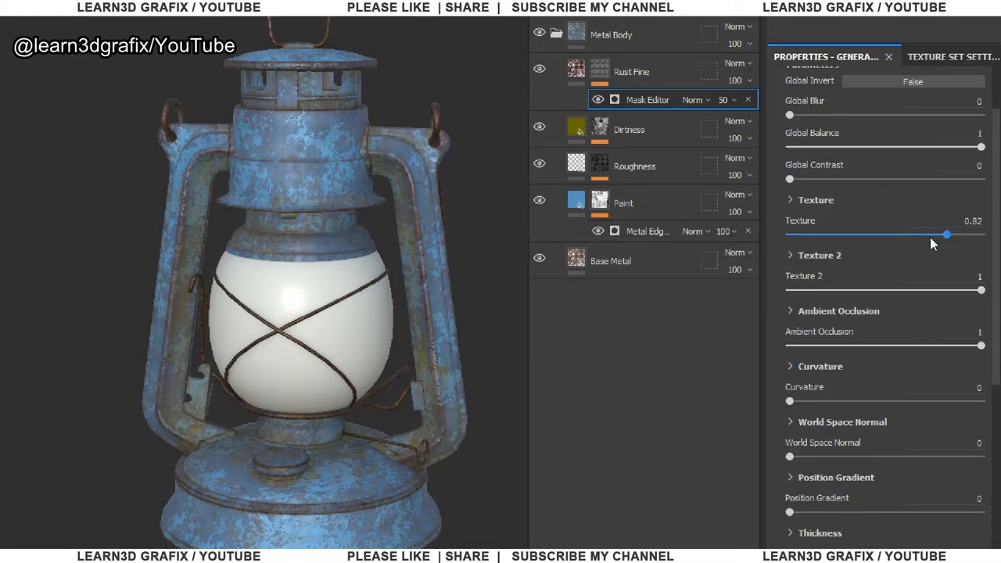
{"action": "left_click_drag", "start_coordinate": [946, 234], "coordinate": [876, 235]}
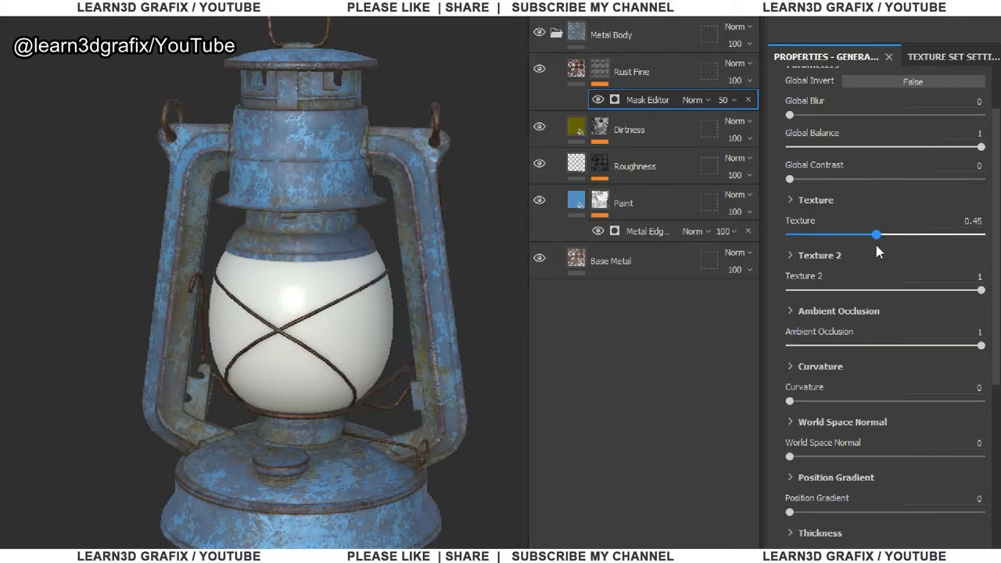
{"action": "left_click_drag", "start_coordinate": [876, 235], "coordinate": [884, 234]}
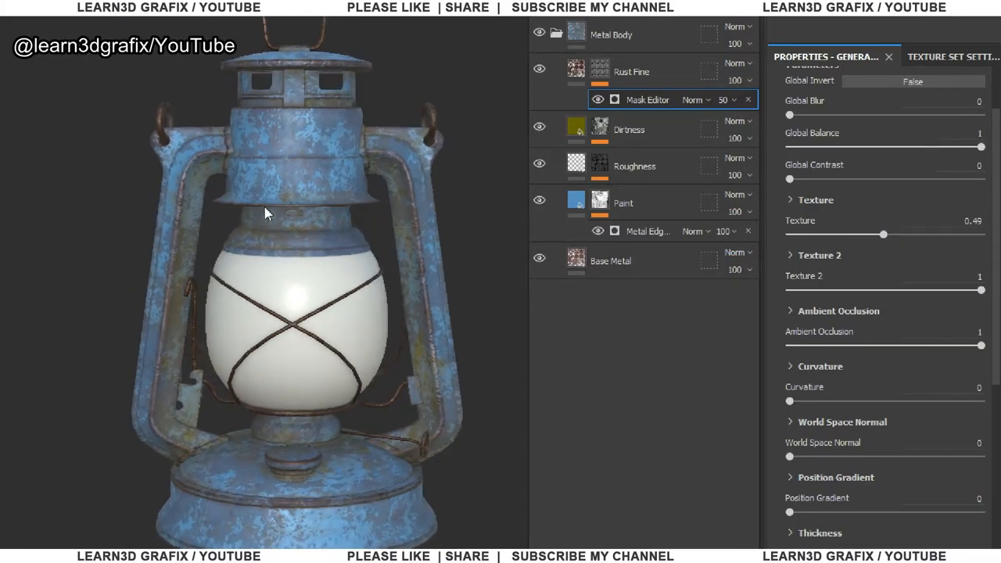
{"action": "left_click", "coordinate": [817, 200]}
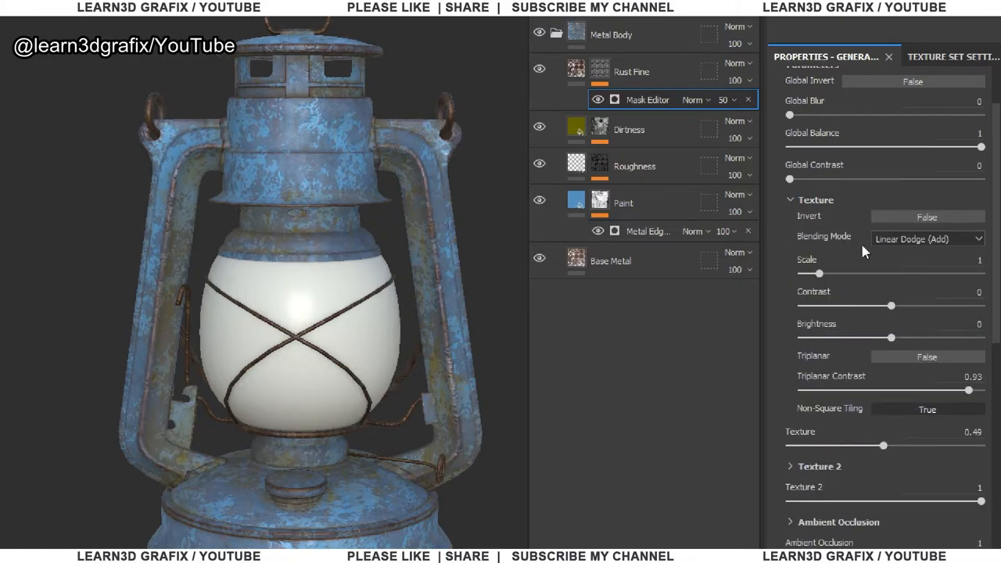
{"action": "scroll", "scroll_direction": "down", "scroll_amount": 3}
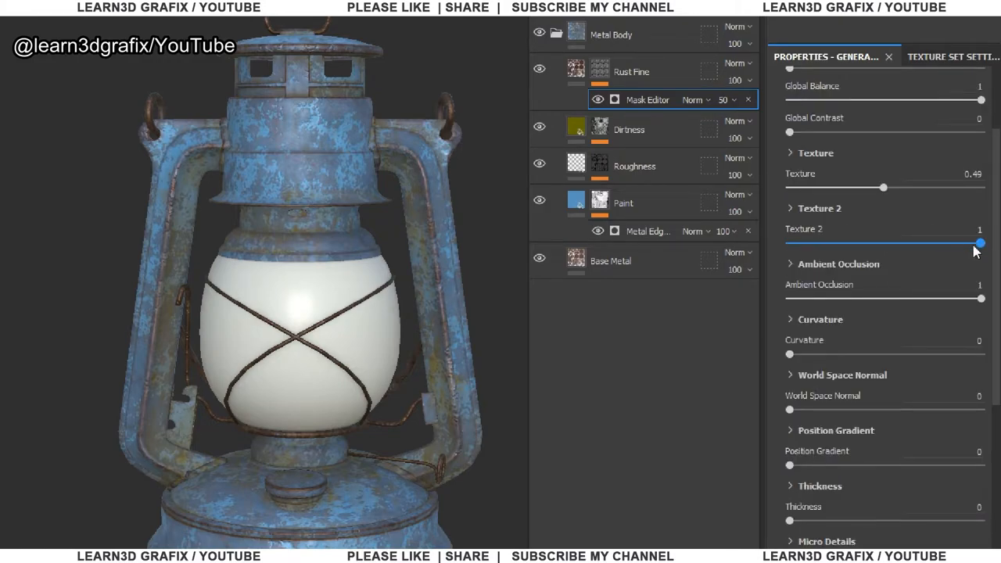
{"action": "left_click_drag", "start_coordinate": [981, 244], "coordinate": [879, 244]}
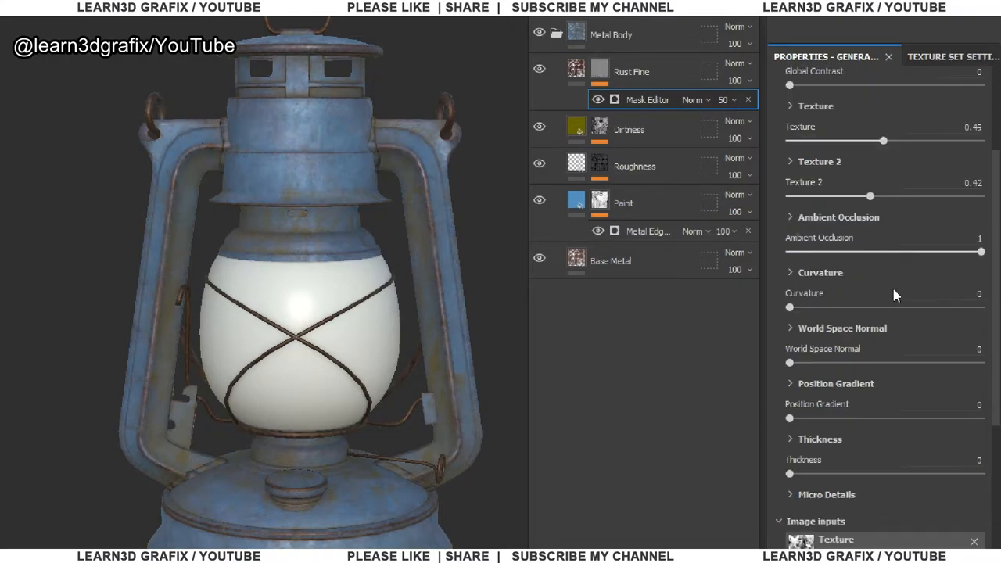
Step: Raise curvature to 1 and the grunge balance so rust follows edges, then add a new fill layer
{"action": "left_click_drag", "start_coordinate": [790, 306], "coordinate": [917, 307]}
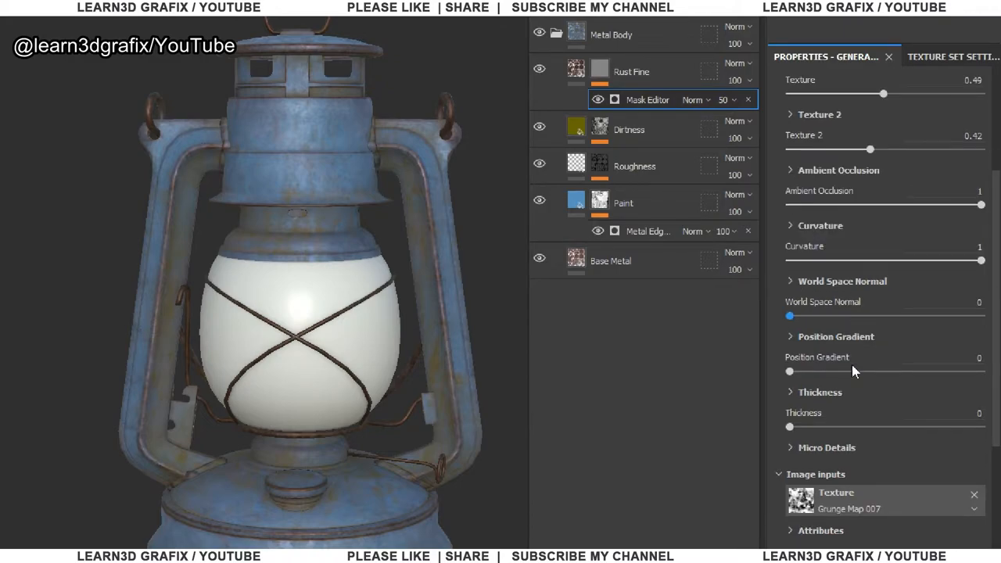
{"action": "mouse_move", "coordinate": [779, 353]}
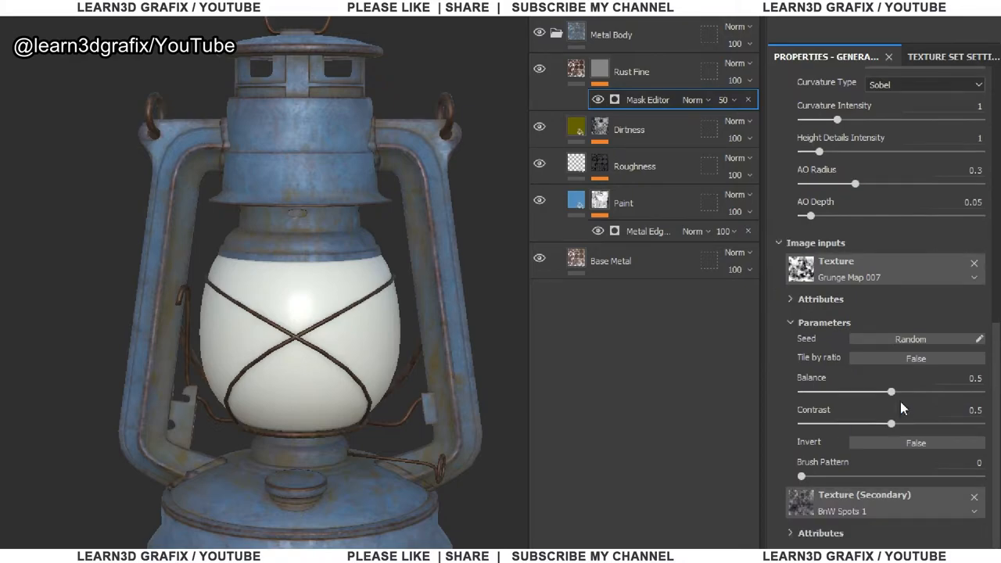
{"action": "left_click_drag", "start_coordinate": [890, 392], "coordinate": [906, 391]}
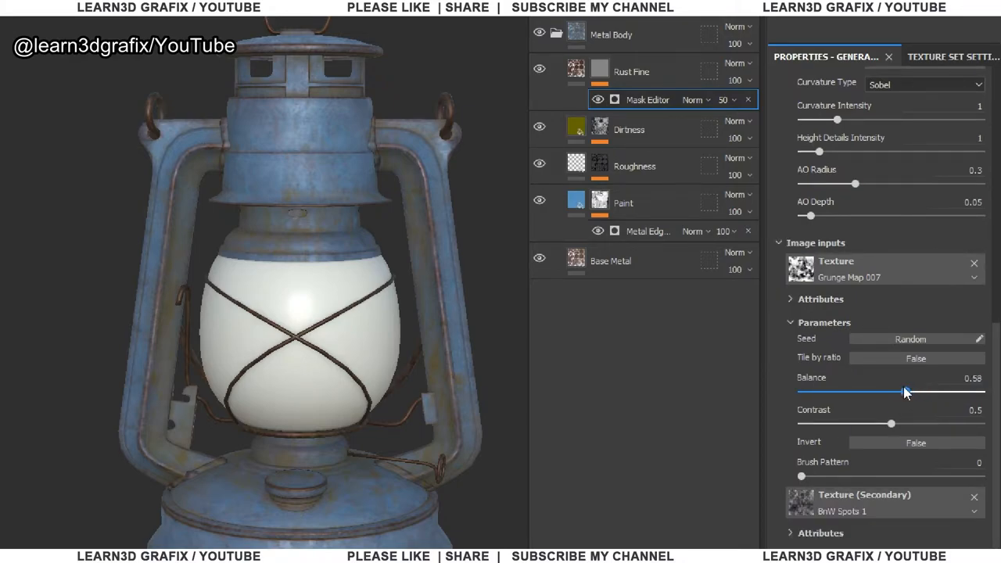
{"action": "left_click_drag", "start_coordinate": [906, 392], "coordinate": [957, 391]}
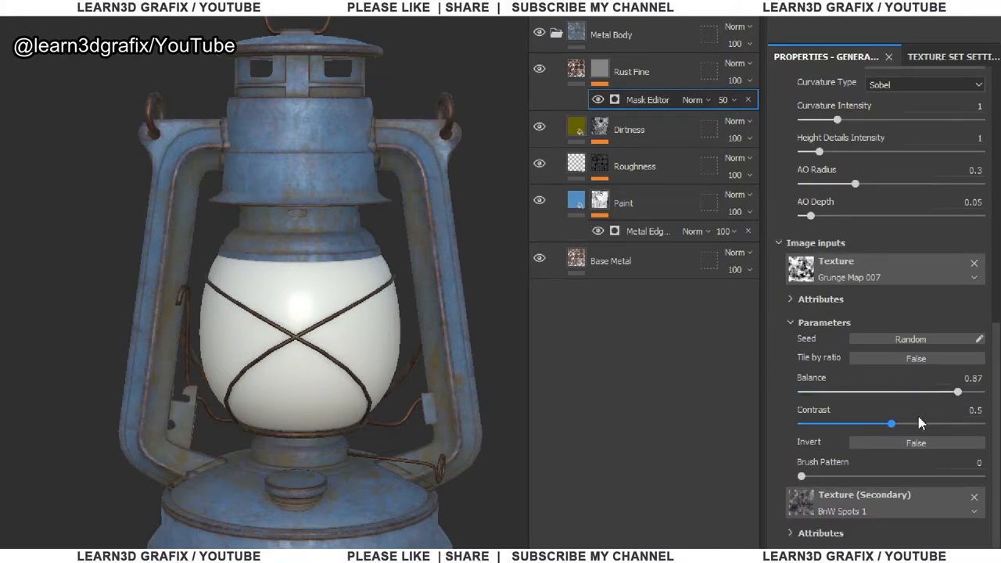
{"action": "left_click_drag", "start_coordinate": [891, 422], "coordinate": [806, 423]}
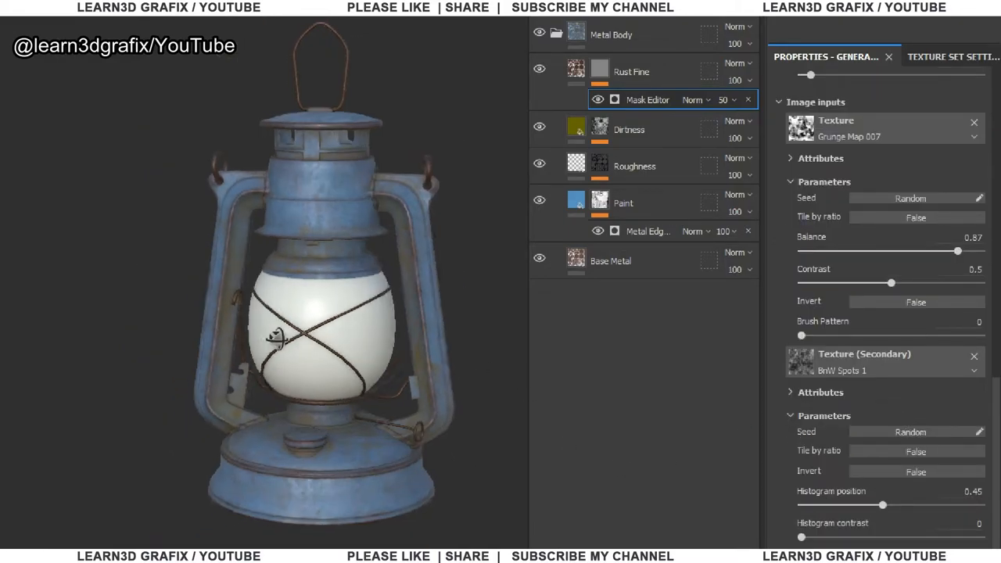
{"action": "left_click", "coordinate": [632, 72]}
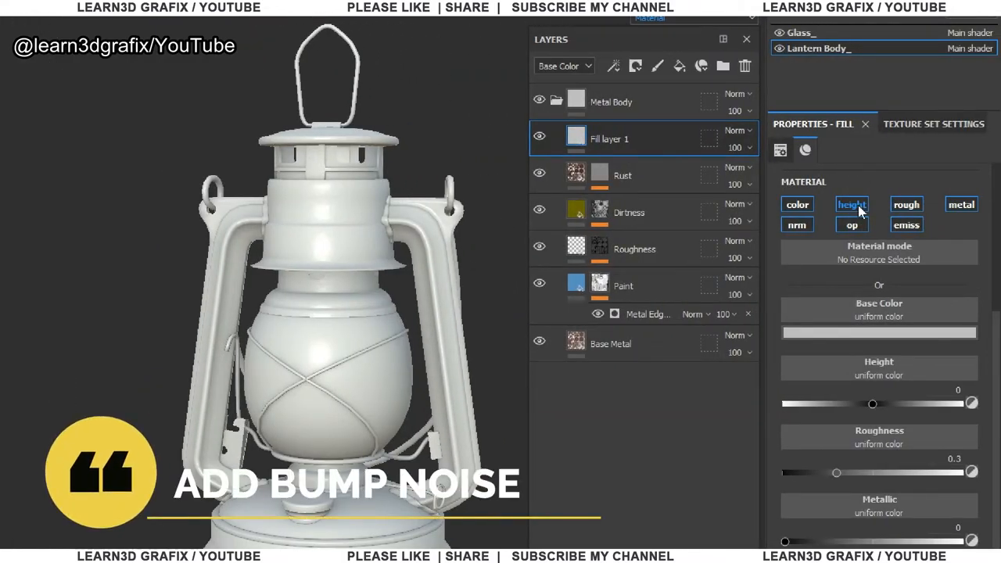
Step: Make the new fill layer height-only at 0.01 and give it a black mask
{"action": "left_click", "coordinate": [851, 204]}
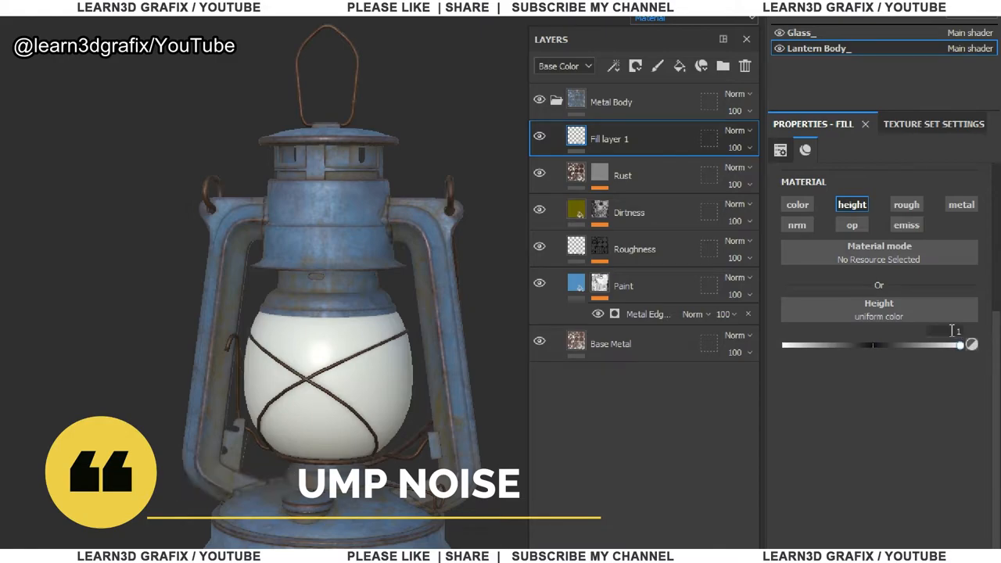
{"action": "left_click_drag", "start_coordinate": [960, 344], "coordinate": [873, 344]}
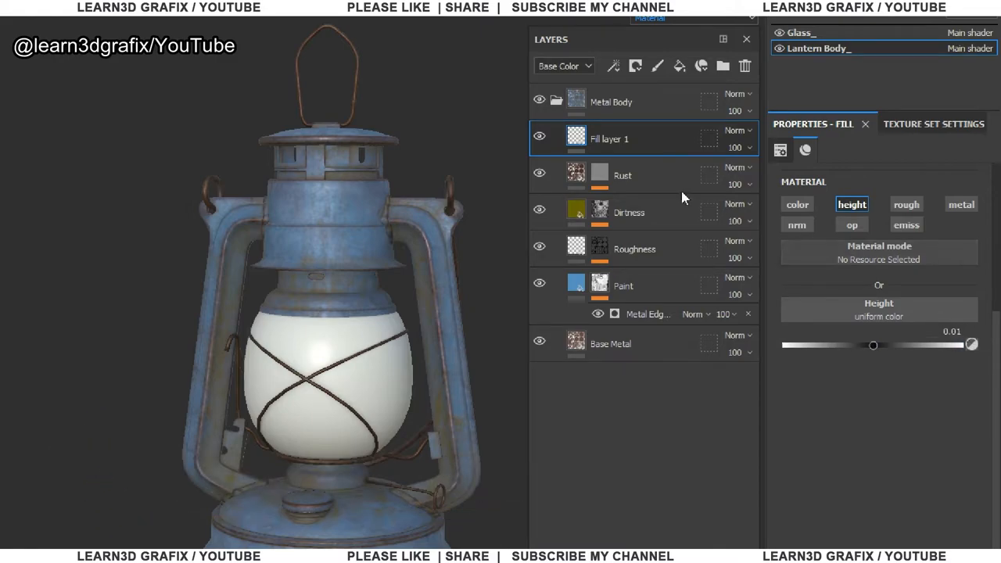
{"action": "right_click", "coordinate": [610, 138]}
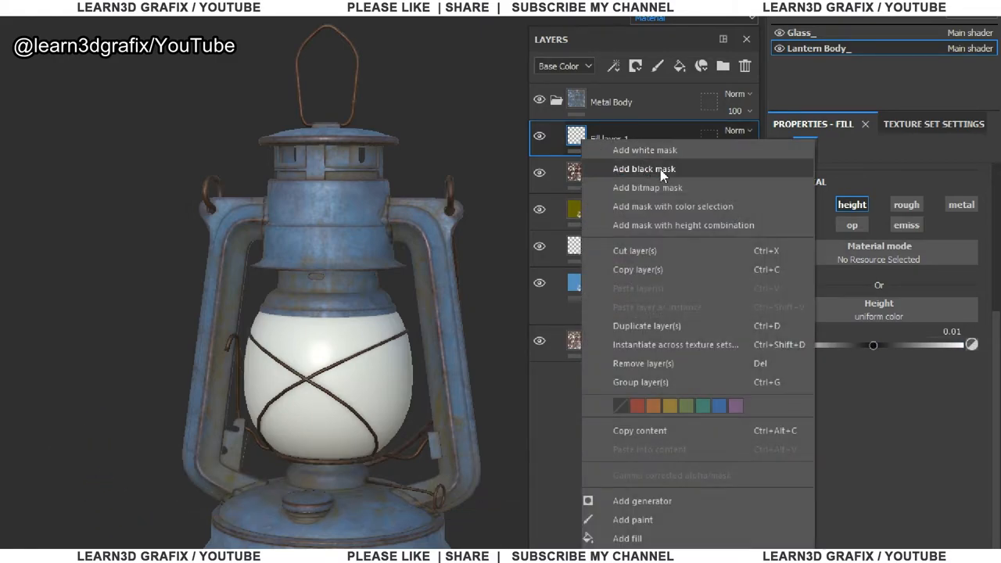
{"action": "left_click", "coordinate": [645, 169]}
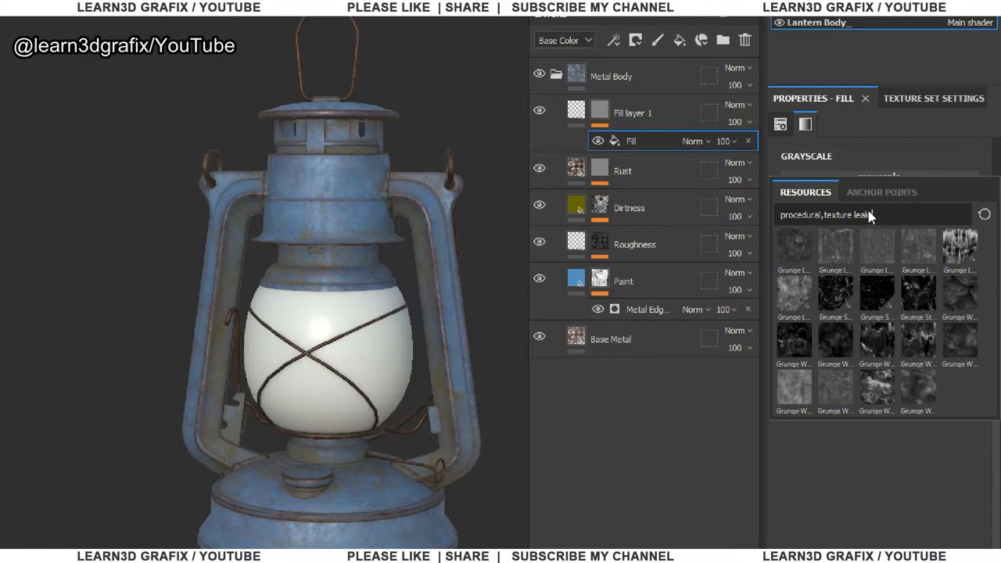
Step: Fill the mask with BnW Spots 2 at balance 0.68, scale 4 and tri-planar projection
{"action": "type", "text": "spots"}
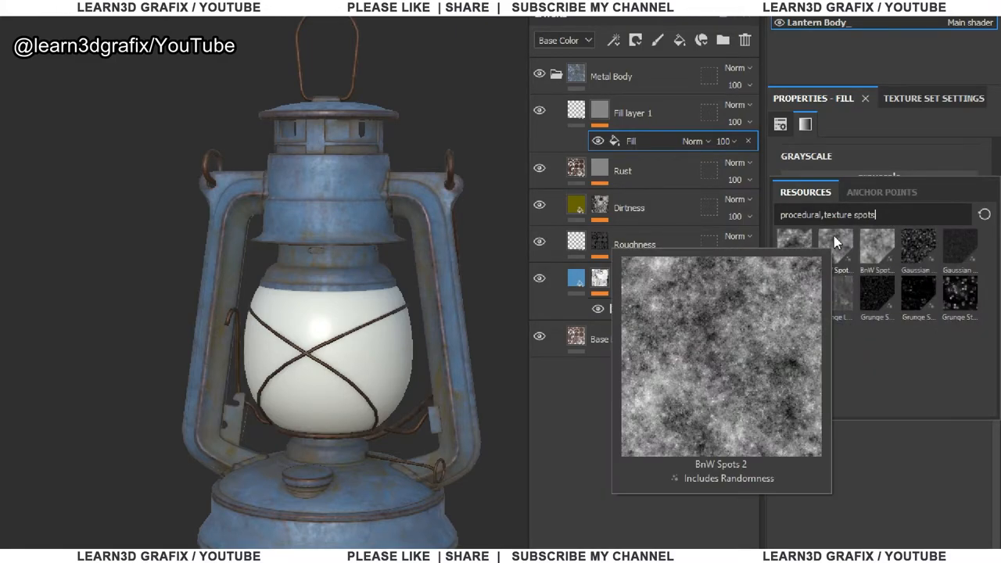
{"action": "double_click", "coordinate": [876, 248]}
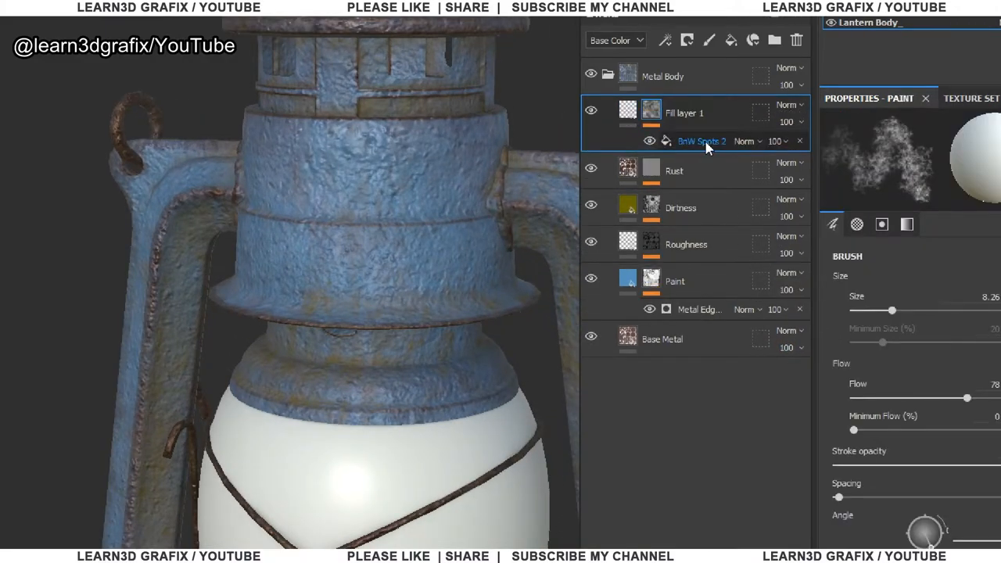
{"action": "left_click", "coordinate": [701, 141]}
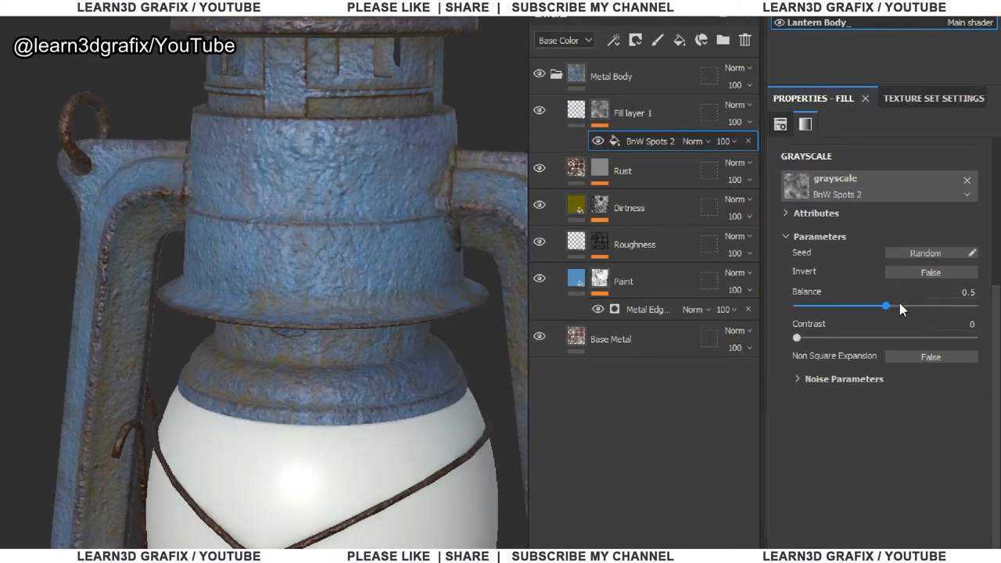
{"action": "left_click_drag", "start_coordinate": [886, 305], "coordinate": [914, 305]}
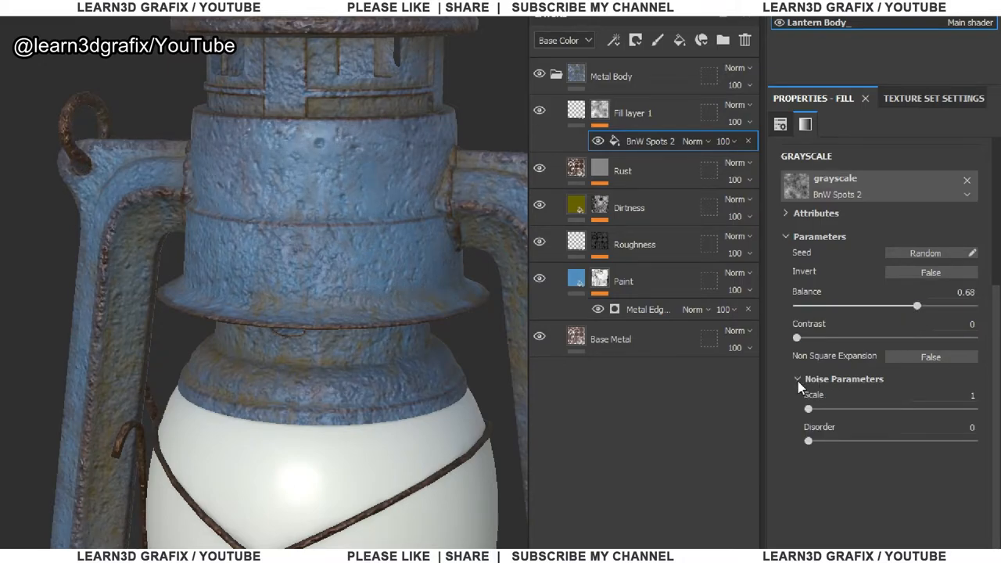
{"action": "left_click_drag", "start_coordinate": [807, 408], "coordinate": [854, 409]}
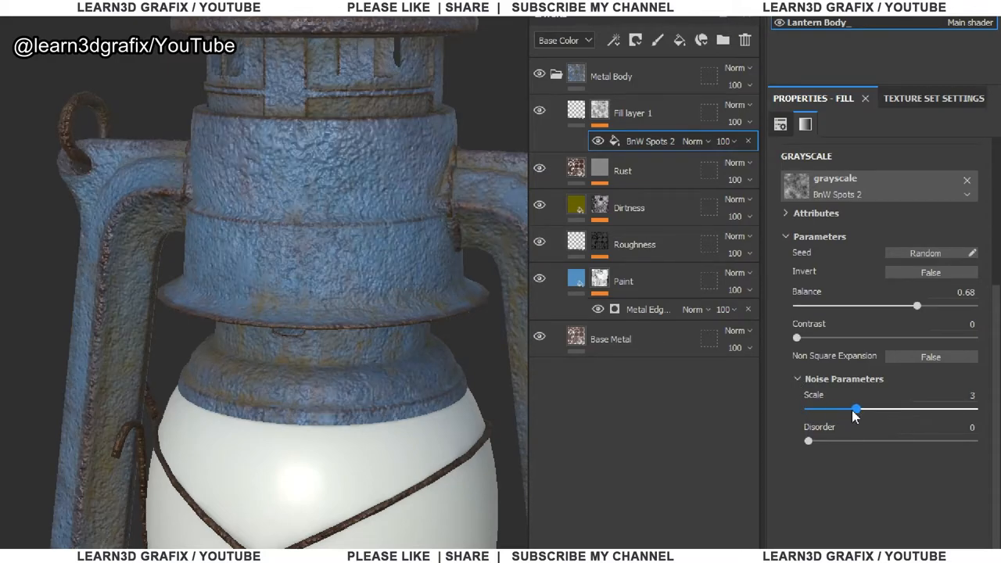
{"action": "left_click_drag", "start_coordinate": [854, 408], "coordinate": [879, 409]}
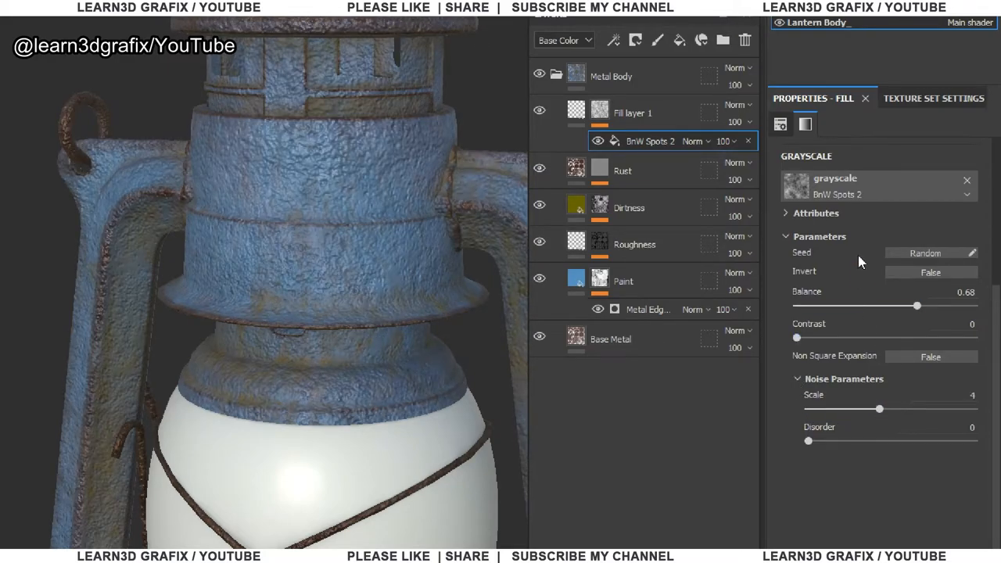
{"action": "left_click", "coordinate": [779, 126]}
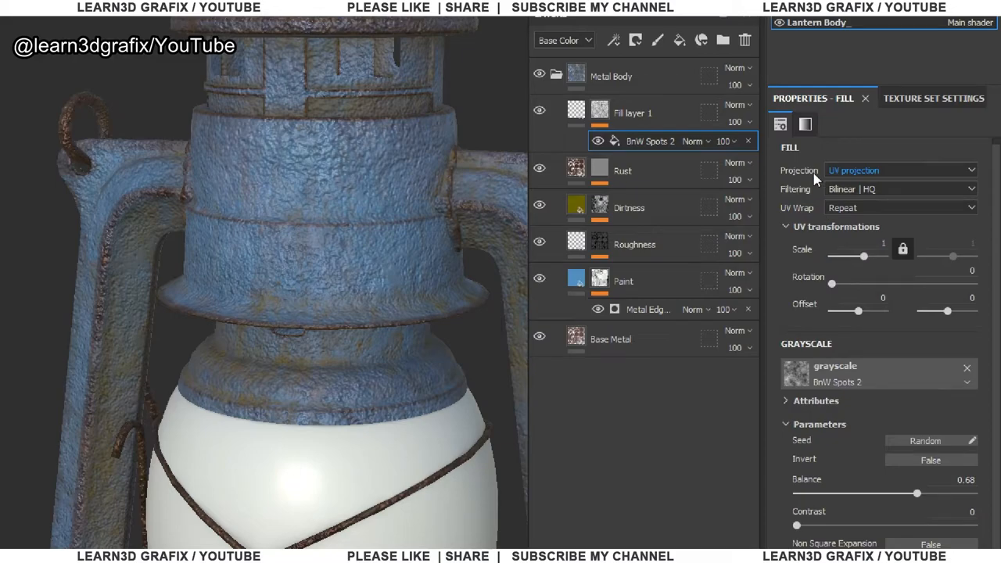
{"action": "left_click", "coordinate": [900, 169]}
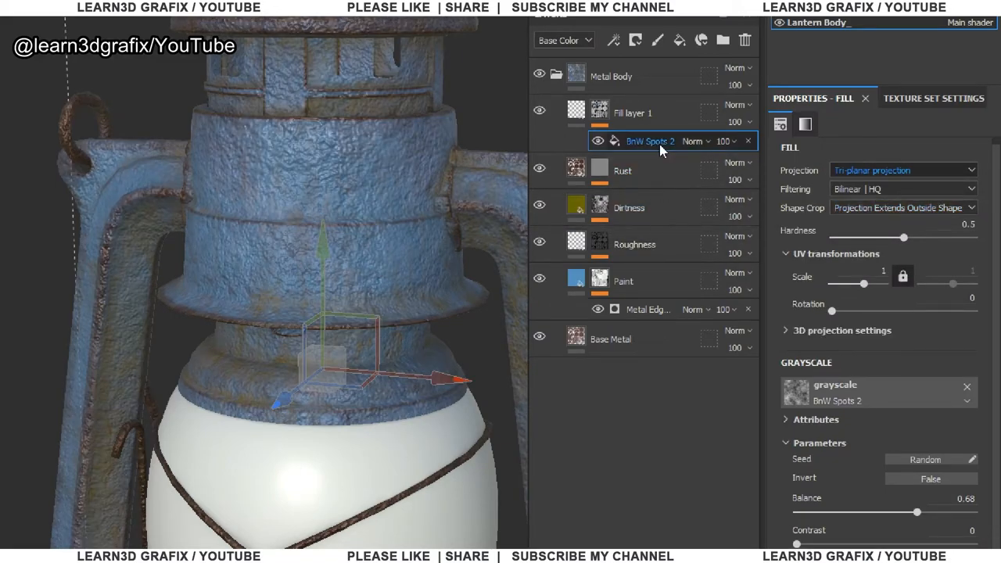
Step: Lower the layer's bump height slightly and rename it Noise
{"action": "left_click", "coordinate": [632, 112]}
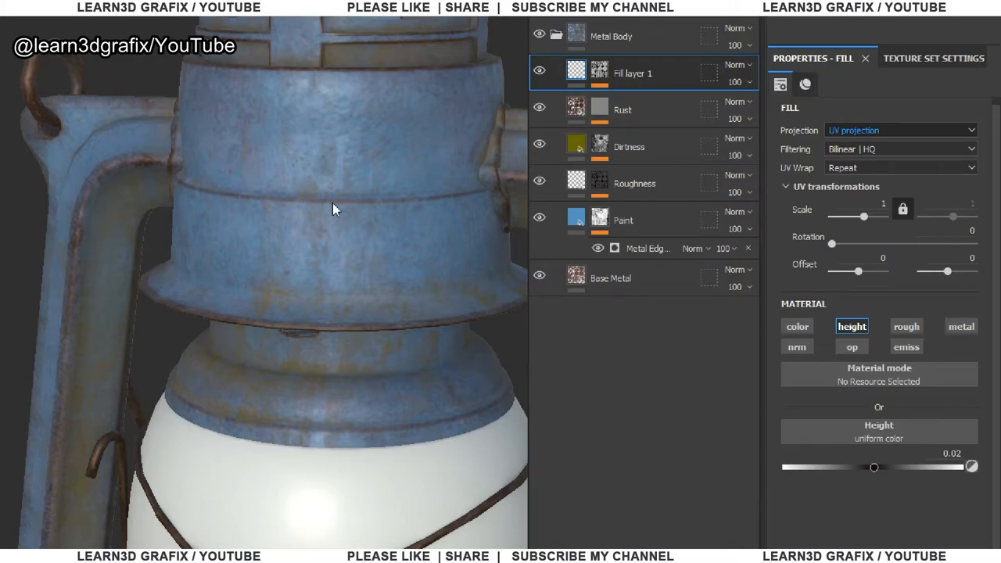
{"action": "left_click_drag", "start_coordinate": [332, 209], "coordinate": [341, 346]}
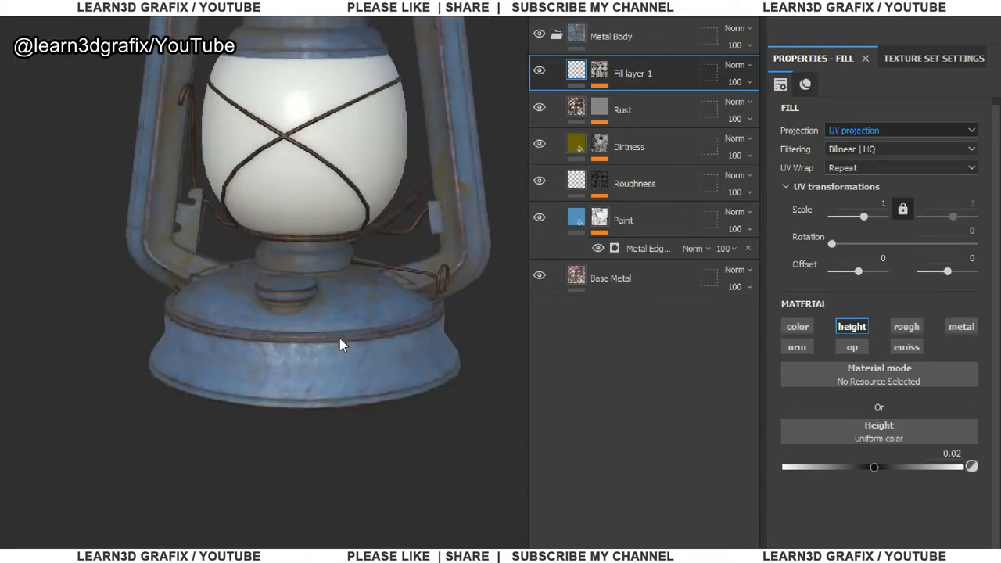
{"action": "left_click_drag", "start_coordinate": [341, 344], "coordinate": [325, 160]}
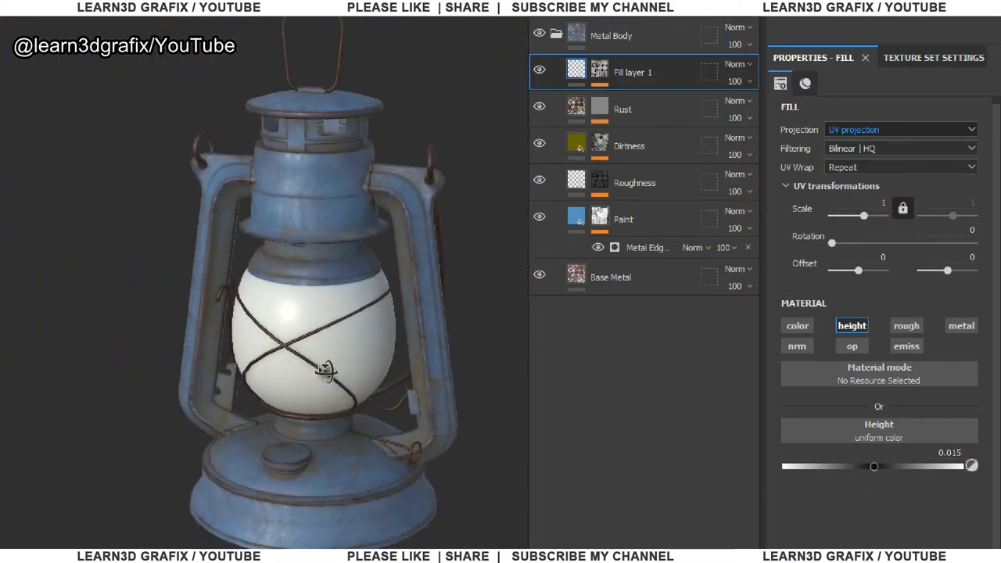
{"action": "double_click", "coordinate": [633, 71]}
{"action": "type", "text": "Noise"}
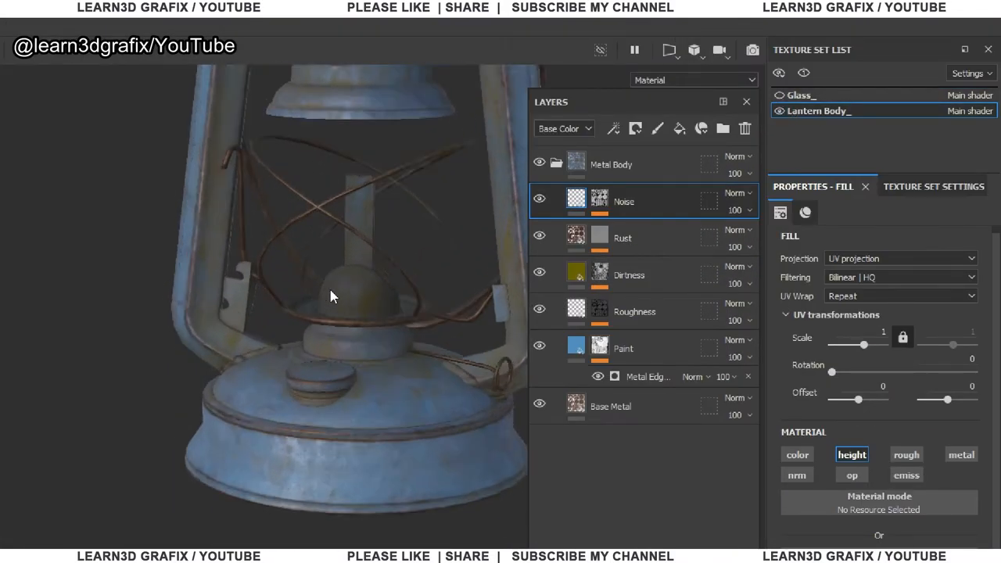
{"action": "left_click_drag", "start_coordinate": [332, 295], "coordinate": [266, 298]}
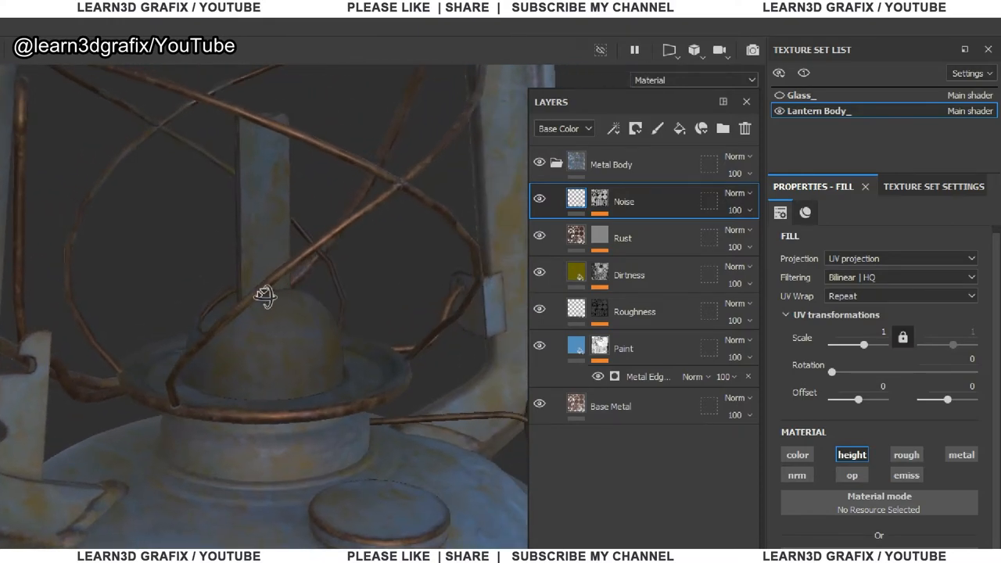
Step: Add a white mask to the Metal Body folder and reveal the Dirtiness mask effects
{"action": "right_click", "coordinate": [610, 164]}
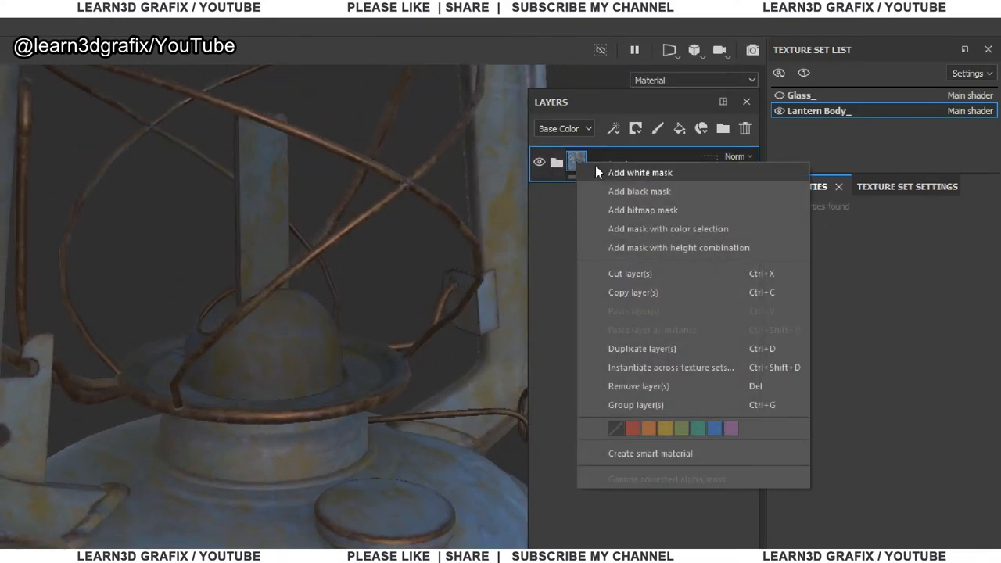
{"action": "left_click", "coordinate": [639, 172]}
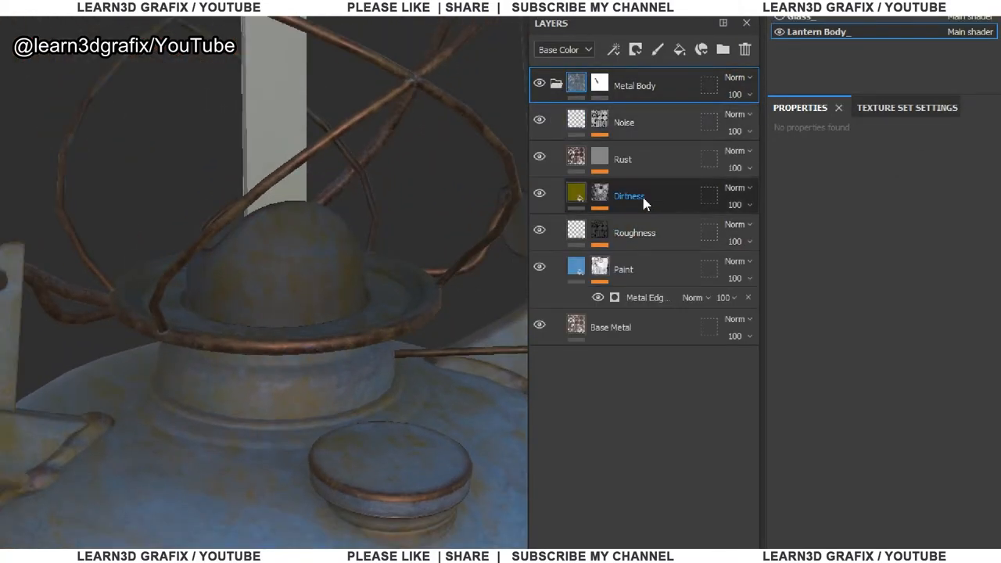
{"action": "left_click", "coordinate": [599, 195]}
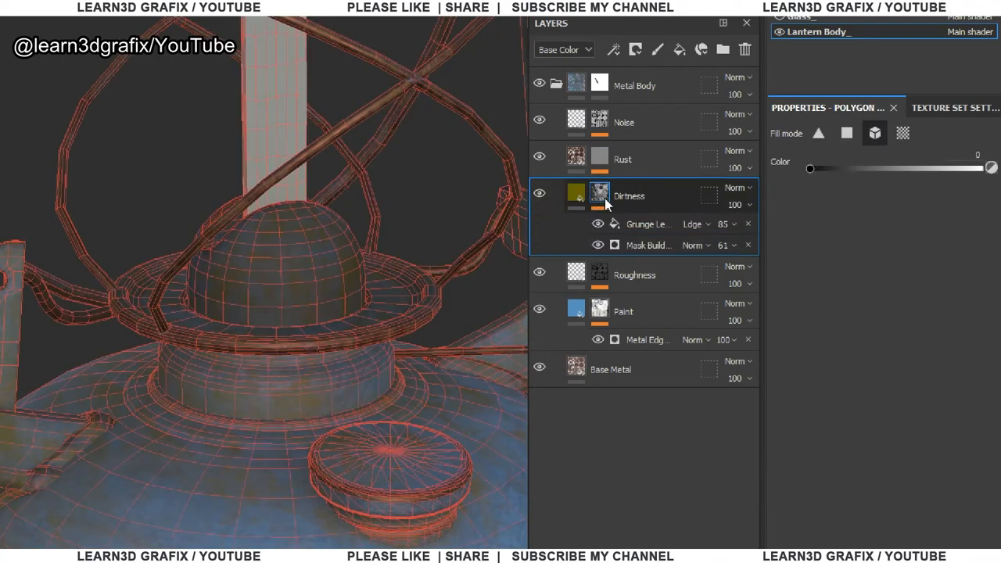
{"action": "right_click", "coordinate": [599, 194]}
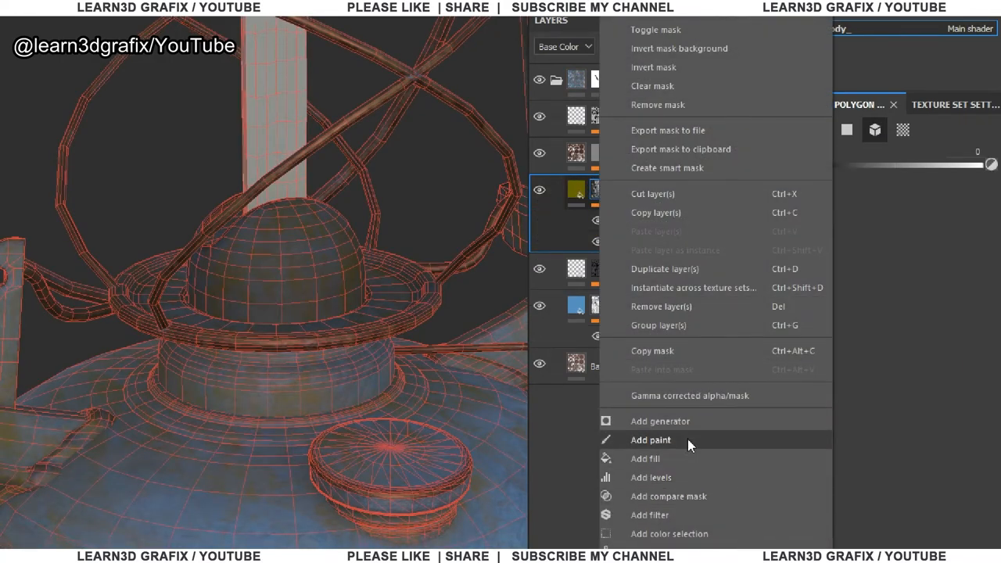
Step: Add a paint effect to the Dirtiness mask and create a new fill layer for the wick plate
{"action": "left_click", "coordinate": [651, 439]}
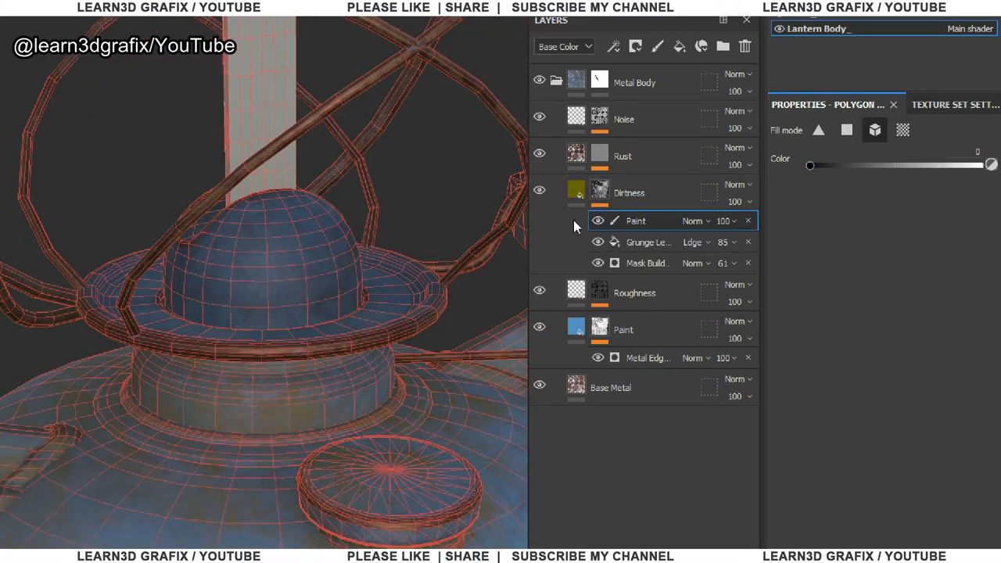
{"action": "left_click", "coordinate": [628, 193]}
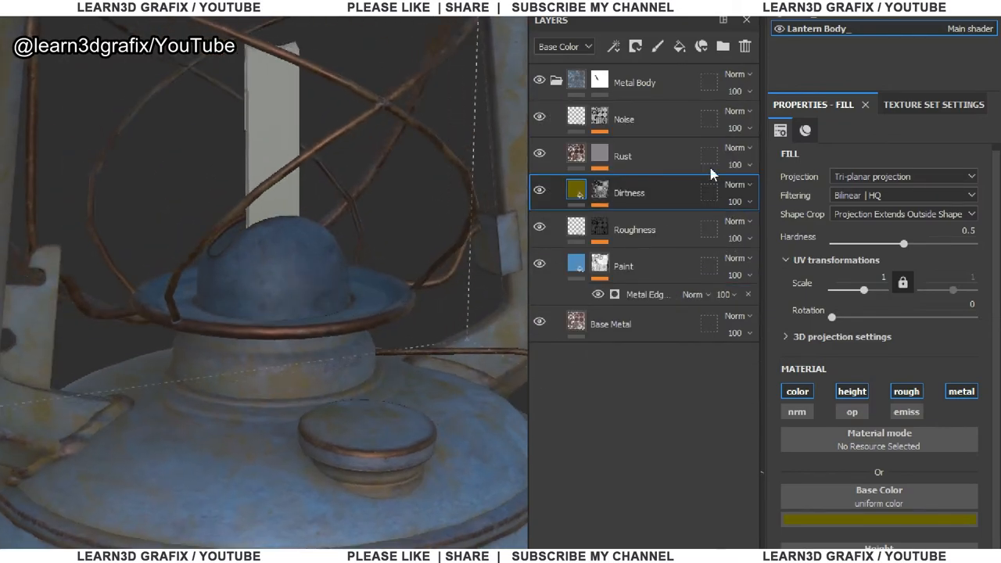
{"action": "left_click", "coordinate": [557, 81]}
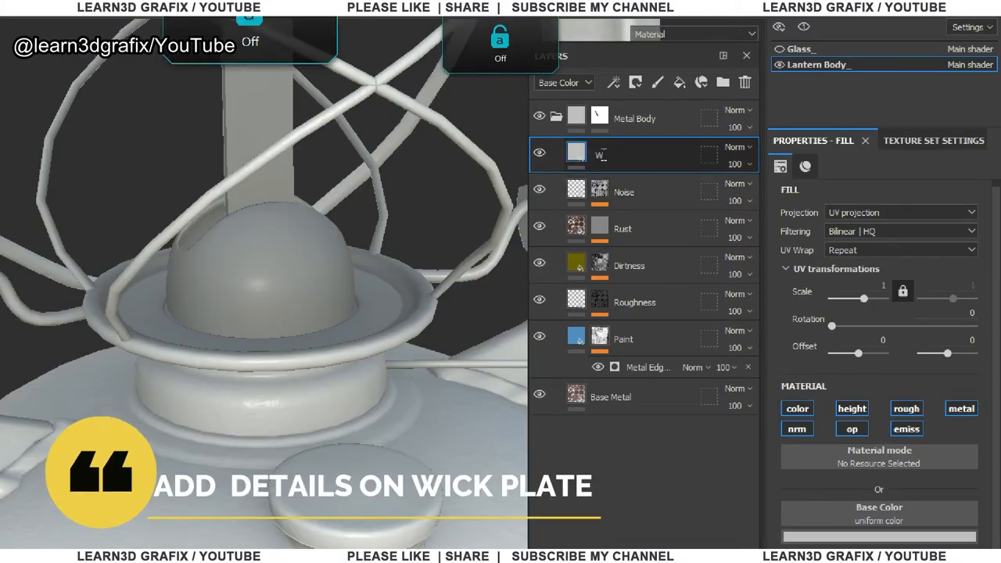
Step: Name the layer Wick Plate, add a Dripping Rust generator with spreading 0.04 and contrast 0.22
{"action": "type", "text": "Wick Plate"}
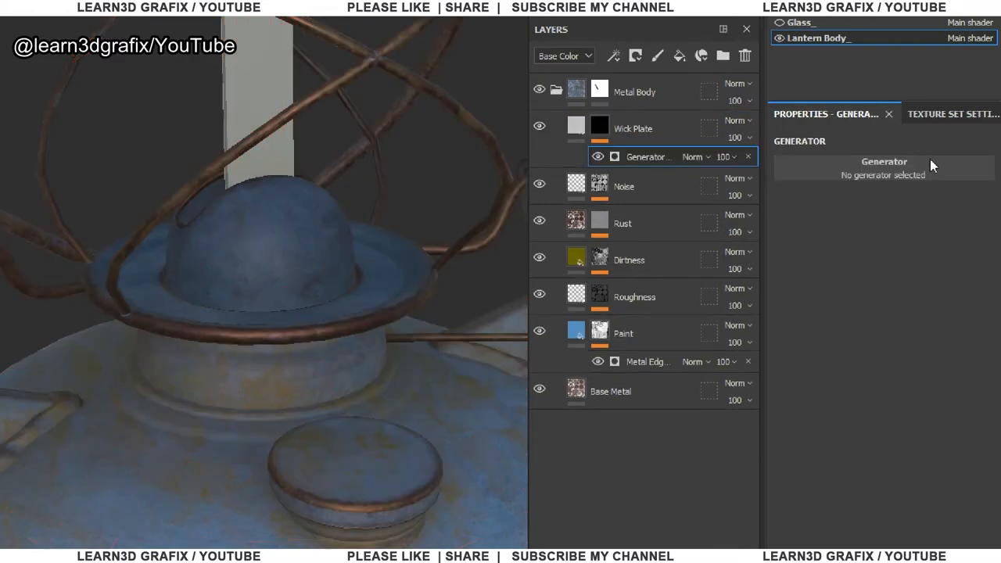
{"action": "left_click", "coordinate": [882, 168]}
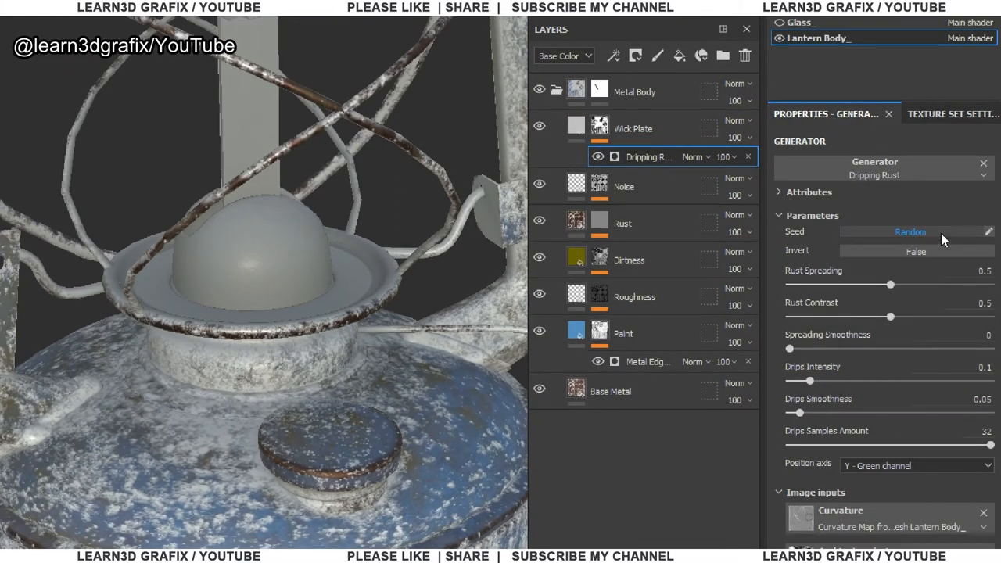
{"action": "left_click_drag", "start_coordinate": [889, 285], "coordinate": [867, 284]}
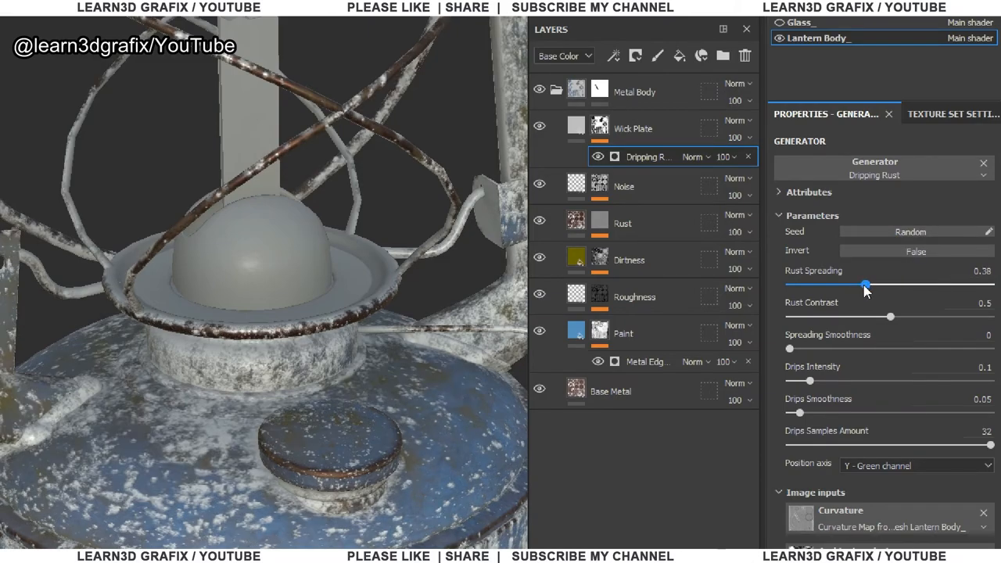
{"action": "left_click_drag", "start_coordinate": [867, 284], "coordinate": [816, 285]}
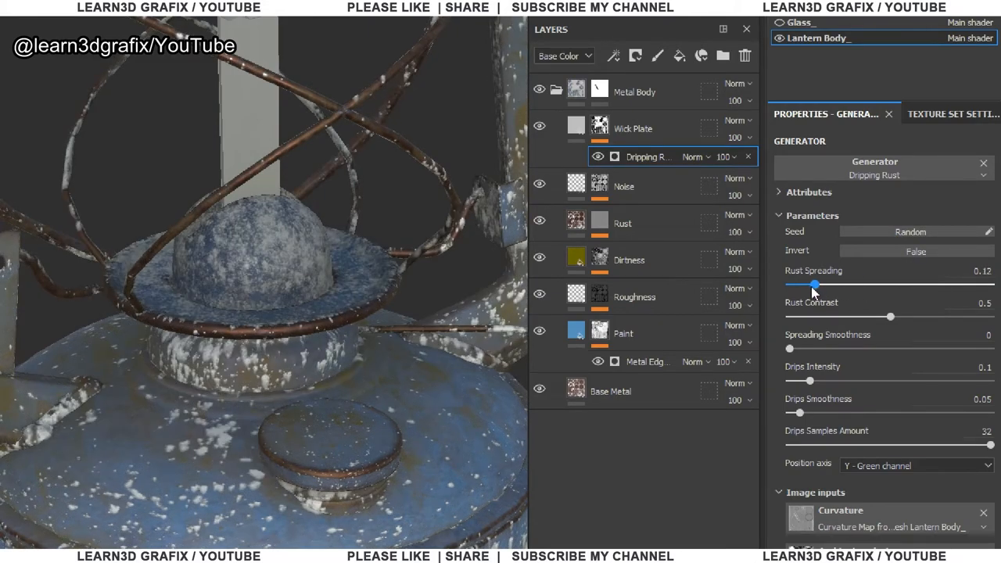
{"action": "left_click_drag", "start_coordinate": [816, 285], "coordinate": [798, 285]}
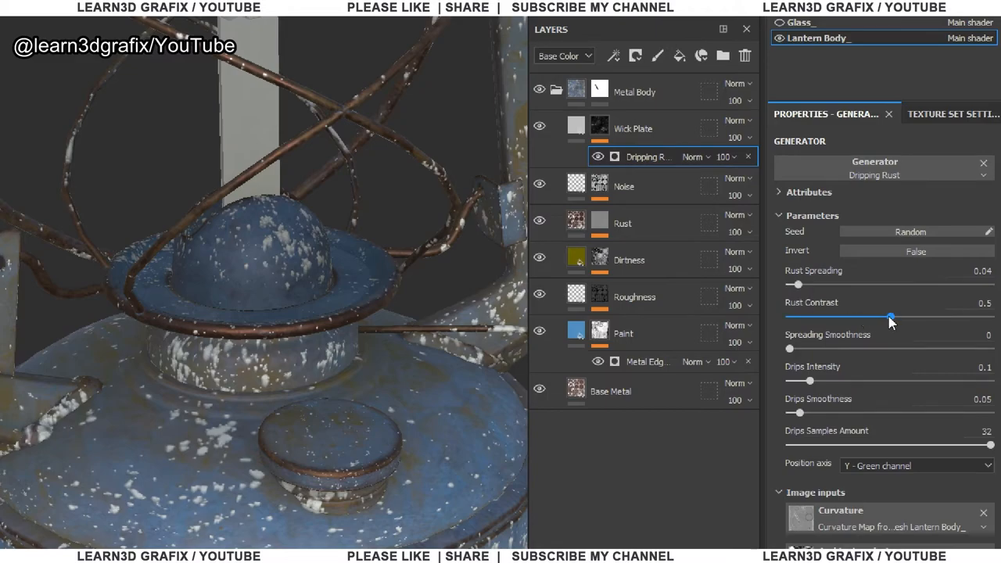
{"action": "left_click_drag", "start_coordinate": [890, 316], "coordinate": [790, 316]}
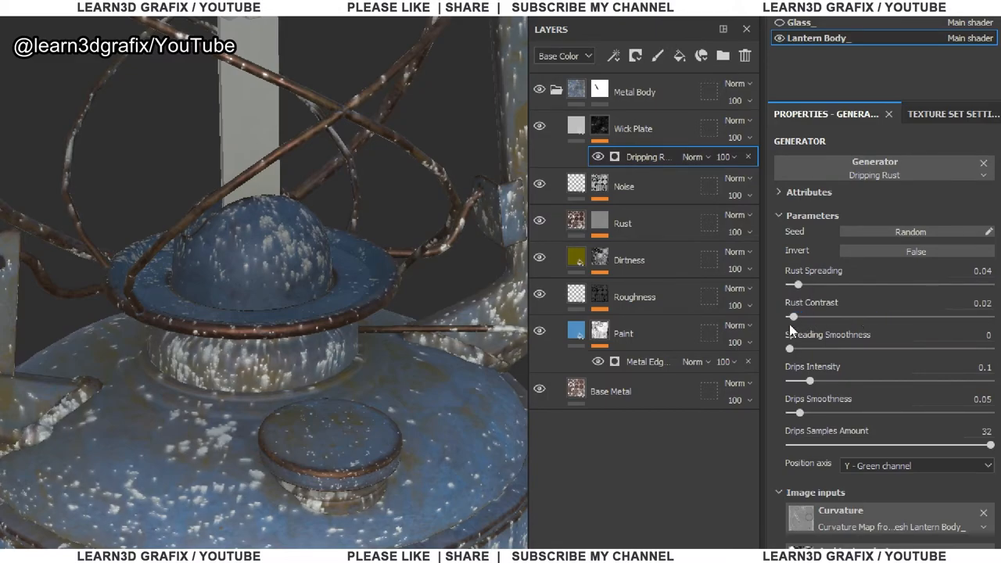
Step: Raise drips intensity, smoothness to about 0.44 and lower drip samples to 22
{"action": "left_click_drag", "start_coordinate": [796, 381], "coordinate": [816, 382]}
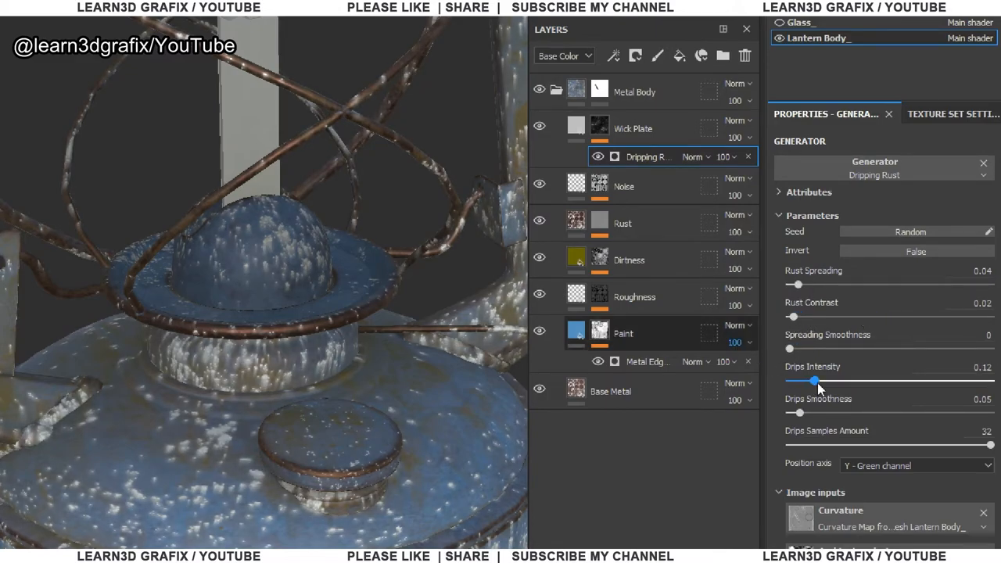
{"action": "left_click_drag", "start_coordinate": [816, 381], "coordinate": [992, 382]}
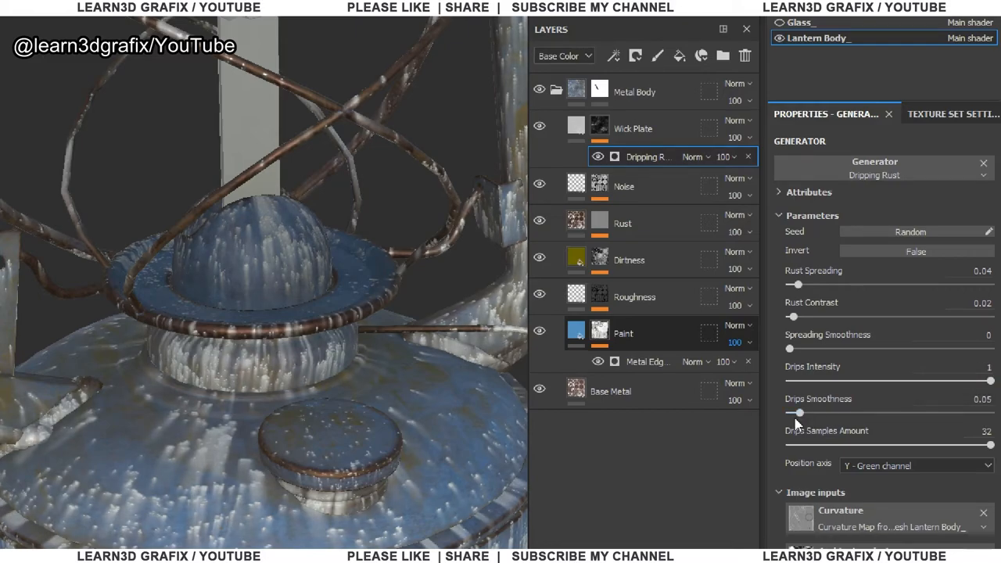
{"action": "left_click_drag", "start_coordinate": [796, 413], "coordinate": [863, 413]}
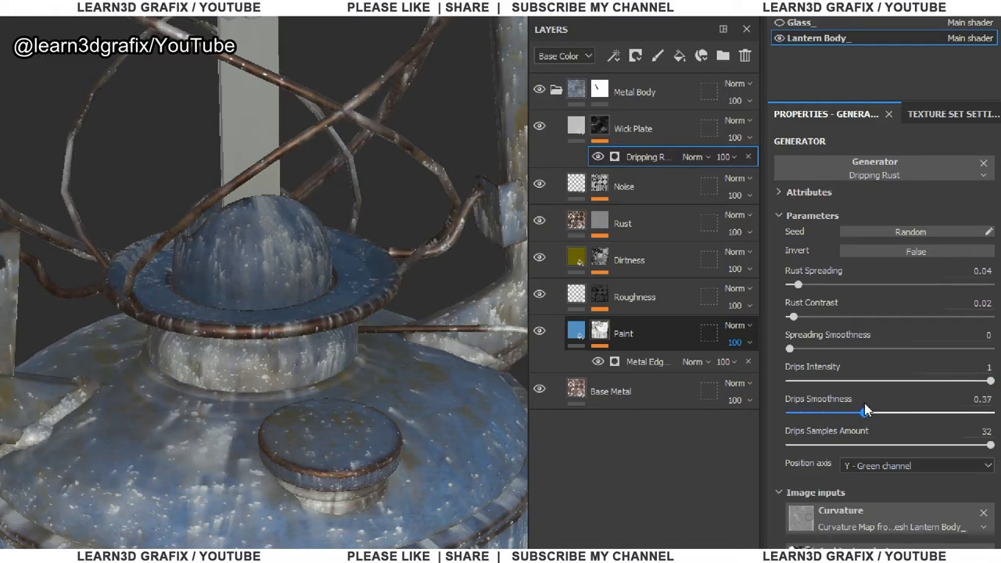
{"action": "left_click_drag", "start_coordinate": [867, 410], "coordinate": [878, 410]}
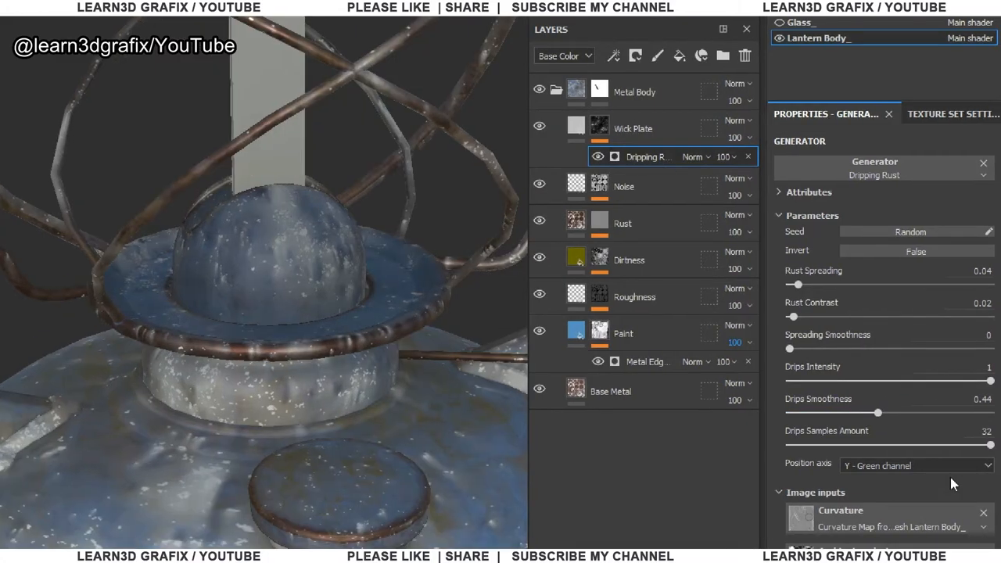
{"action": "left_click", "coordinate": [634, 129]}
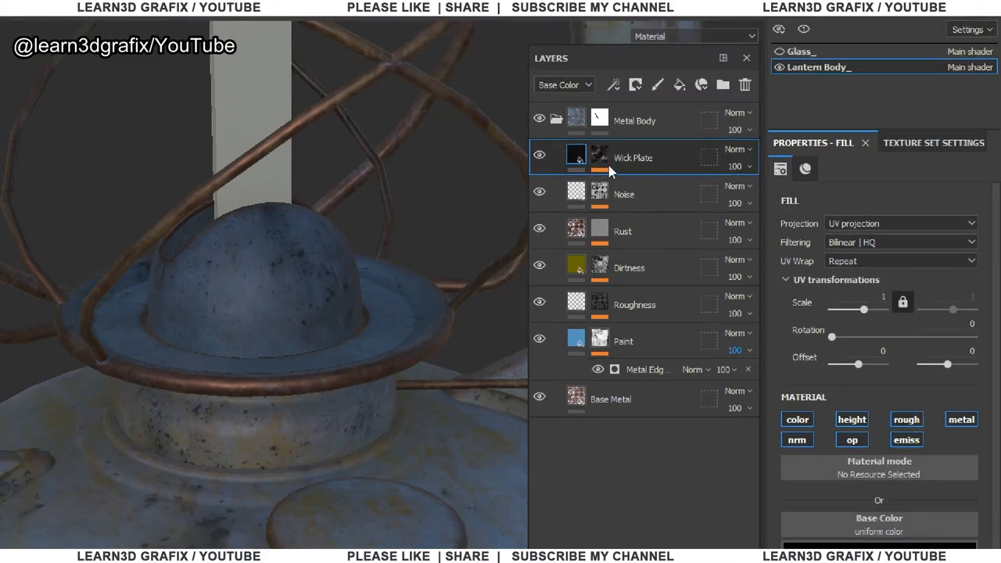
Step: Add Levels to the Wick Plate mask with its input black point near 0.24 to tighten the drips
{"action": "right_click", "coordinate": [598, 156]}
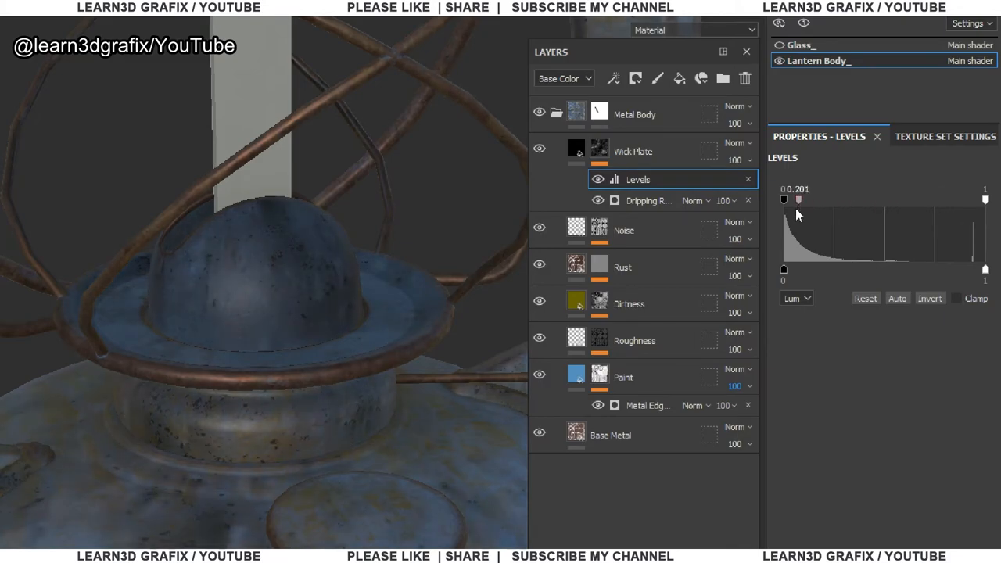
{"action": "left_click_drag", "start_coordinate": [798, 200], "coordinate": [791, 200]}
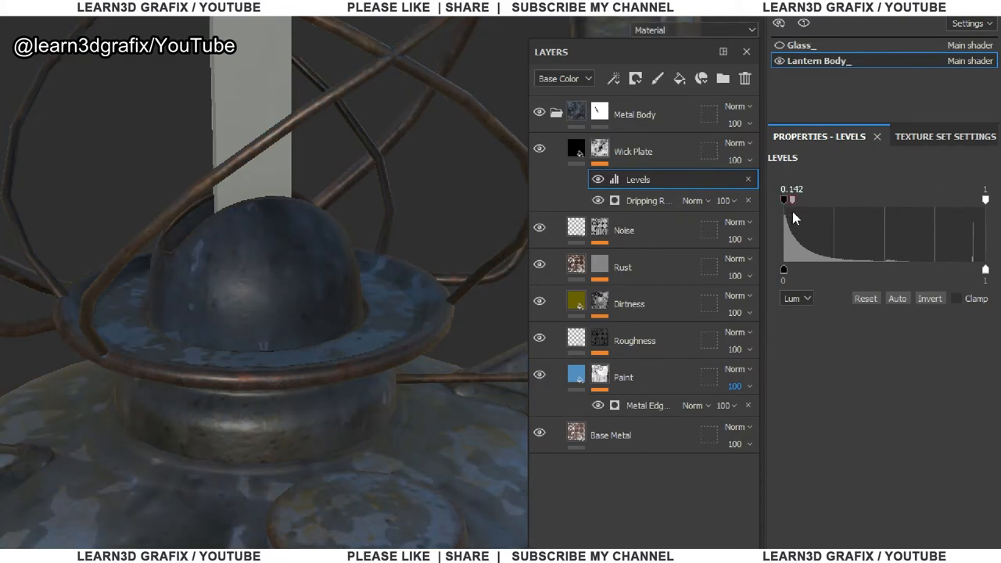
{"action": "left_click_drag", "start_coordinate": [790, 200], "coordinate": [809, 201]}
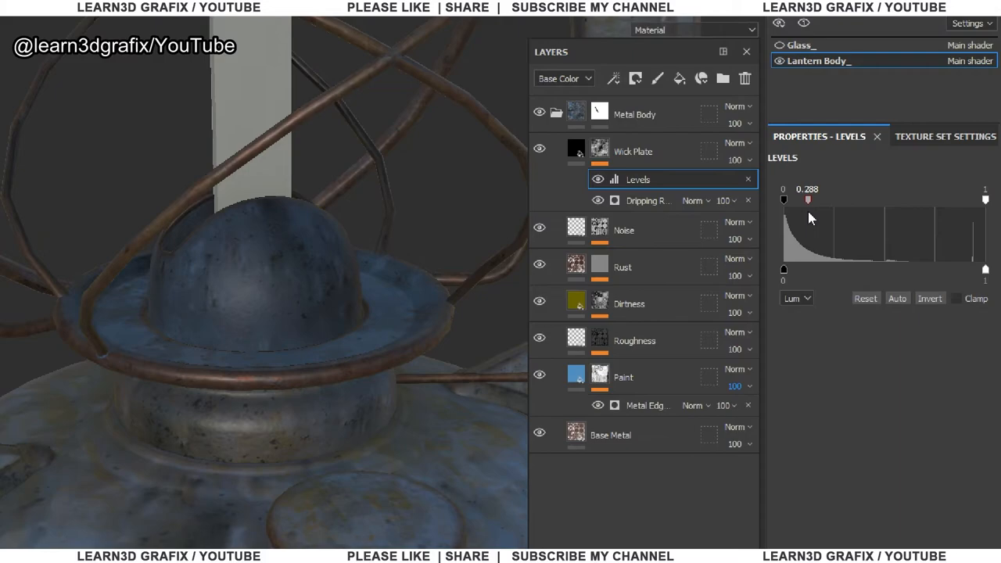
{"action": "left_click_drag", "start_coordinate": [807, 200], "coordinate": [811, 200]}
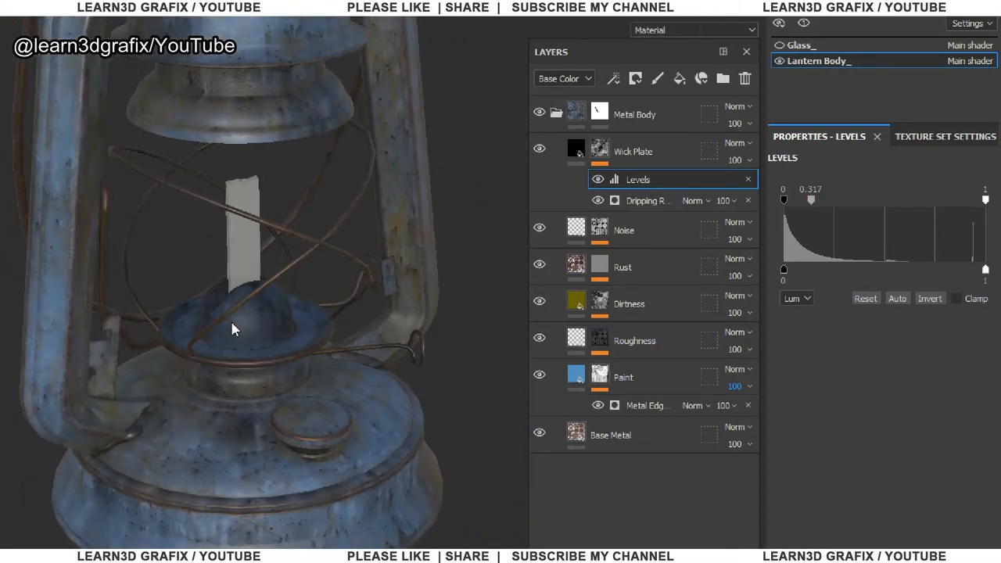
{"action": "left_click_drag", "start_coordinate": [233, 329], "coordinate": [283, 332]}
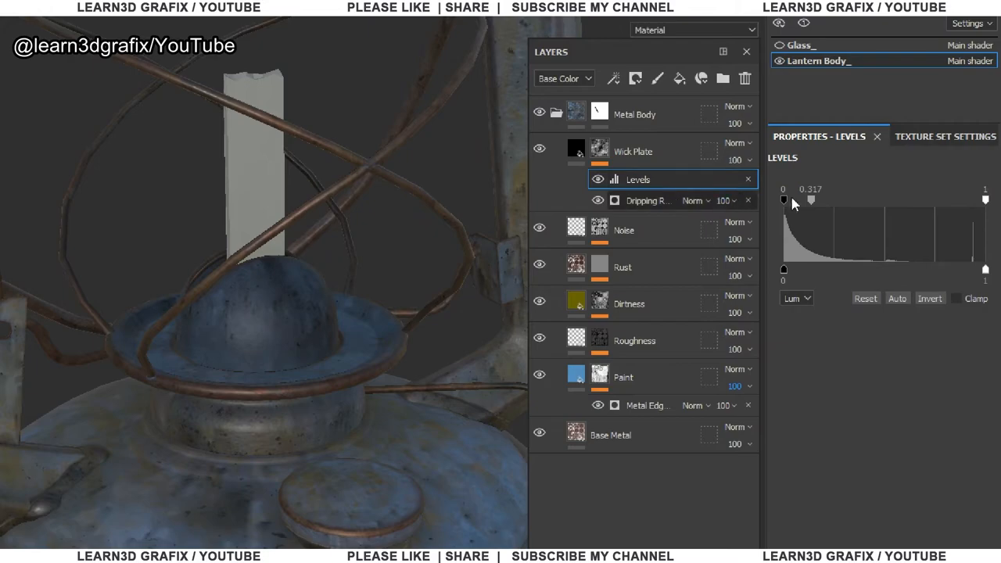
{"action": "left_click_drag", "start_coordinate": [810, 200], "coordinate": [801, 200]}
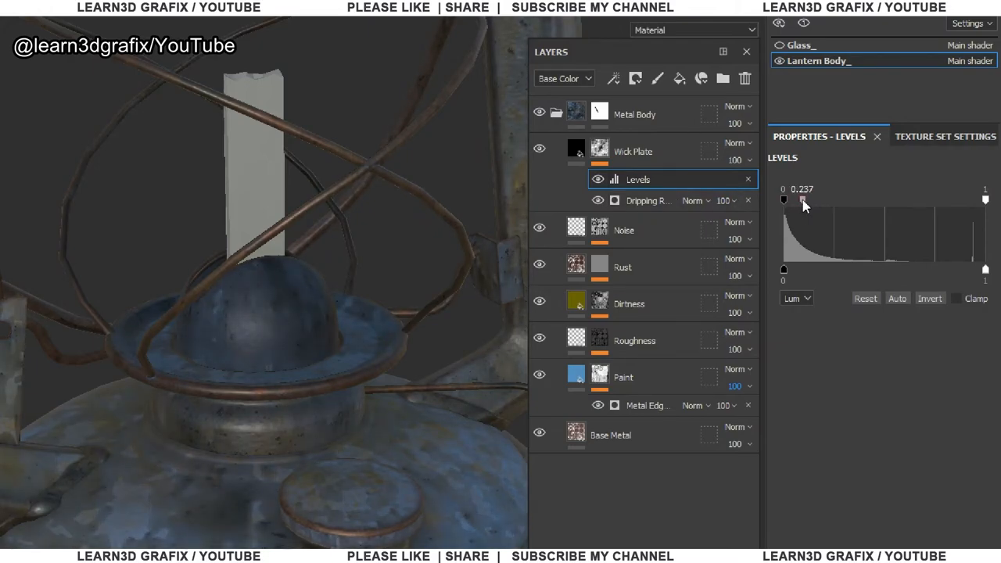
{"action": "left_click_drag", "start_coordinate": [786, 200], "coordinate": [804, 200]}
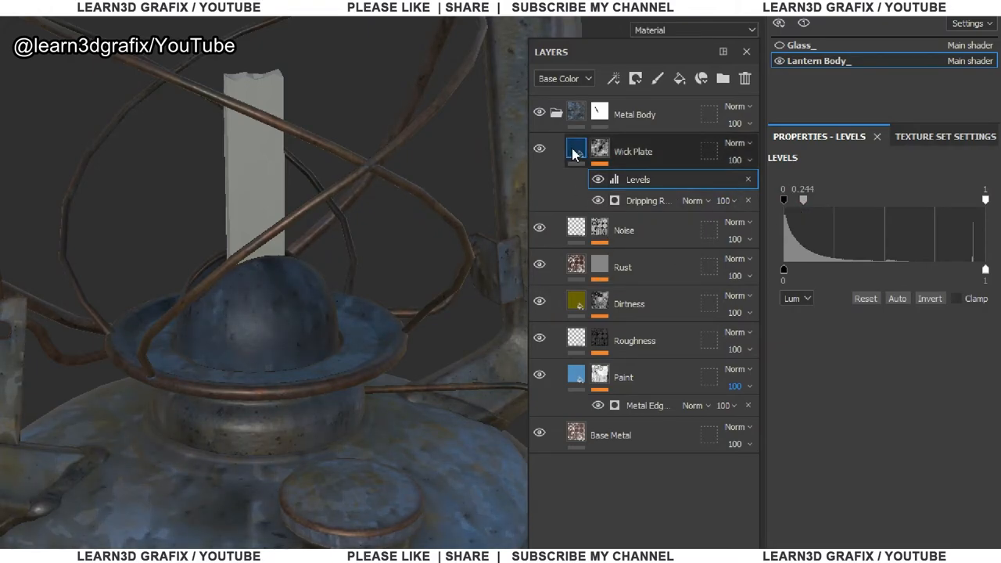
{"action": "right_click", "coordinate": [599, 148]}
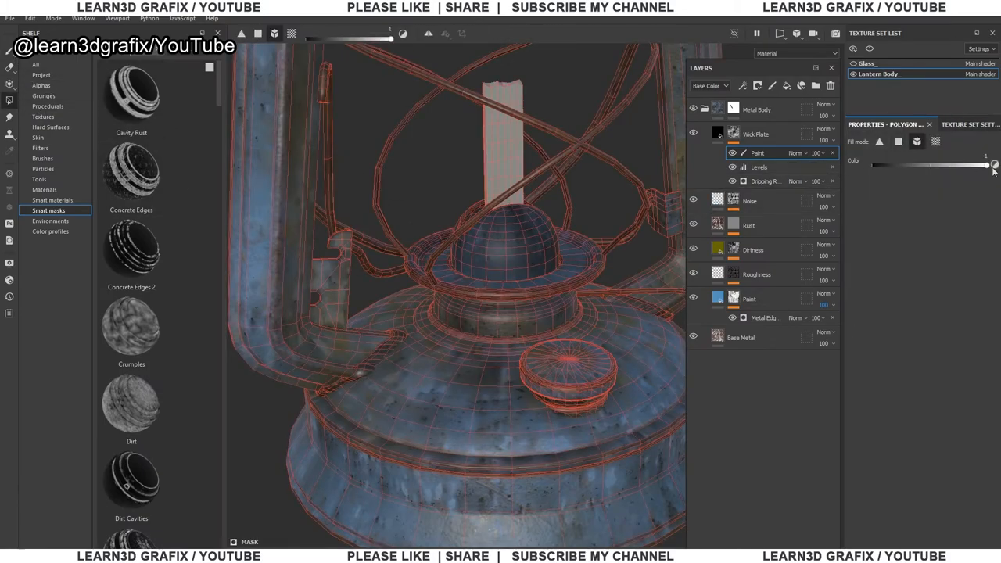
Step: Review the Dripping Rust generator and Levels settings, then return to the mask's Paint effect
{"action": "left_click_drag", "start_coordinate": [993, 166], "coordinate": [873, 166]}
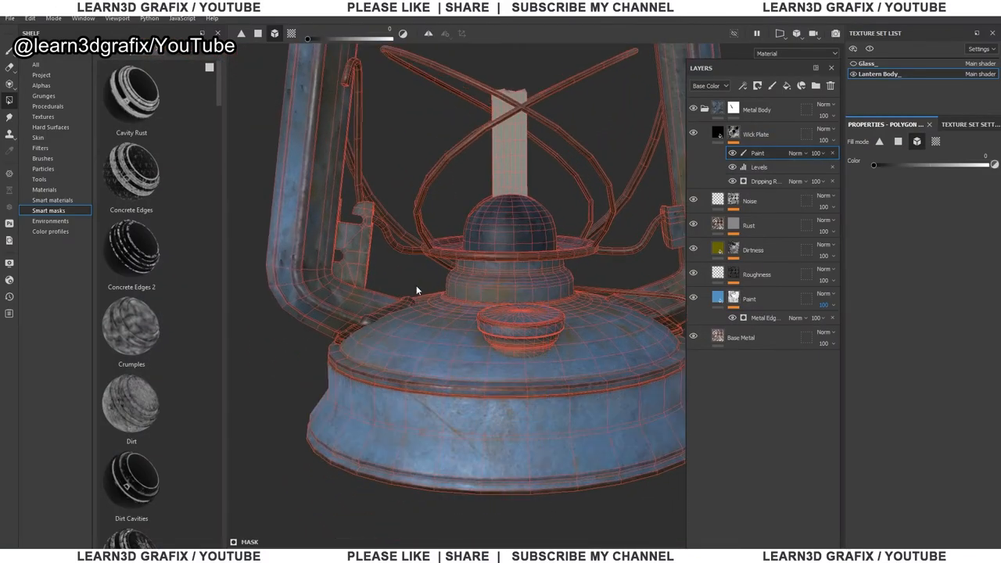
{"action": "left_click_drag", "start_coordinate": [416, 290], "coordinate": [382, 301]}
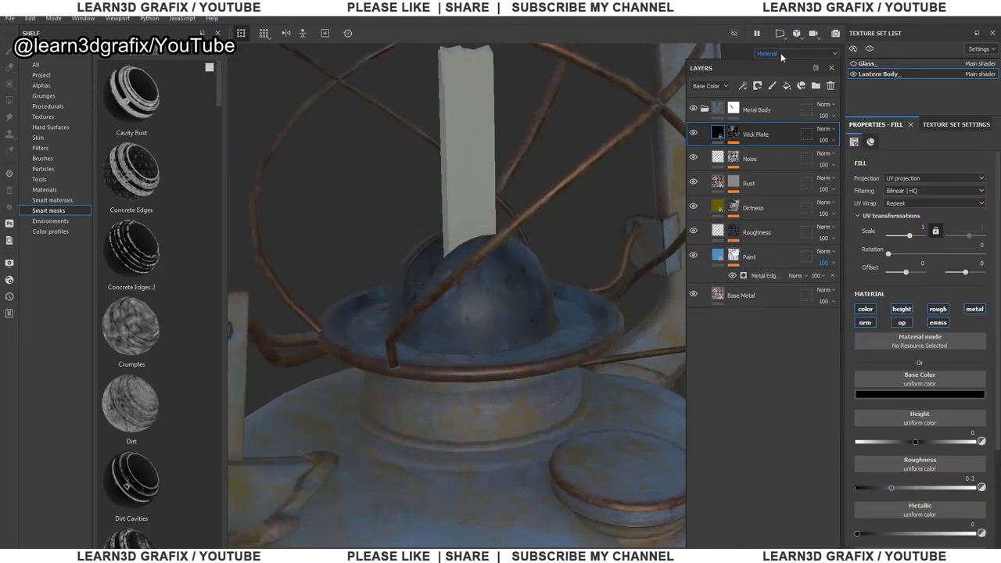
{"action": "left_click", "coordinate": [732, 133]}
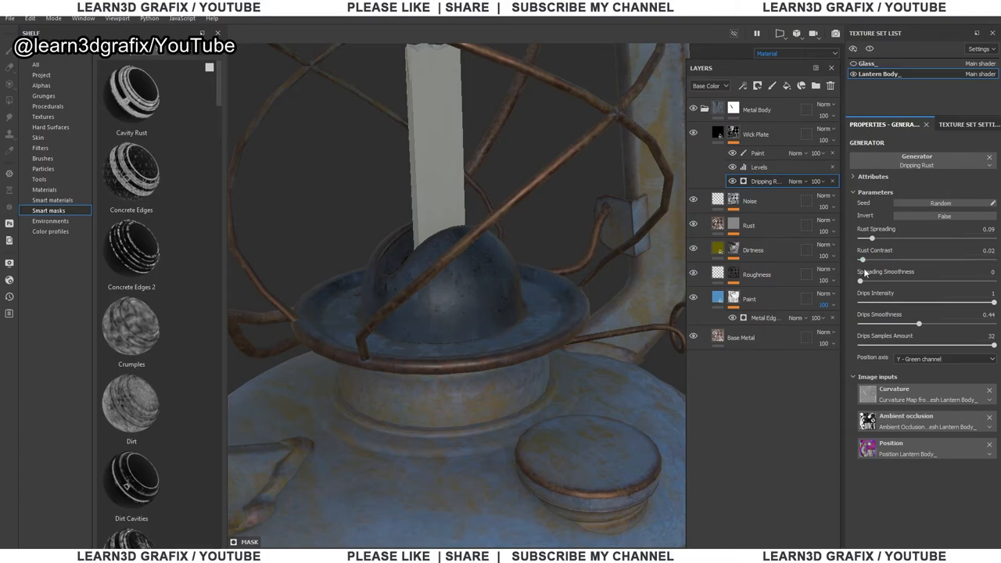
{"action": "left_click", "coordinate": [759, 166]}
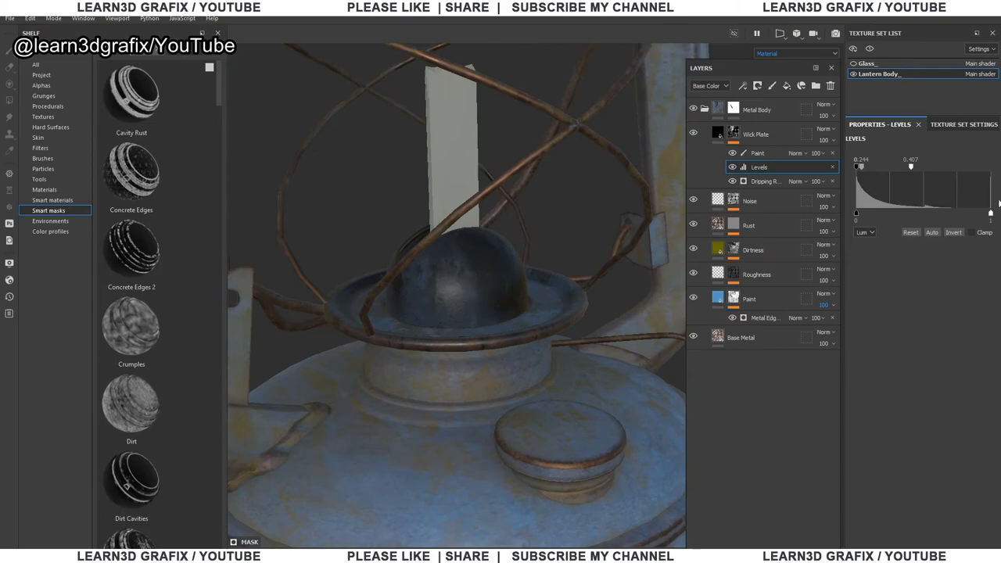
{"action": "left_click", "coordinate": [757, 154]}
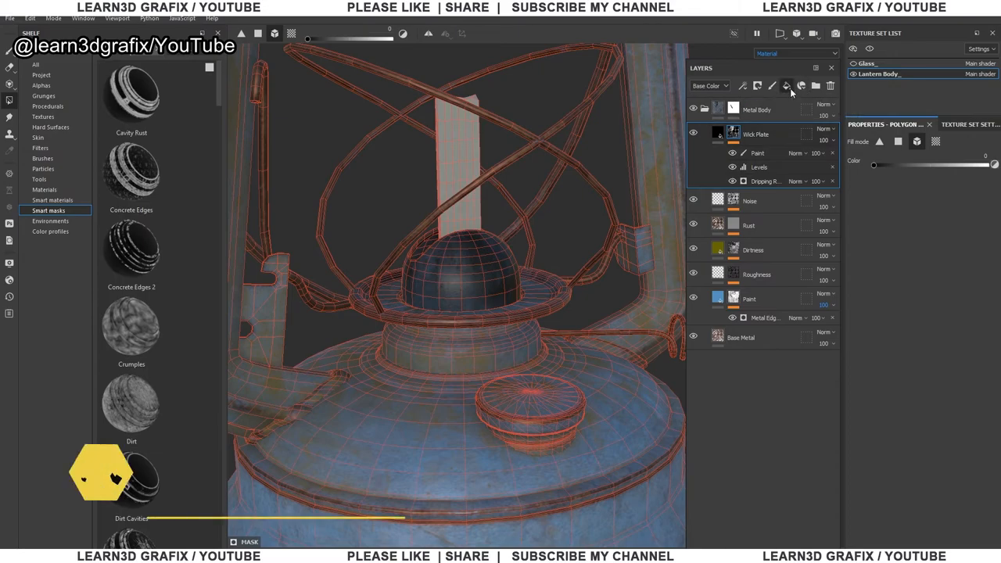
Step: Create a fill layer in a new group named 'Wick Plate Oil' above the wick plate
{"action": "left_click", "coordinate": [802, 85]}
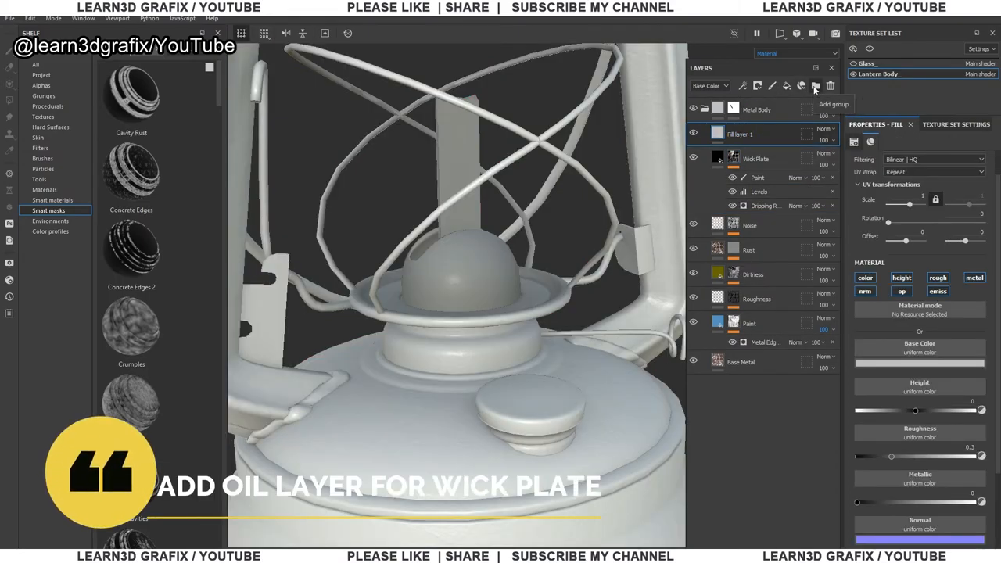
{"action": "left_click", "coordinate": [815, 86]}
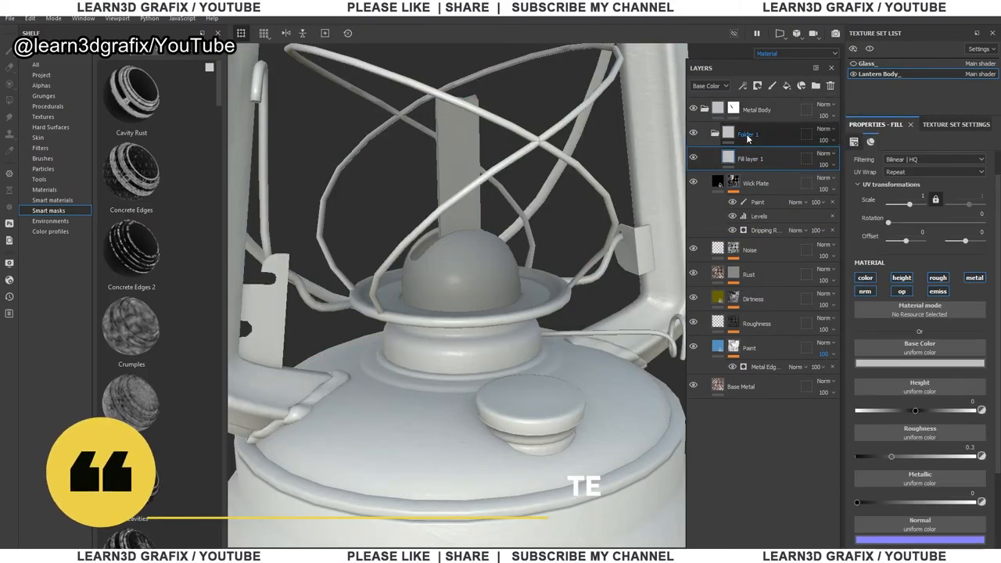
{"action": "left_click", "coordinate": [748, 133]}
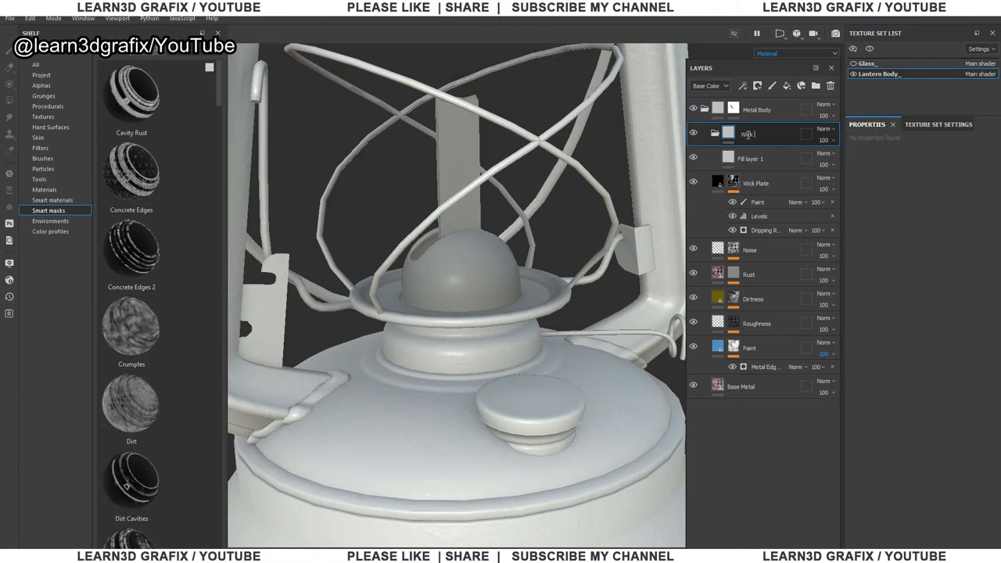
{"action": "type", "text": "Wick Plate Oily"}
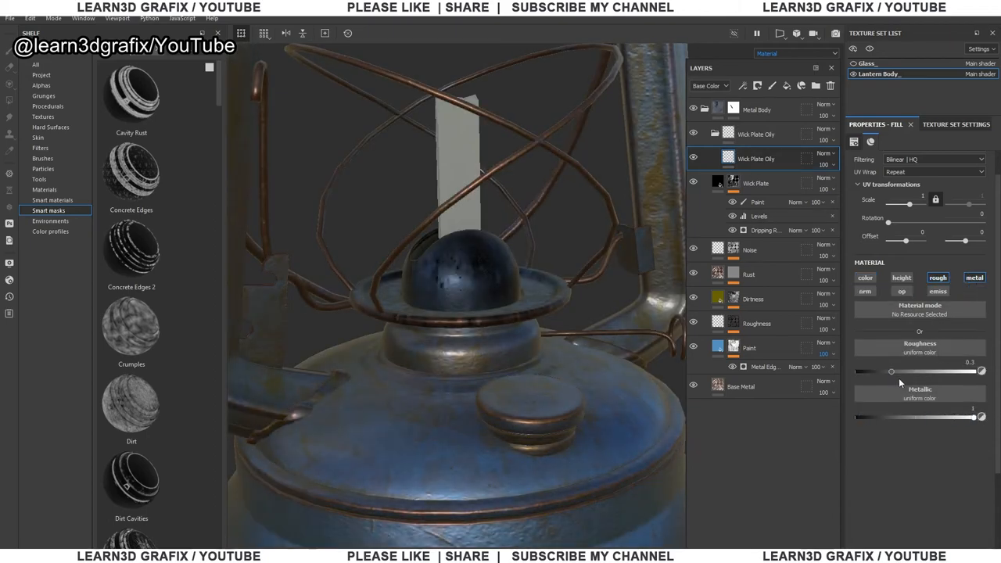
Step: Lower the fill's Roughness to about 0.14 for a glossy oily look and give the group a Mask Editor
{"action": "left_click_drag", "start_coordinate": [892, 372], "coordinate": [921, 372]}
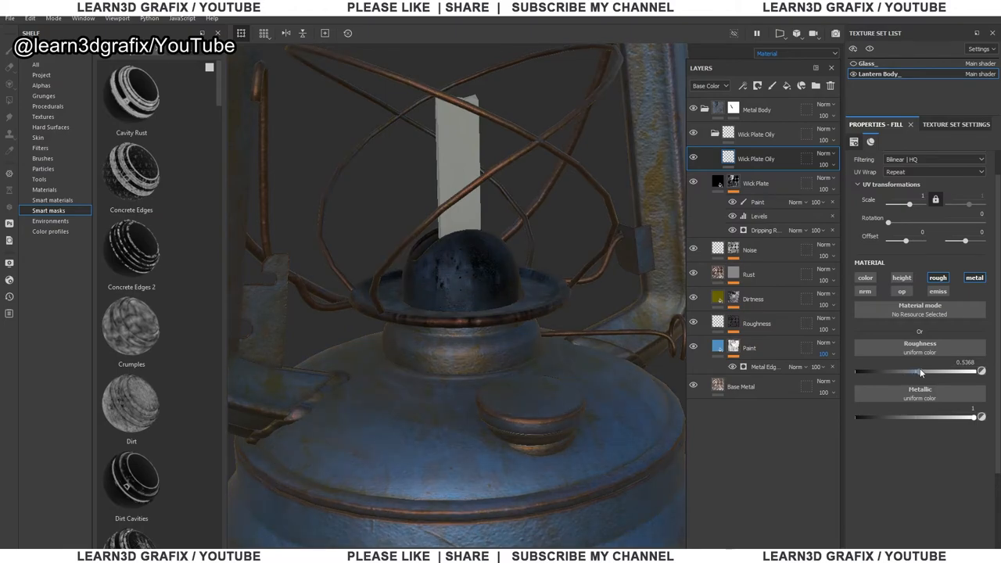
{"action": "left_click_drag", "start_coordinate": [920, 372], "coordinate": [898, 372]}
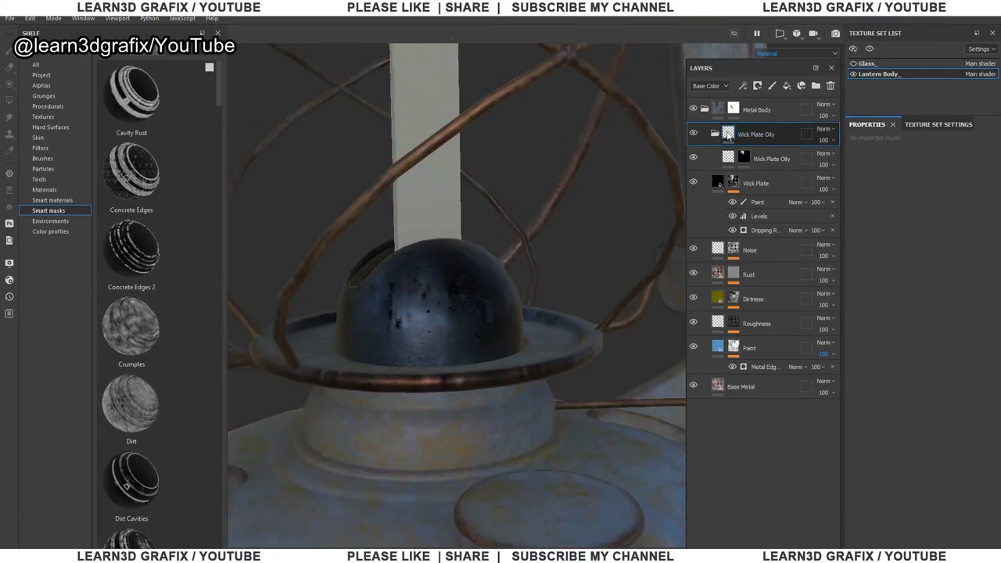
{"action": "left_click", "coordinate": [745, 133]}
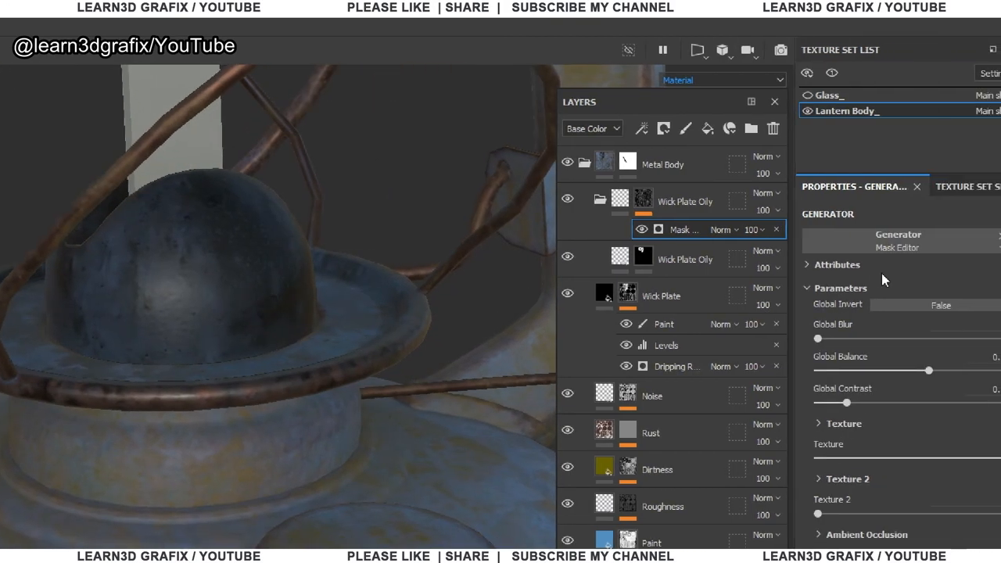
Step: Set the Mask Editor to Global Blur 0.1, Global Balance 0.88 and Global Contrast 0.54
{"action": "scroll", "scroll_direction": "down", "scroll_amount": 3}
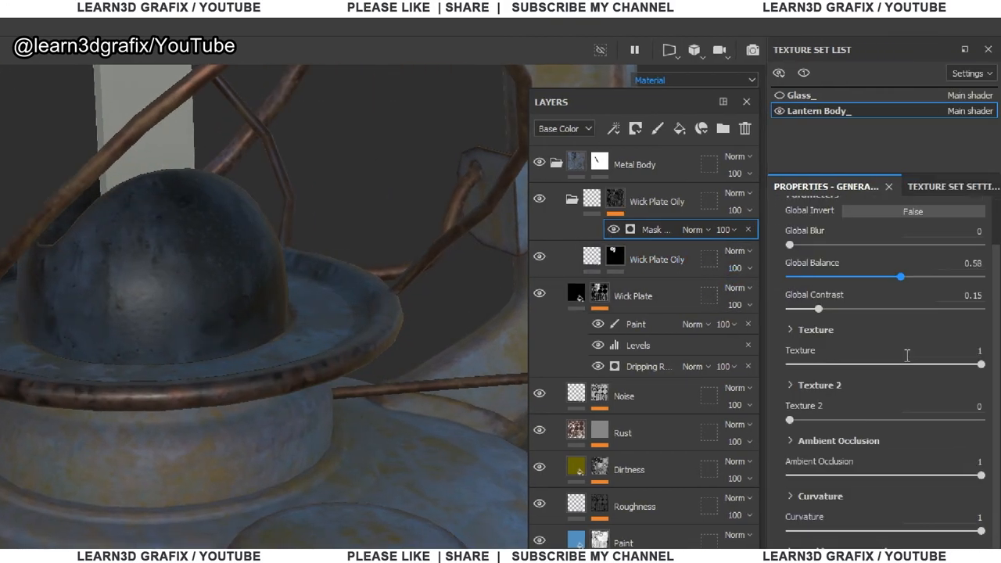
{"action": "left_click_drag", "start_coordinate": [901, 276], "coordinate": [961, 277]}
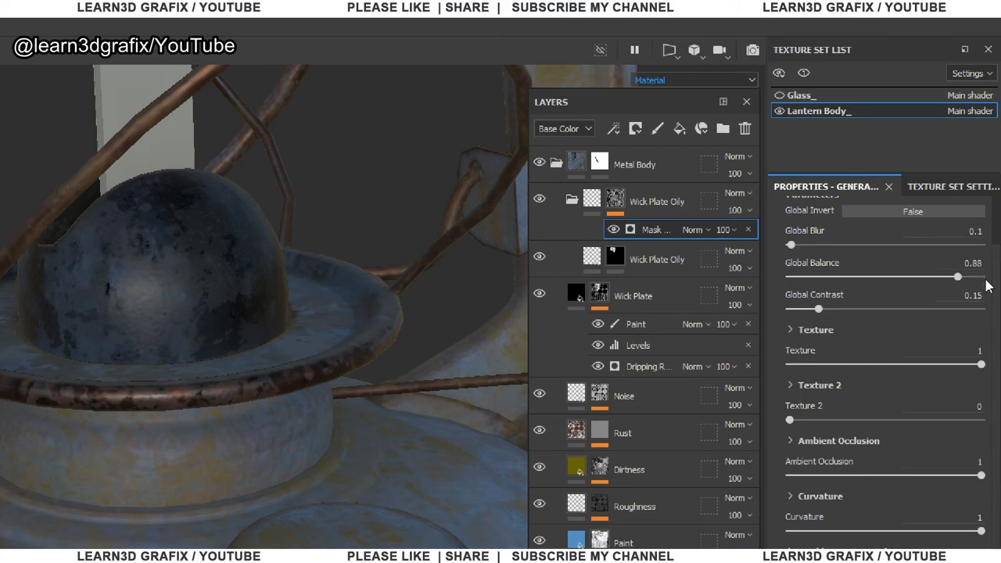
{"action": "left_click_drag", "start_coordinate": [798, 308], "coordinate": [895, 308]}
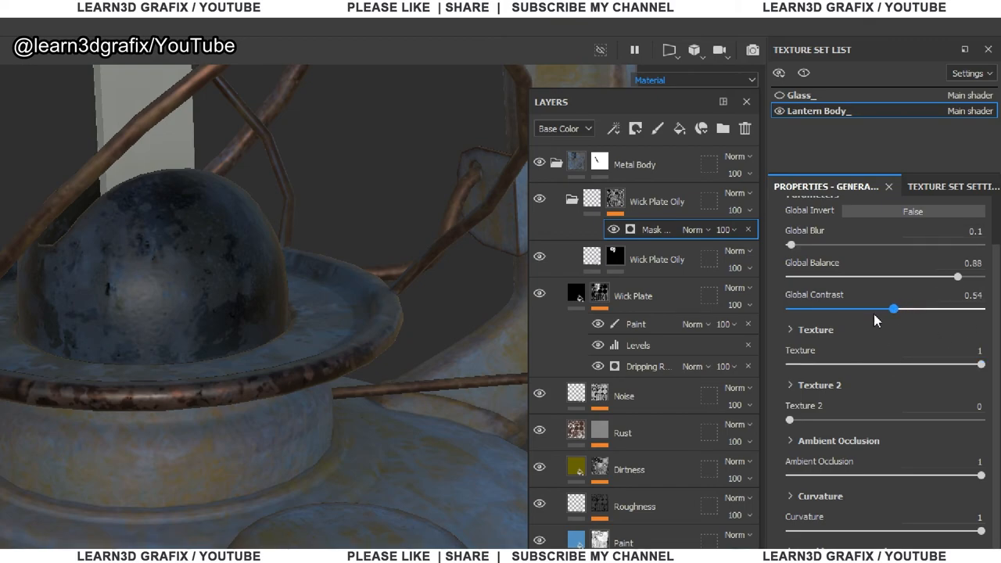
{"action": "scroll", "scroll_direction": "down", "scroll_amount": 3}
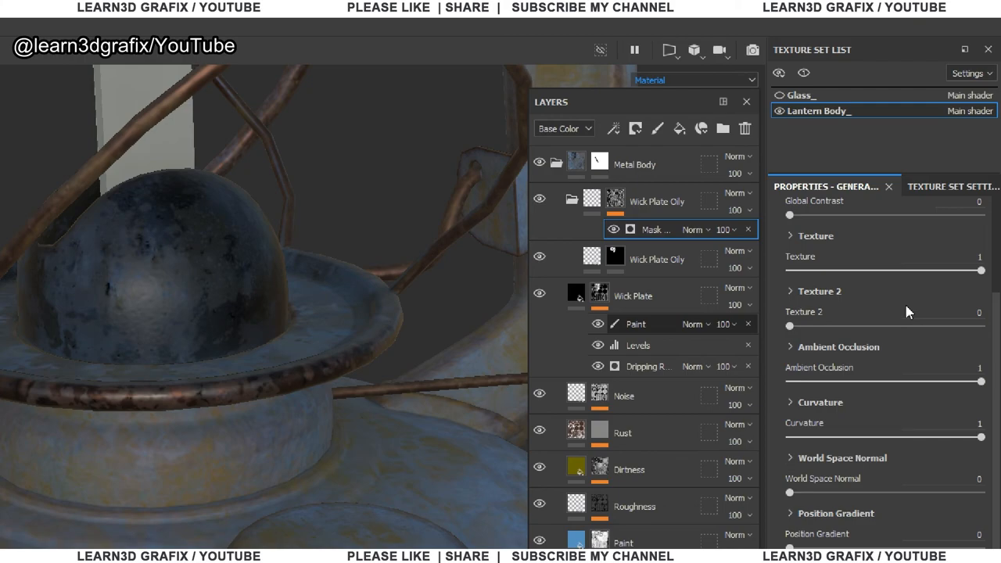